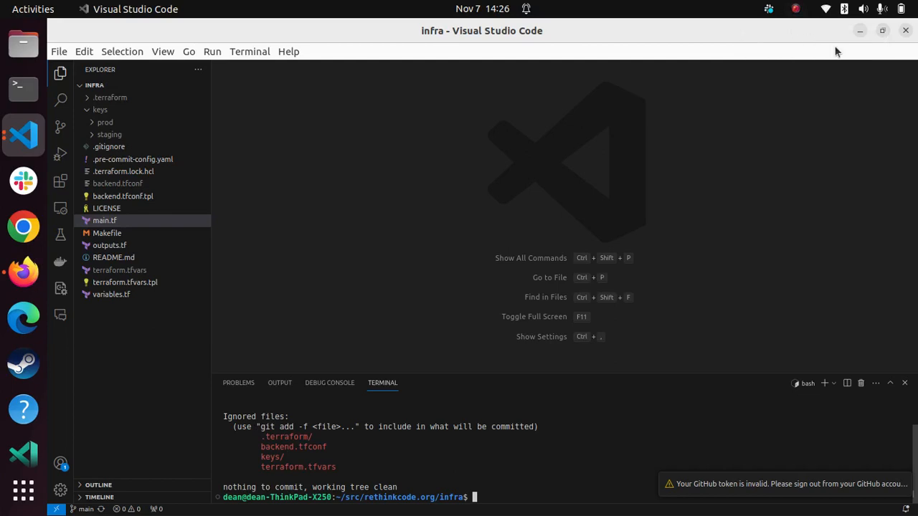
mouse_move(911, 71)
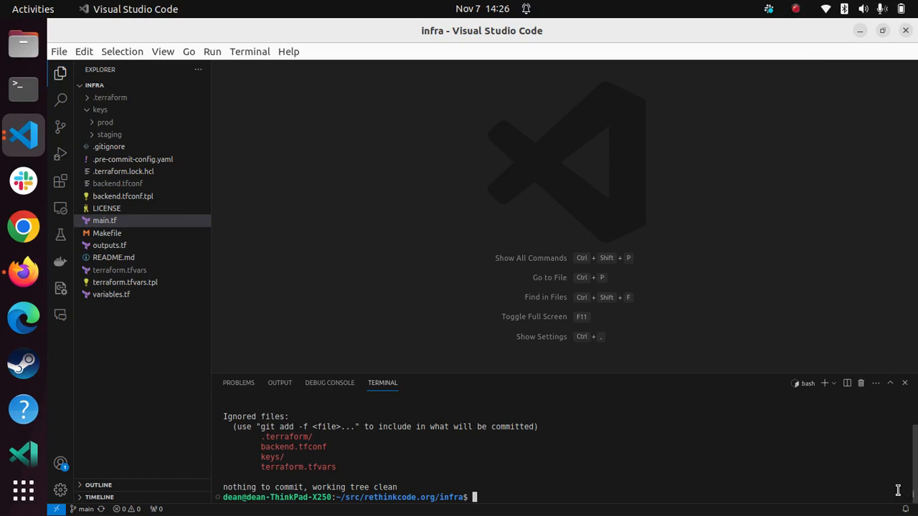
mouse_move(605, 410)
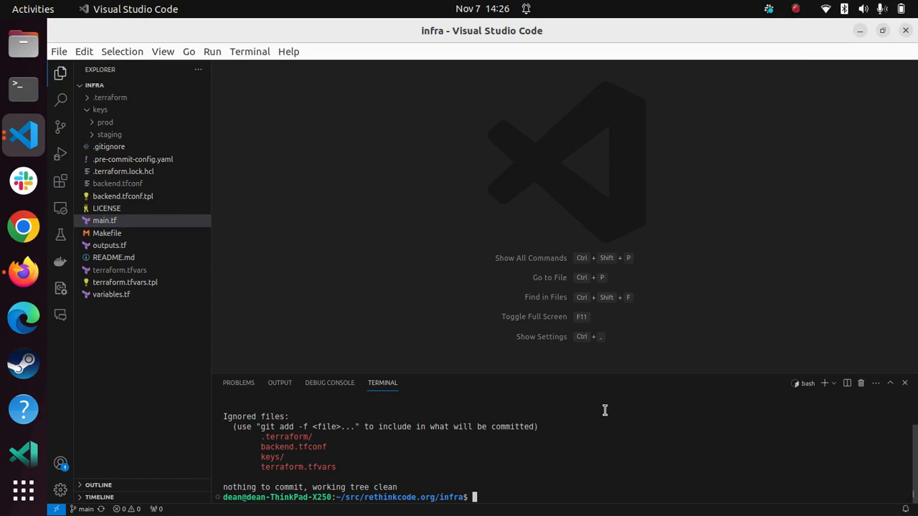
mouse_move(390, 440)
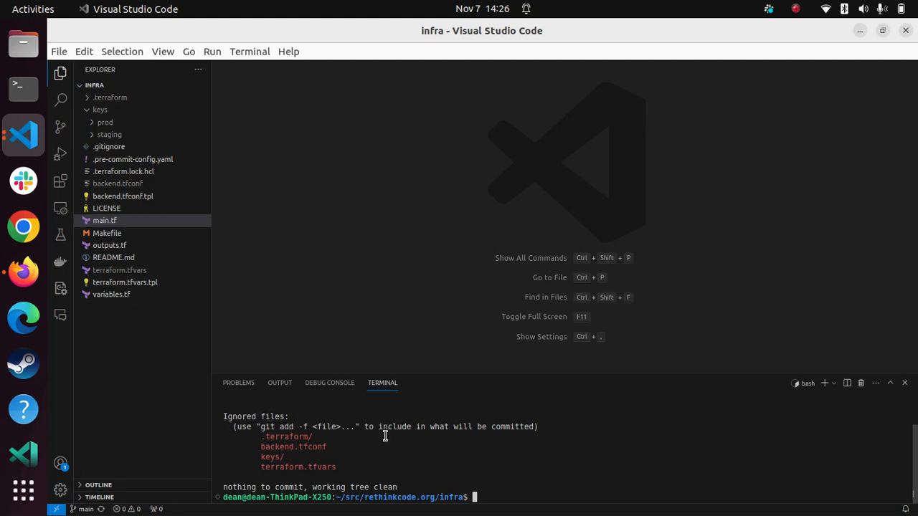
mouse_move(423, 36)
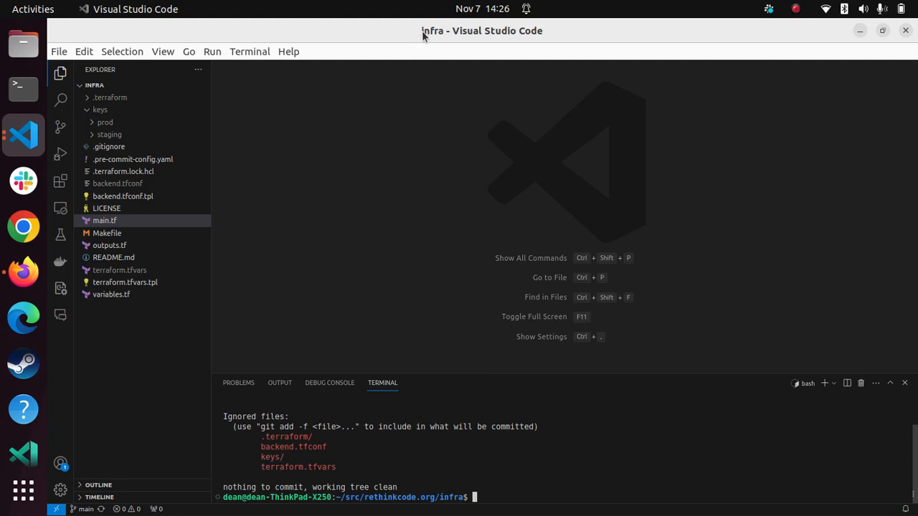
- Return focus to the infrastructure project's code editor window
left_click(32, 9)
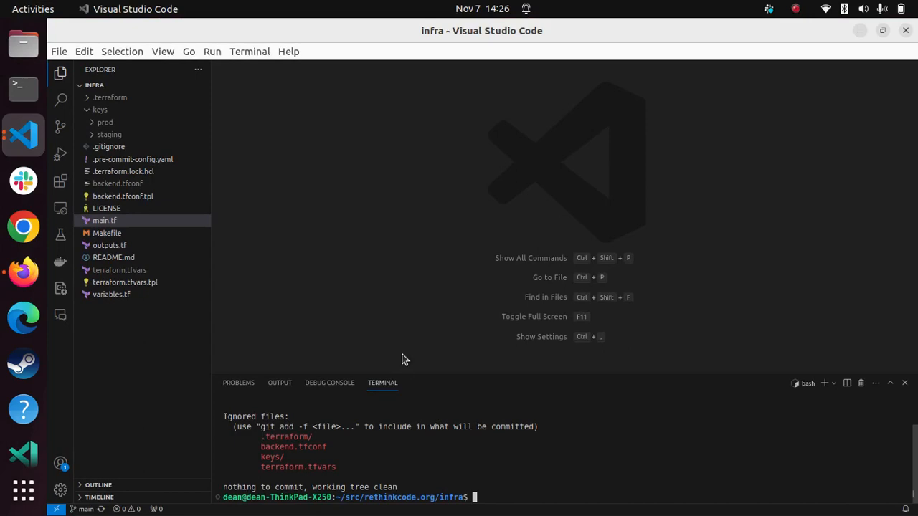
mouse_move(371, 161)
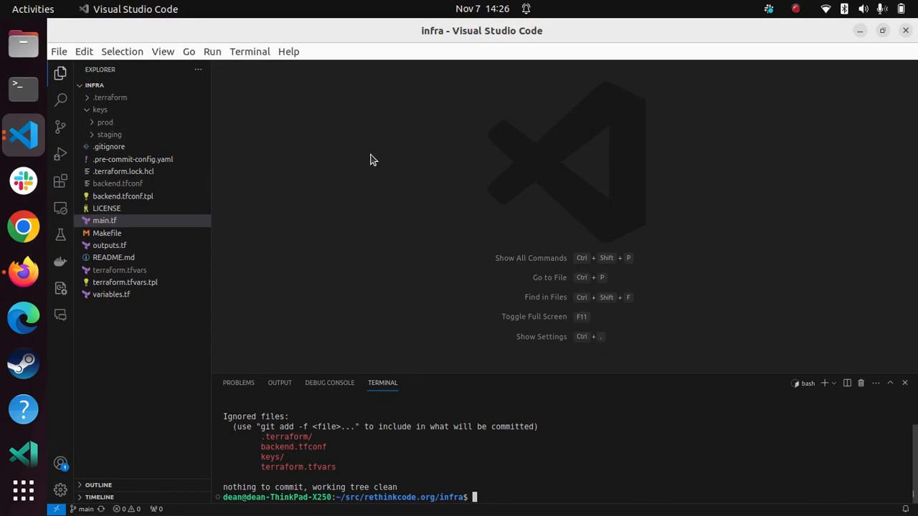
left_click(33, 9)
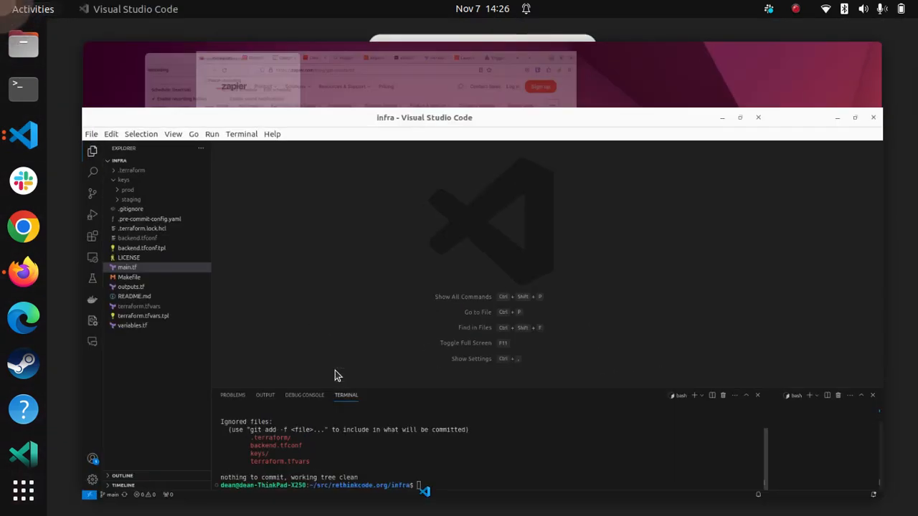
left_click(740, 118)
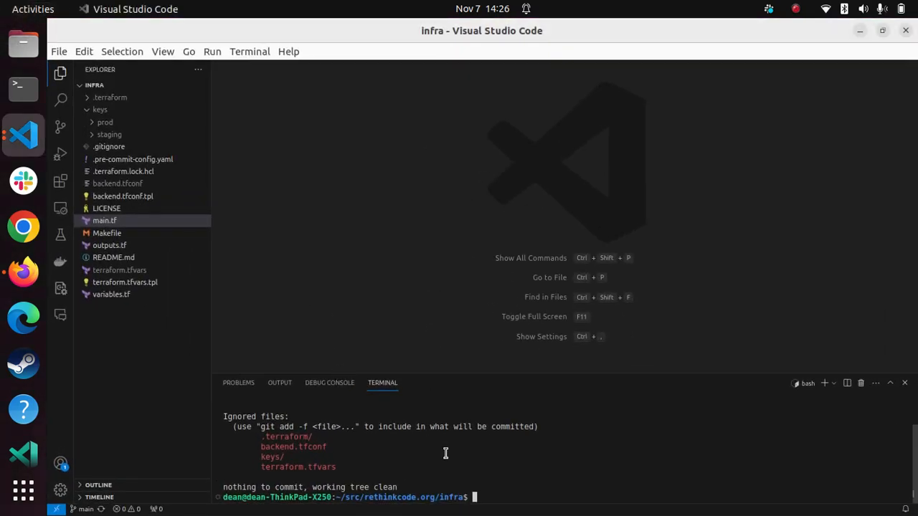
mouse_move(414, 381)
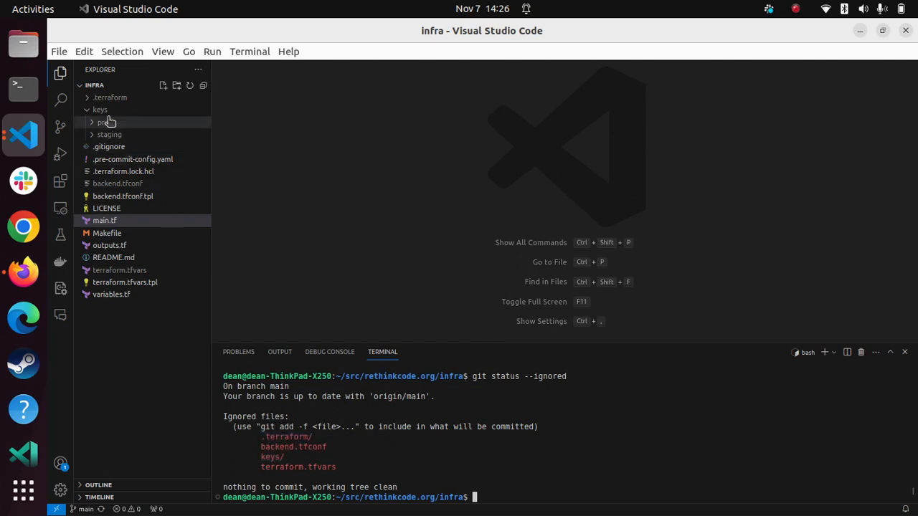
- Browse the prod and staging keys folders in the Explorer, then collapse them
left_click(105, 122)
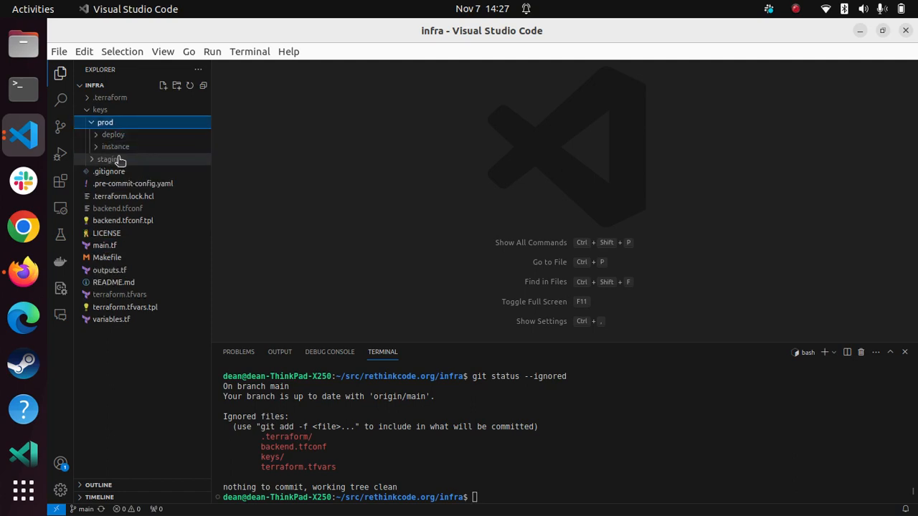
left_click(112, 135)
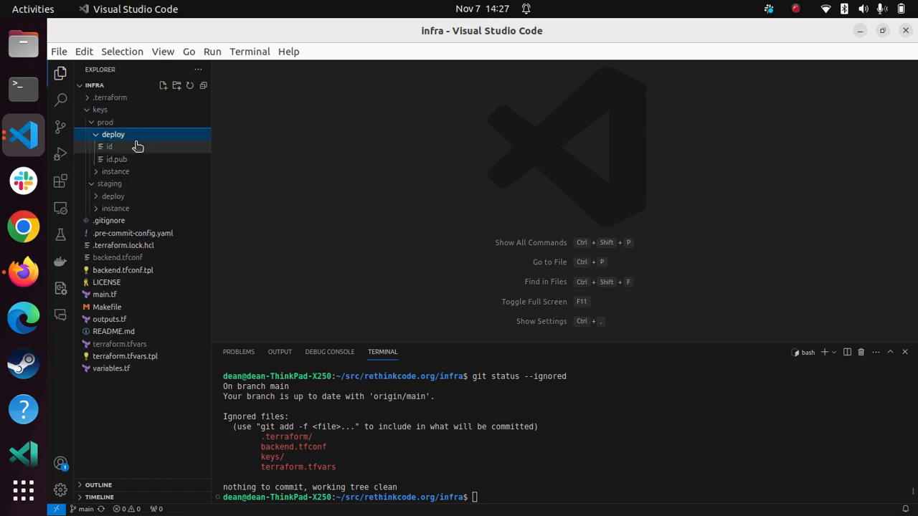
left_click(115, 172)
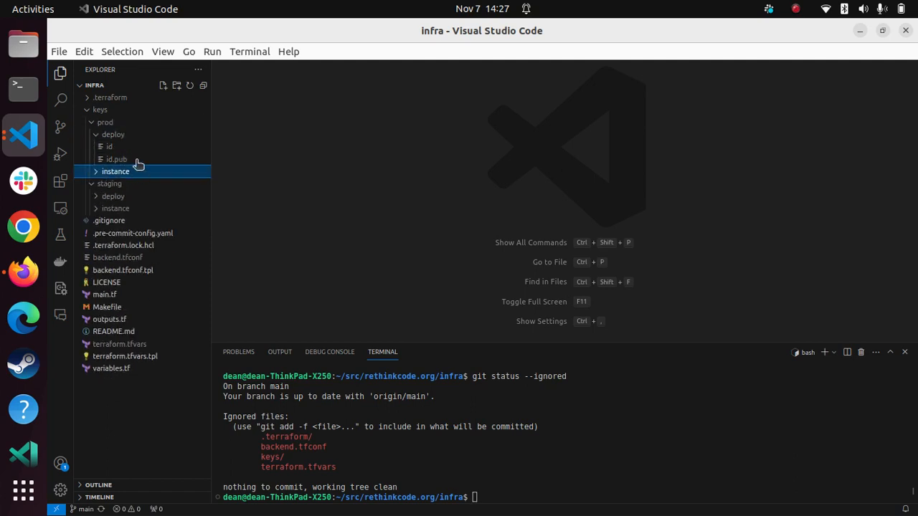
left_click(105, 122)
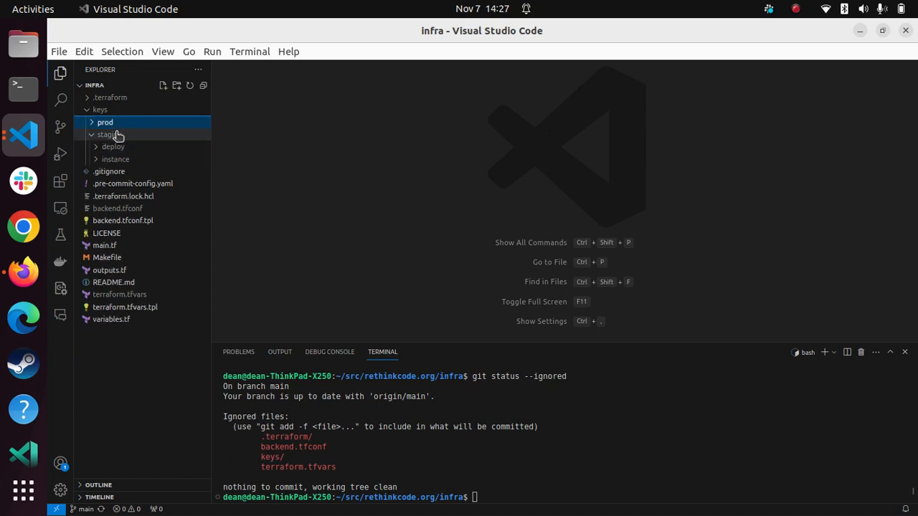
left_click(109, 135)
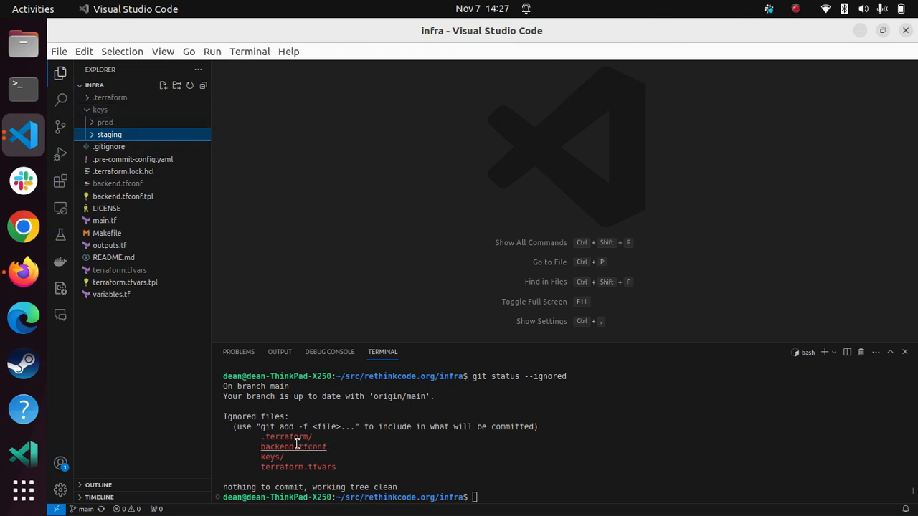
mouse_move(307, 467)
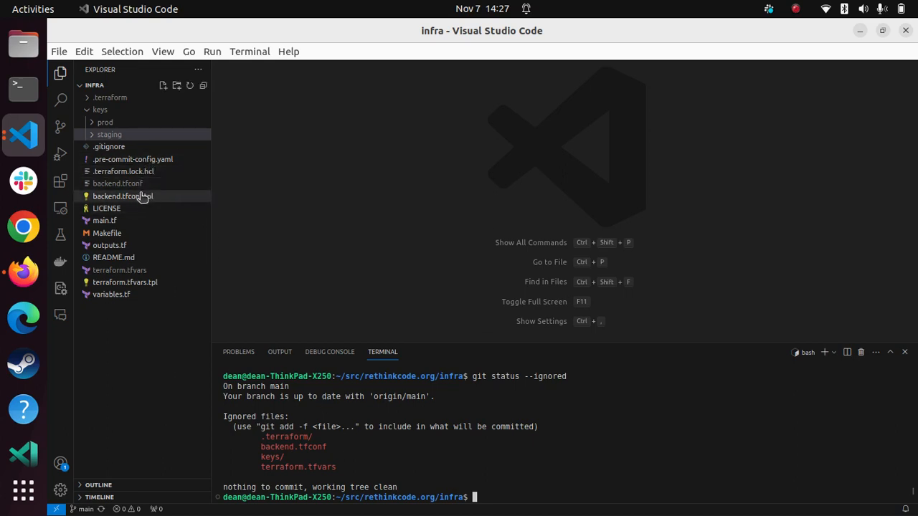
- View backend.tfconf.tpl and highlight the region setting and the bucket's dummy value
double_click(124, 195)
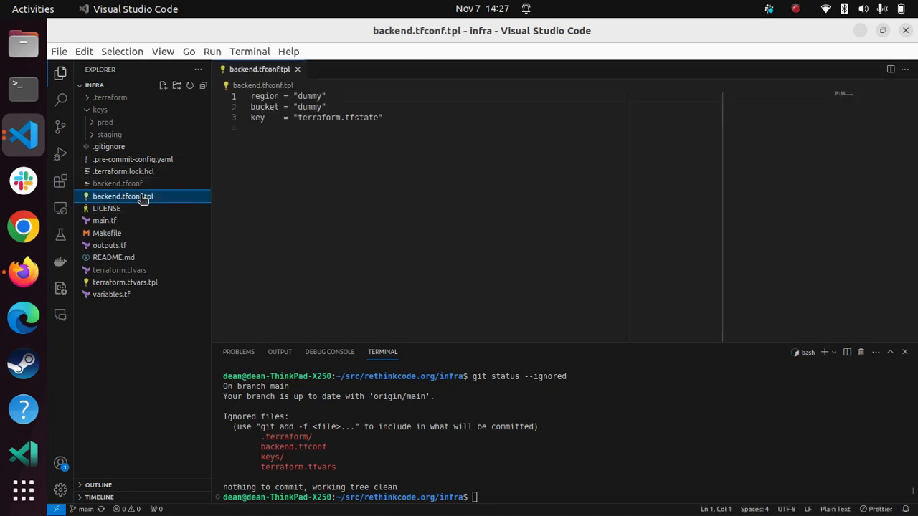
left_click(272, 96)
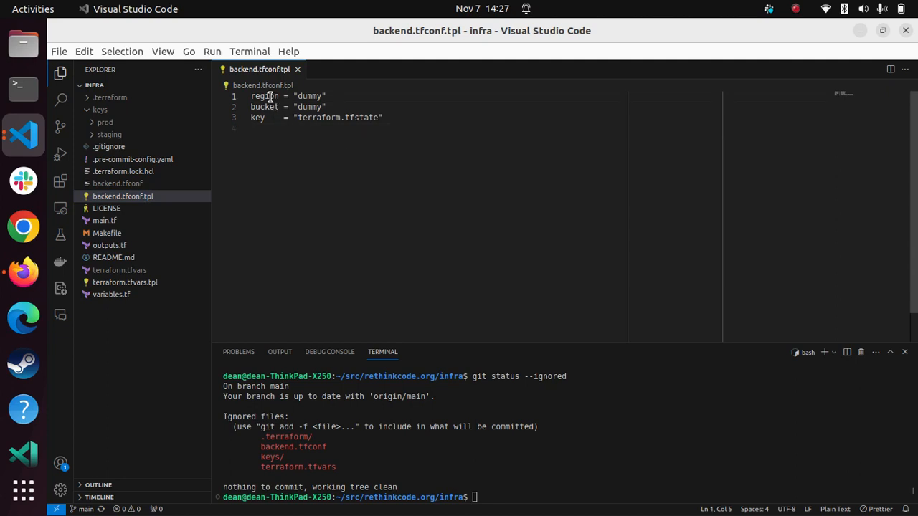
double_click(264, 94)
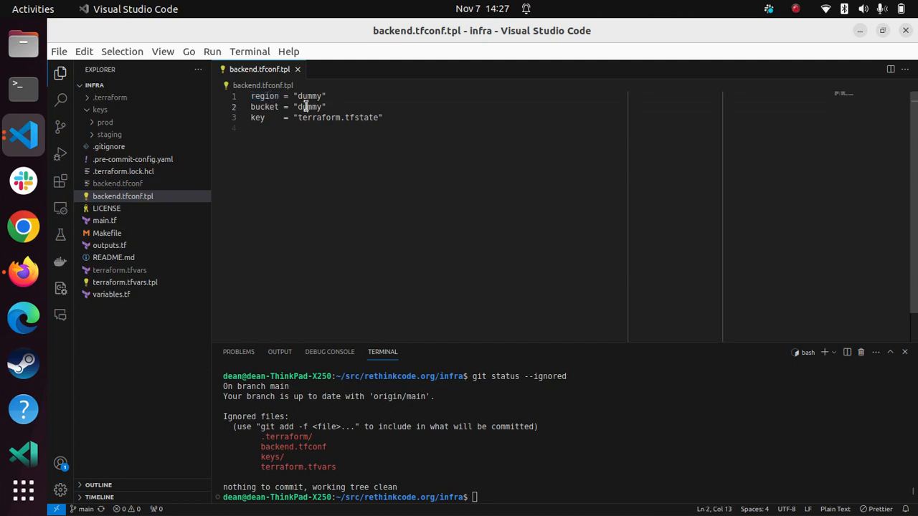
double_click(318, 118)
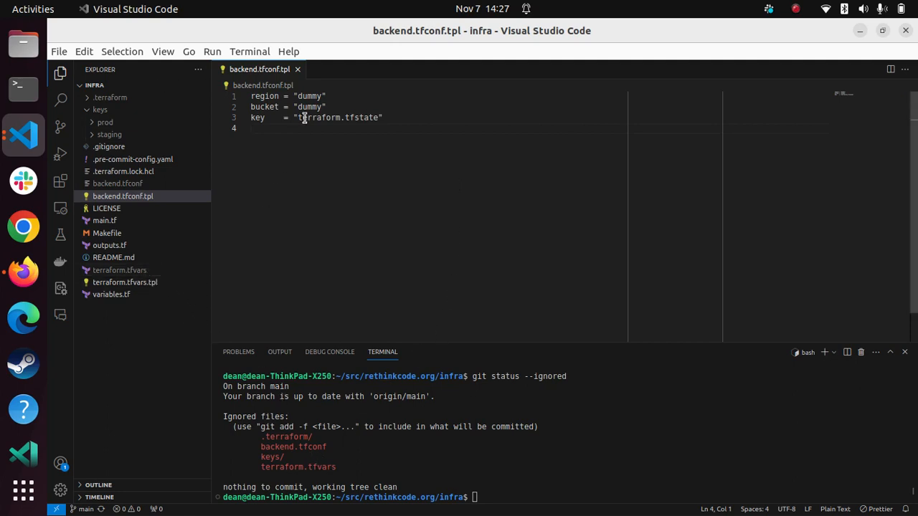
mouse_move(121, 270)
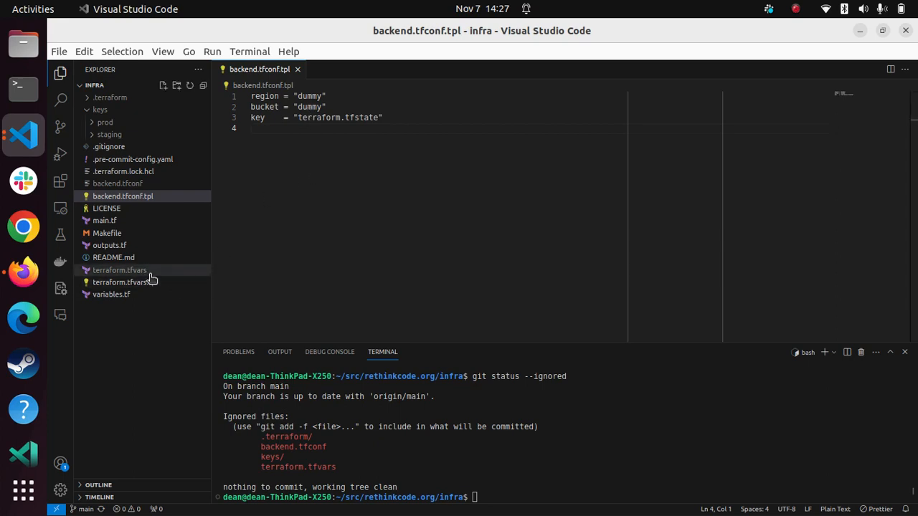
mouse_move(124, 281)
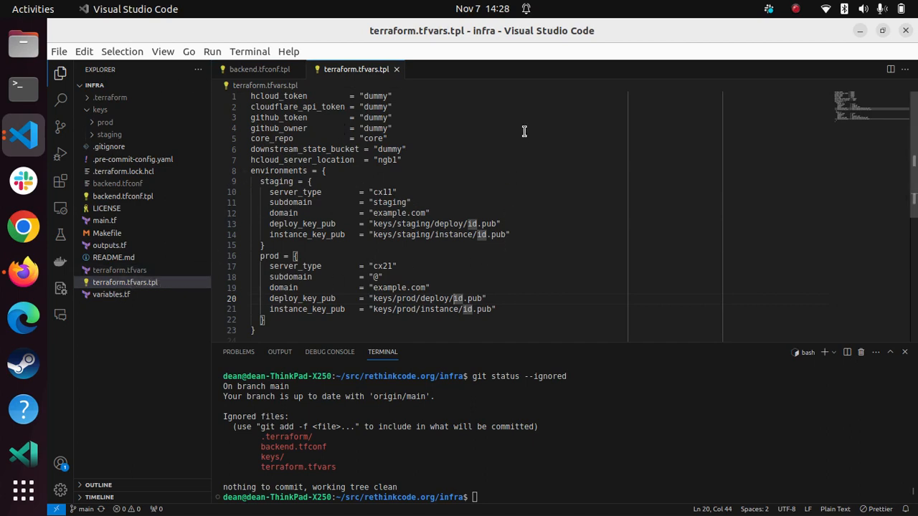
- Review terraform.tfvars.tpl, highlighting the core_repo and downstream_state_bucket settings
double_click(278, 96)
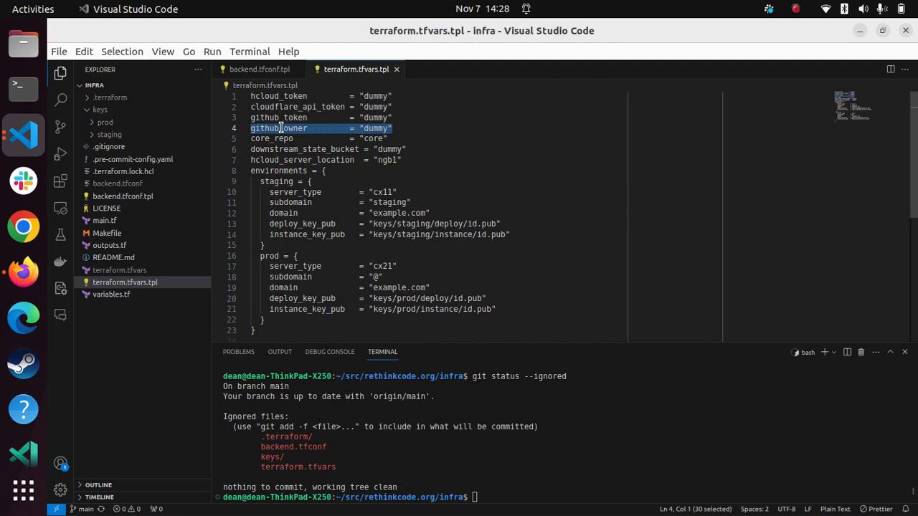
mouse_move(300, 119)
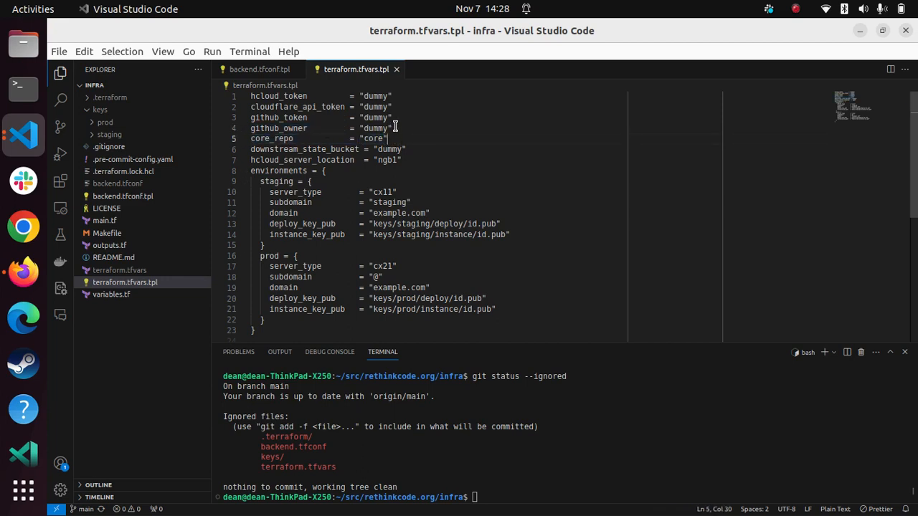
mouse_move(416, 137)
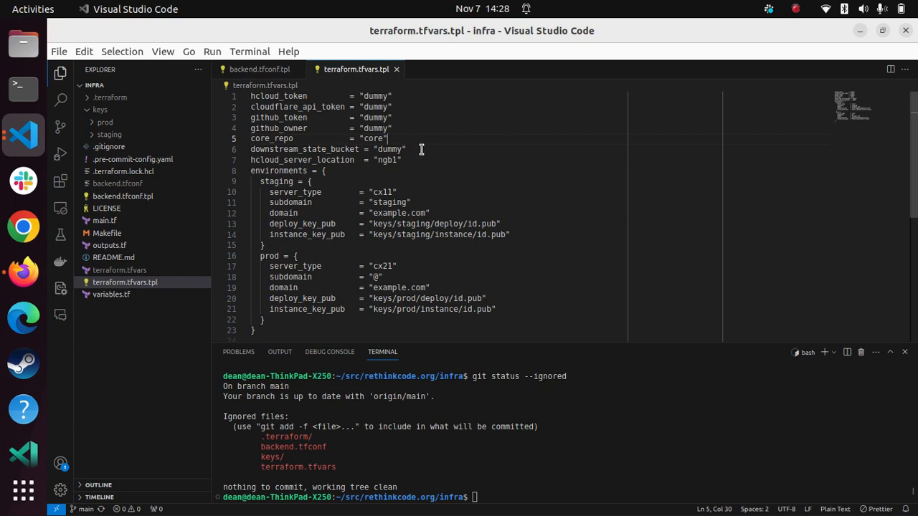
triple_click(323, 149)
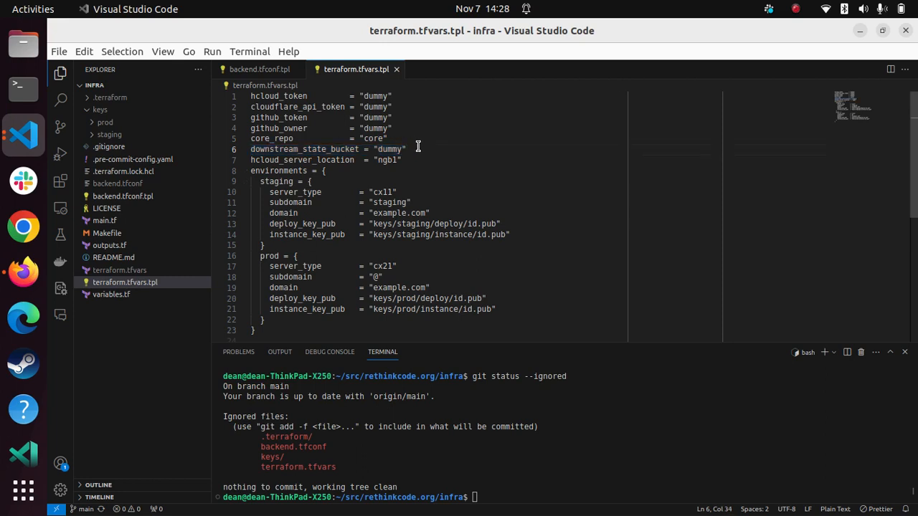
double_click(389, 149)
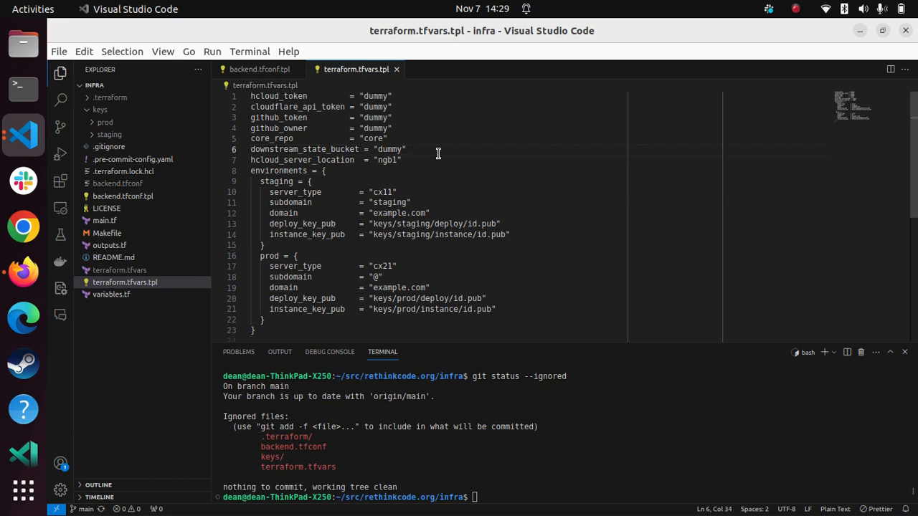
left_click(402, 159)
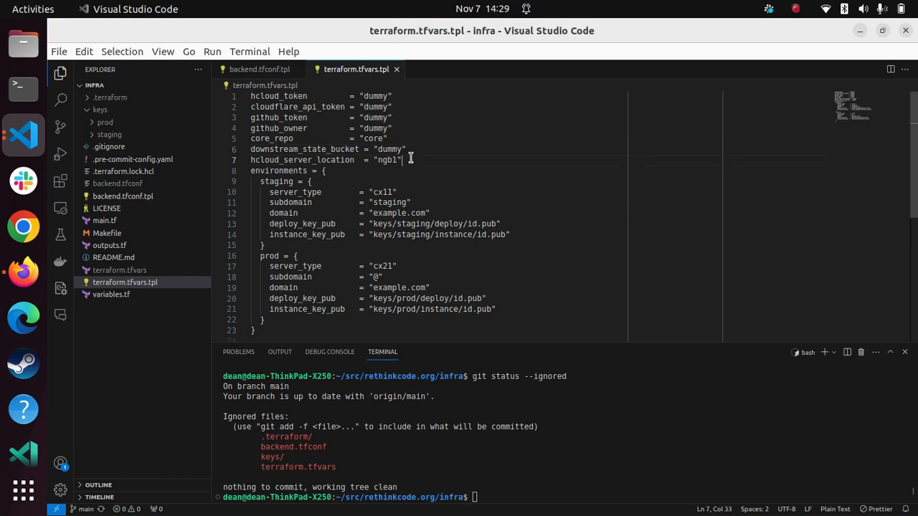
- Highlight the hcloud_server_location, subdomain and instance_key_pub settings
double_click(301, 161)
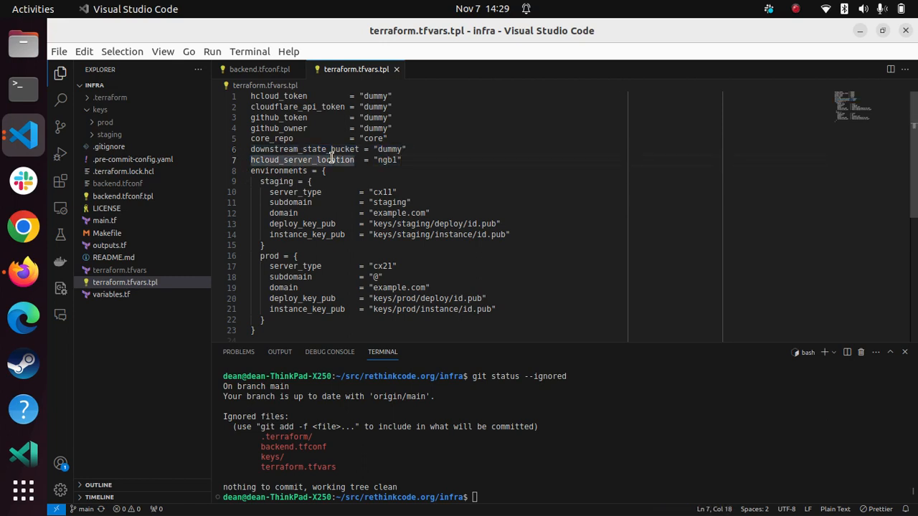
mouse_move(381, 202)
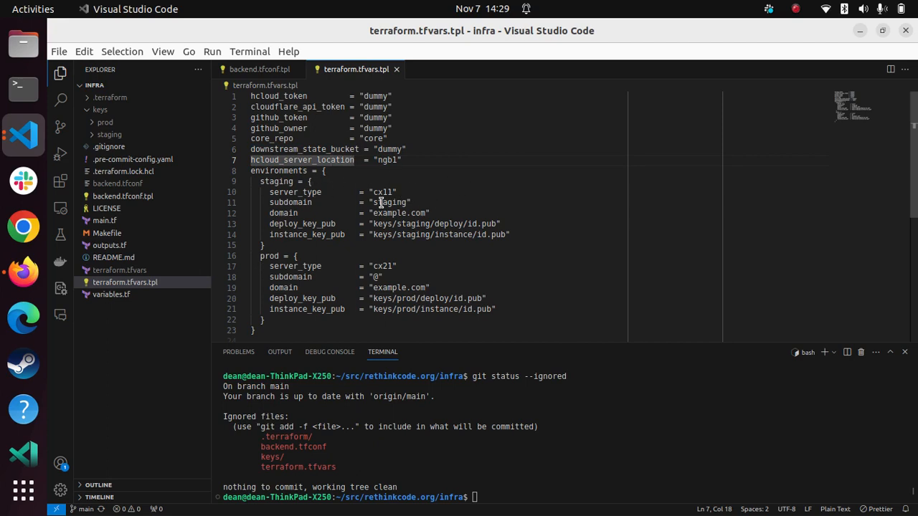
double_click(289, 202)
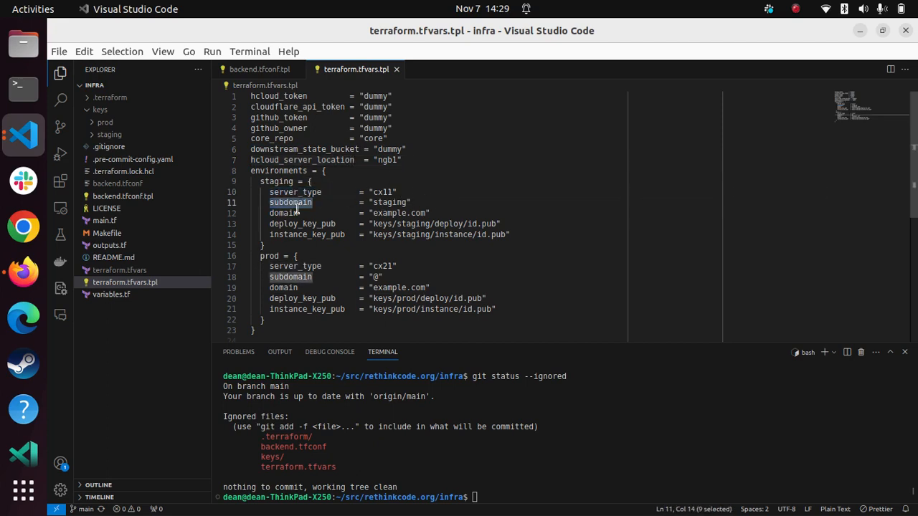
left_click(283, 212)
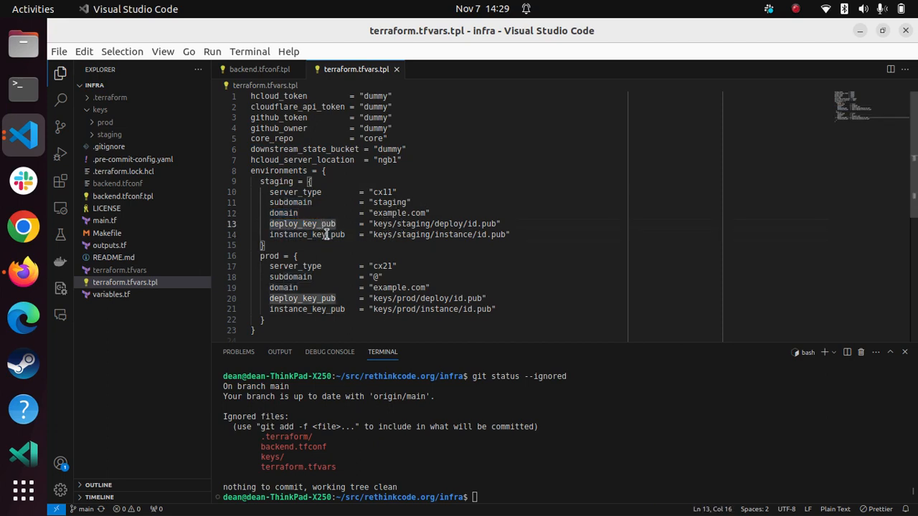
double_click(307, 310)
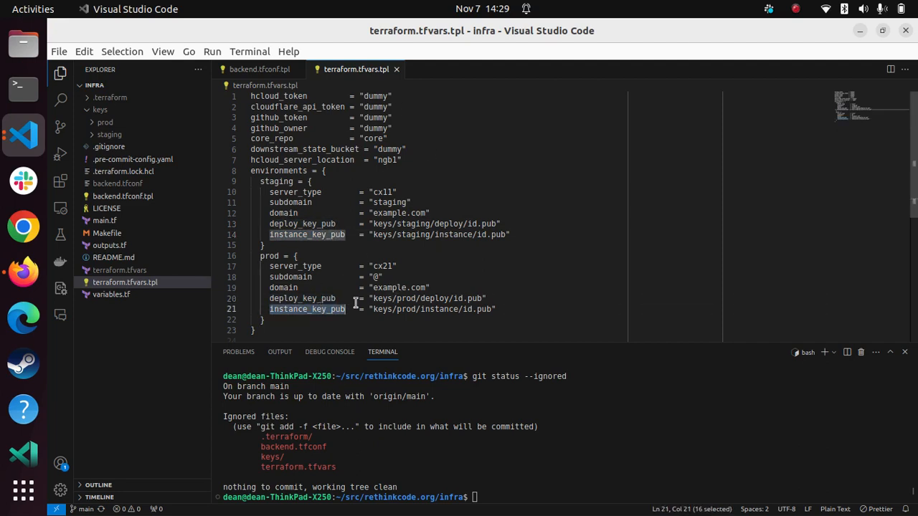
mouse_move(132, 232)
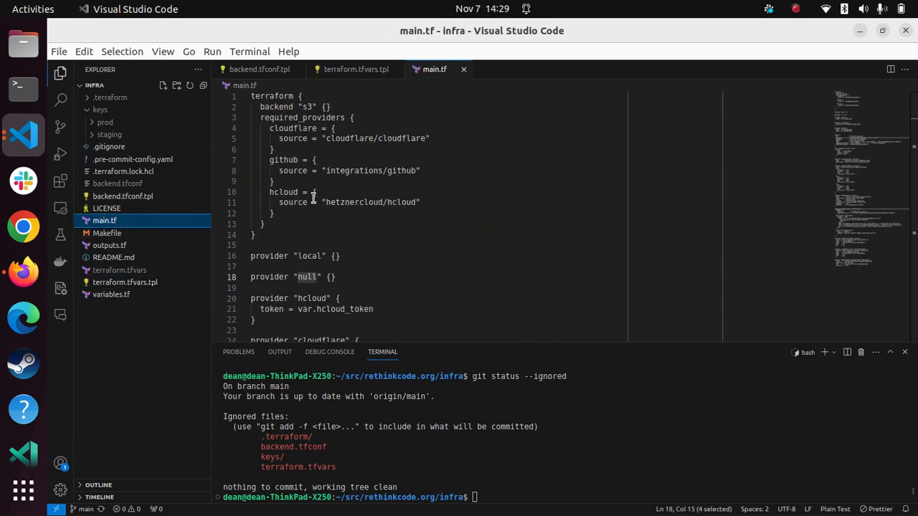
- Scroll through main.tf past the providers, locals and Hetzner resources to the deploy key resource
scroll("down", 3)
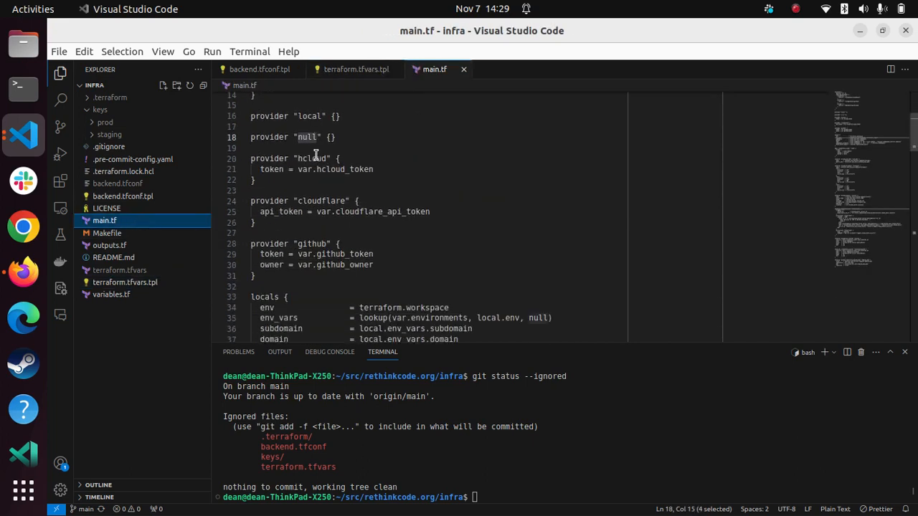
scroll("down", 3)
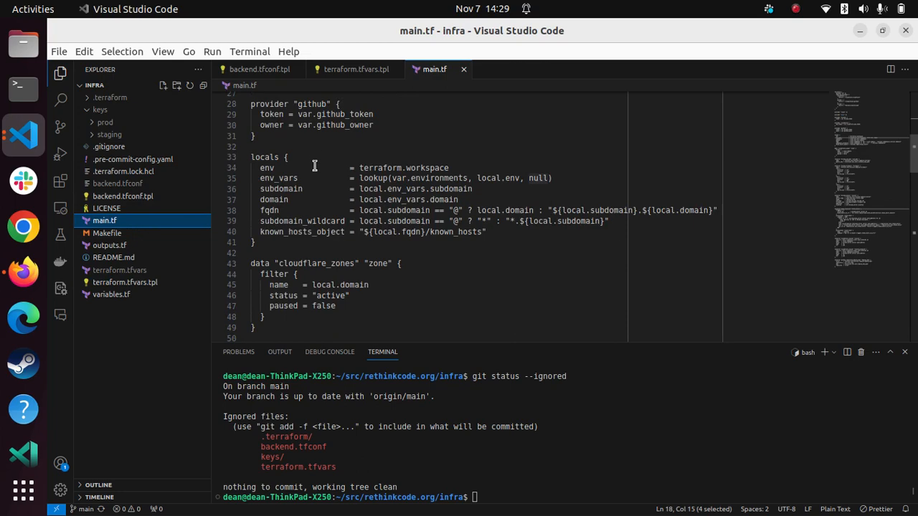
scroll("down", 3)
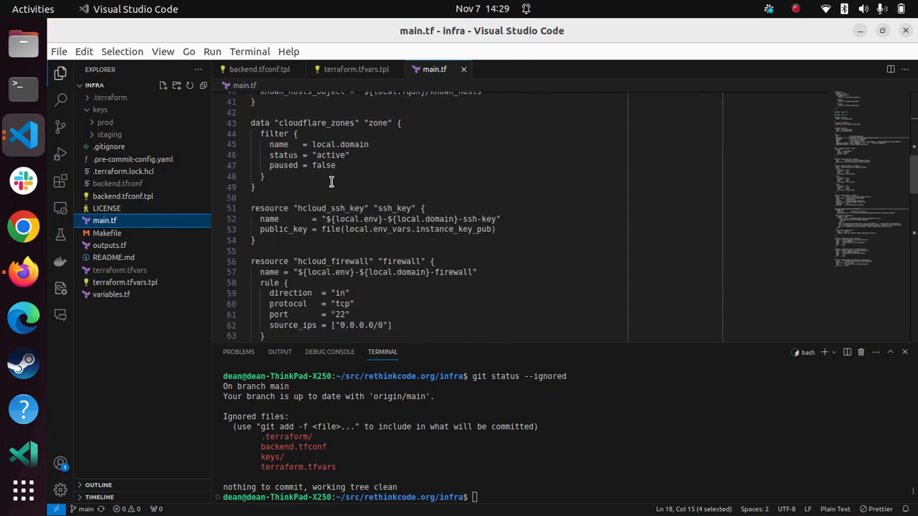
scroll("down", 3)
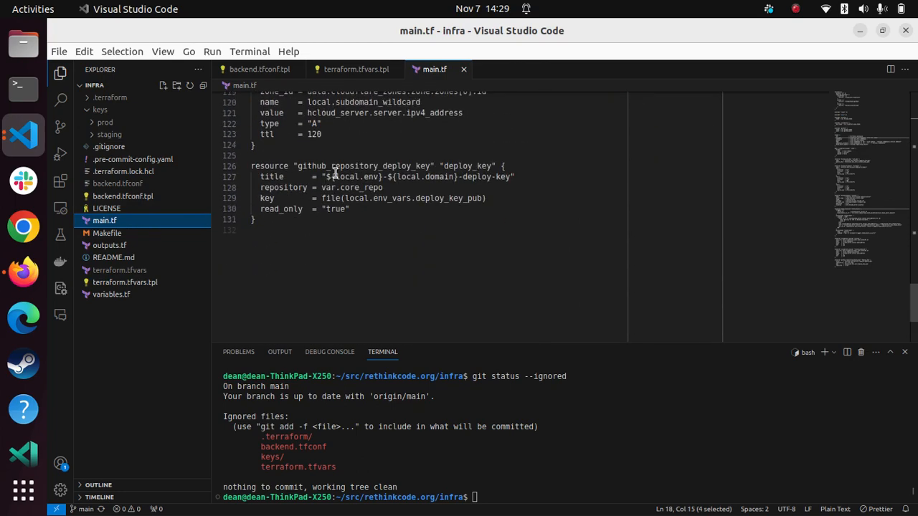
scroll("up", 3)
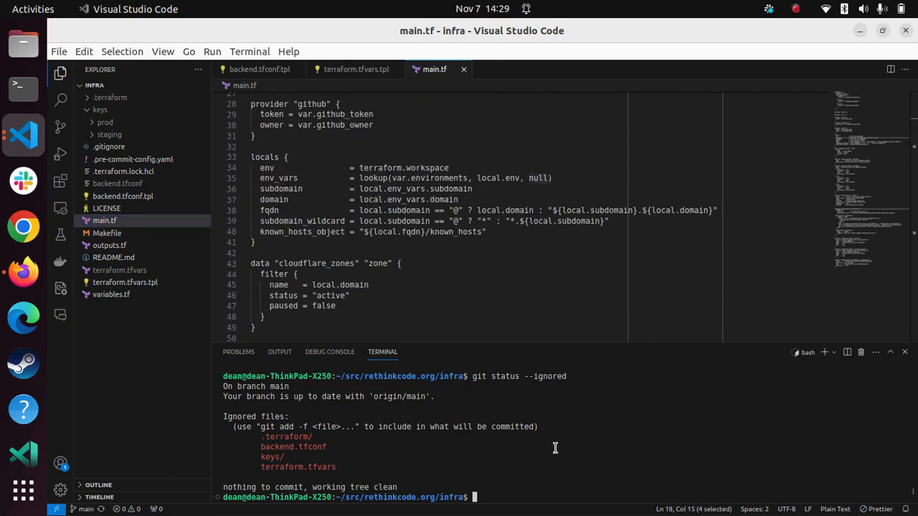
mouse_move(454, 300)
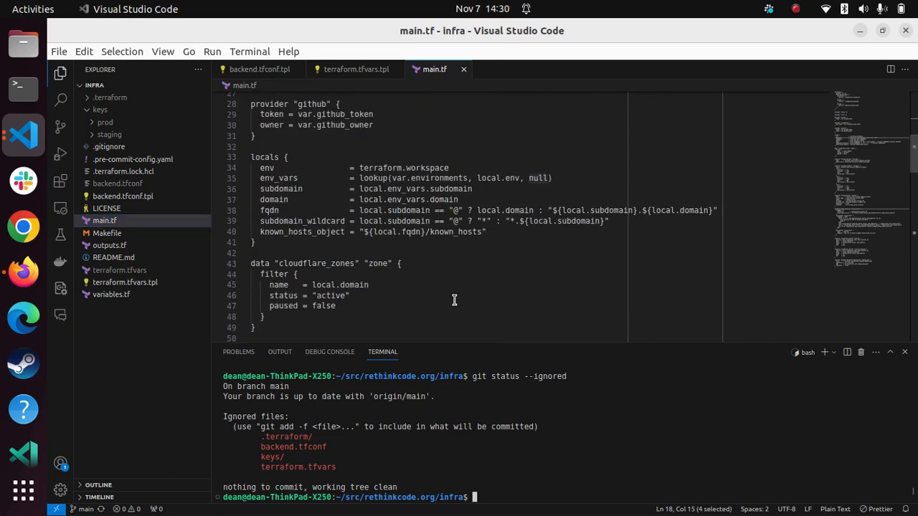
- View the Makefile and run make help to list the precommit, infra-init, infra and infra-destroy targets
left_click(106, 233)
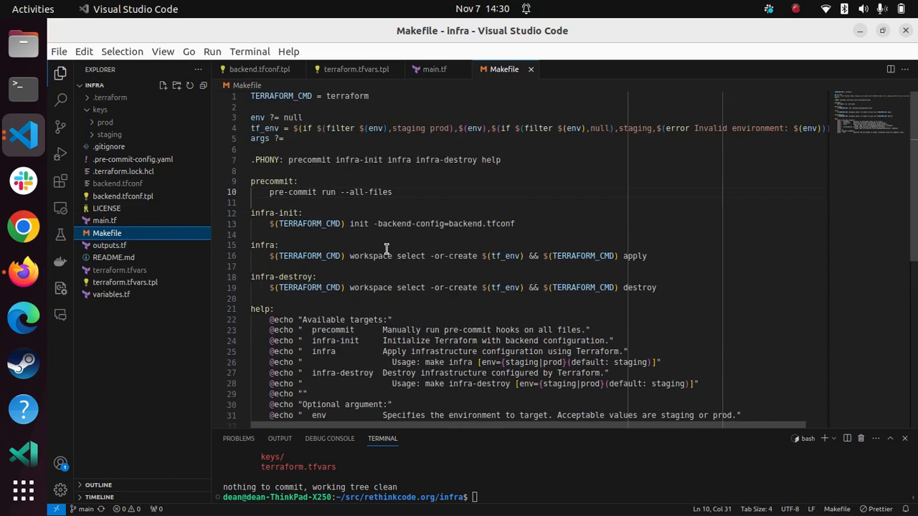
type("make help")
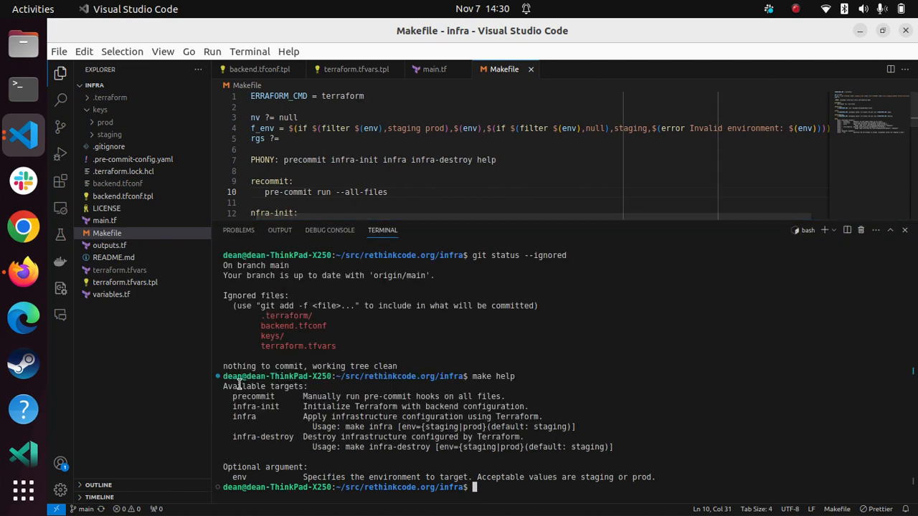
mouse_move(259, 409)
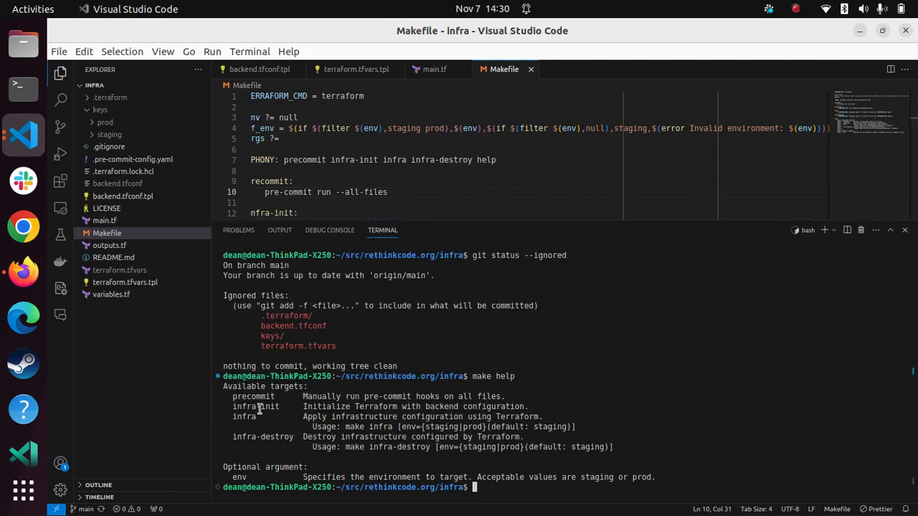
mouse_move(287, 452)
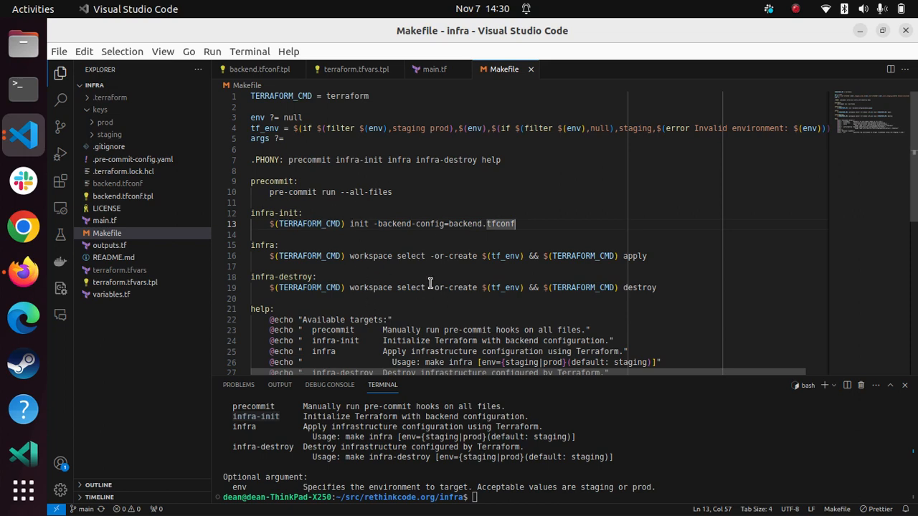
mouse_move(359, 227)
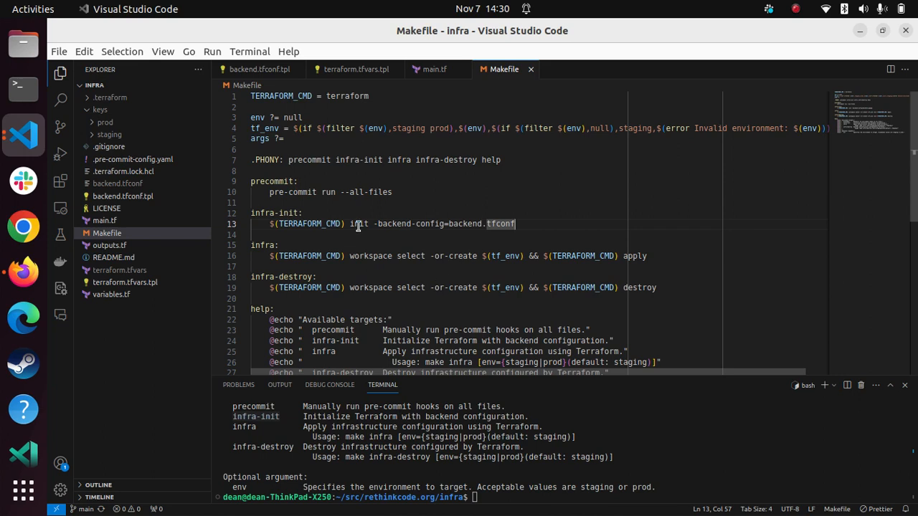
mouse_move(477, 258)
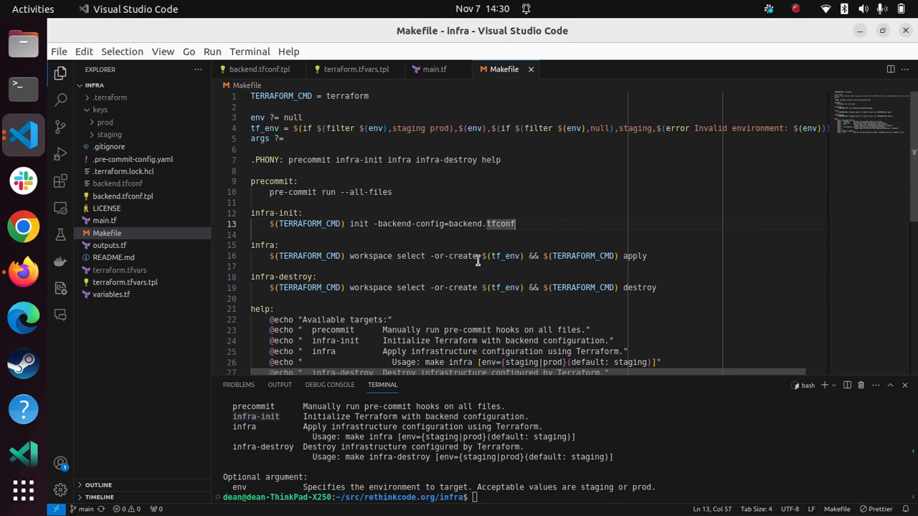
mouse_move(414, 255)
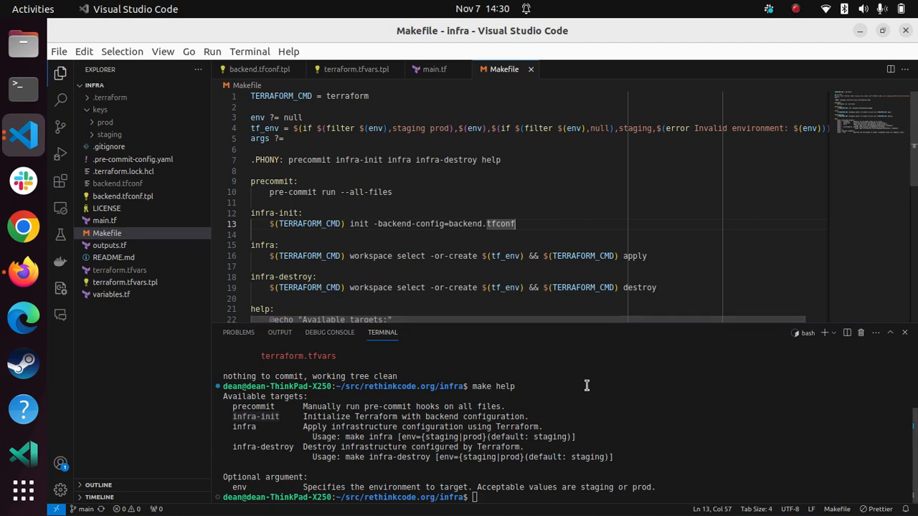
- Run make infra and approve with yes, applying 7 staging resources with fqdn staging.rethinkcode.org
type("make")
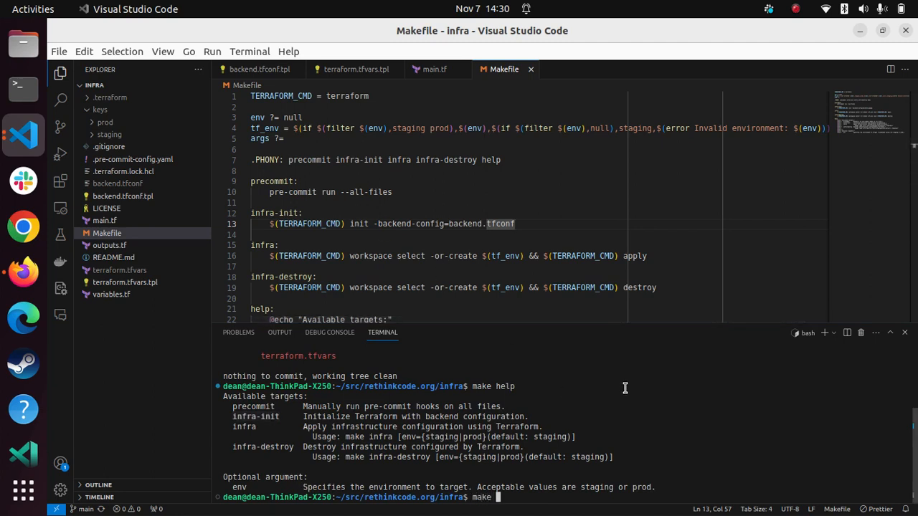
type("infra")
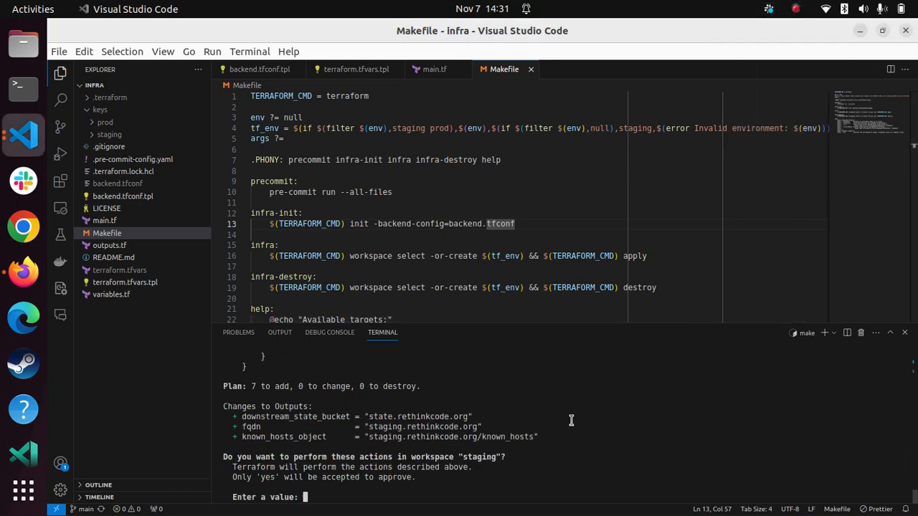
type("yes")
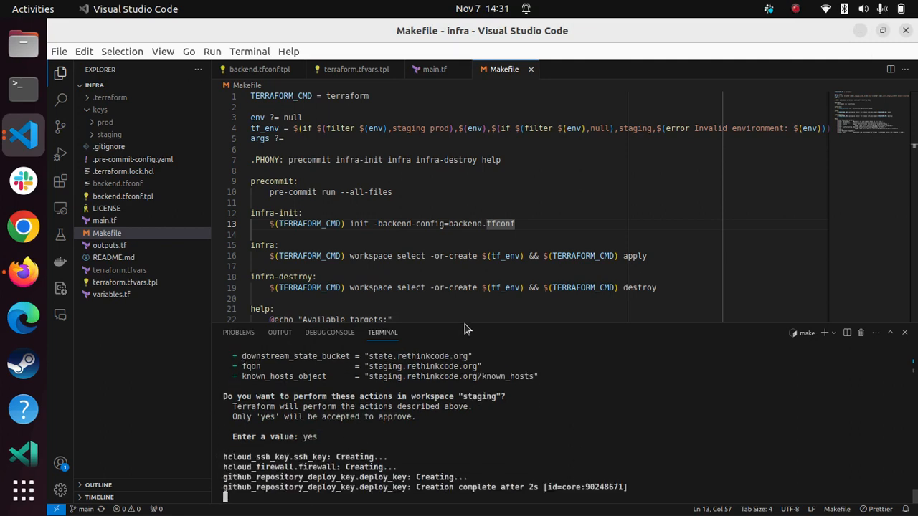
left_click(795, 9)
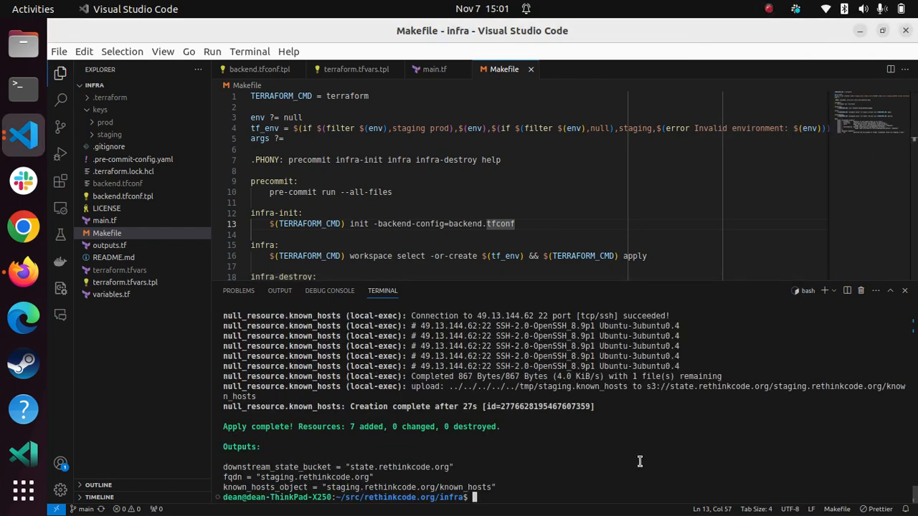
- Run make infra env=prod and approve with yes, applying 7 prod resources with fqdn rethinkcode.org
type("make infra")
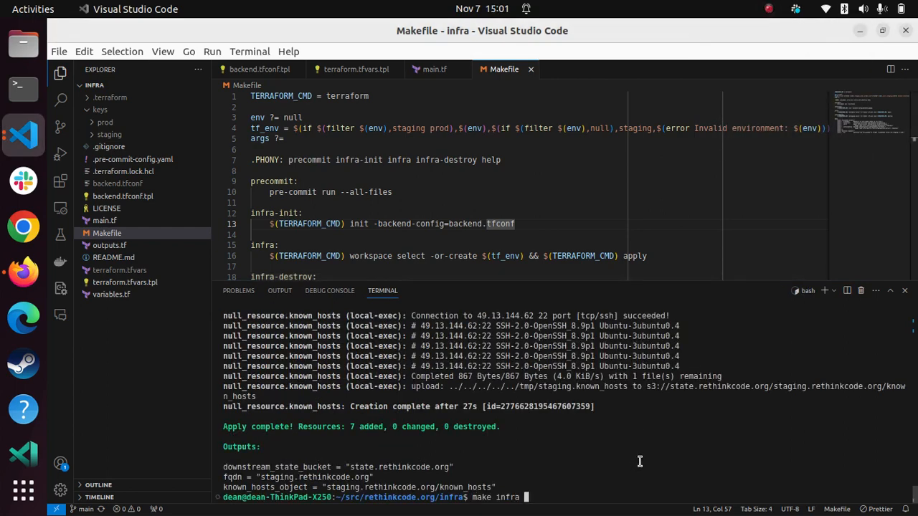
type("env=prod")
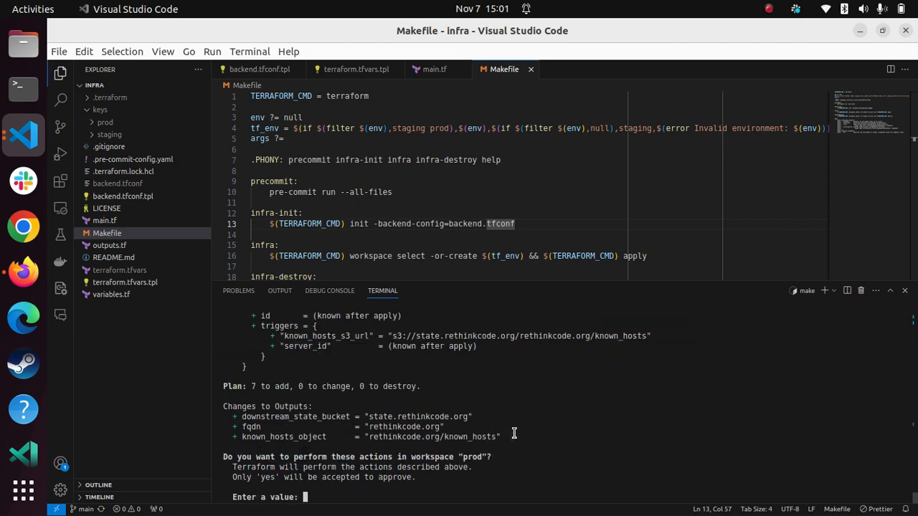
type("yes")
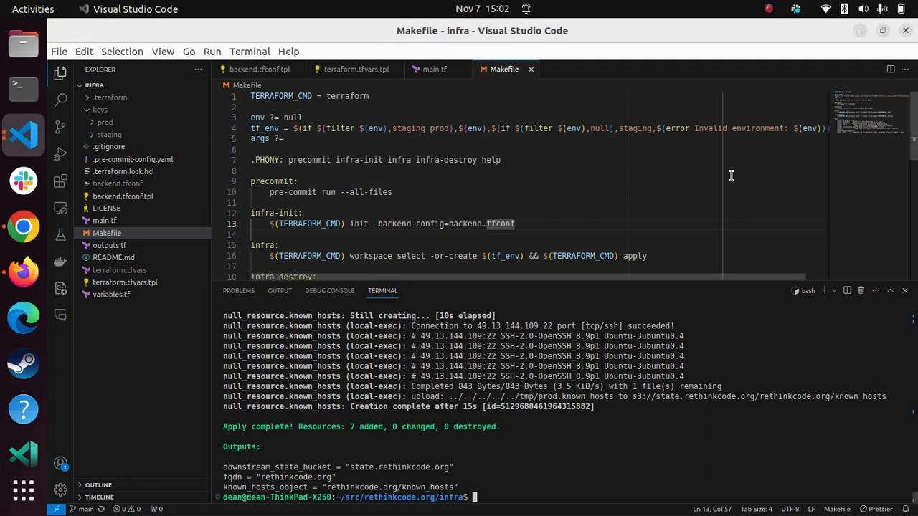
mouse_move(264, 445)
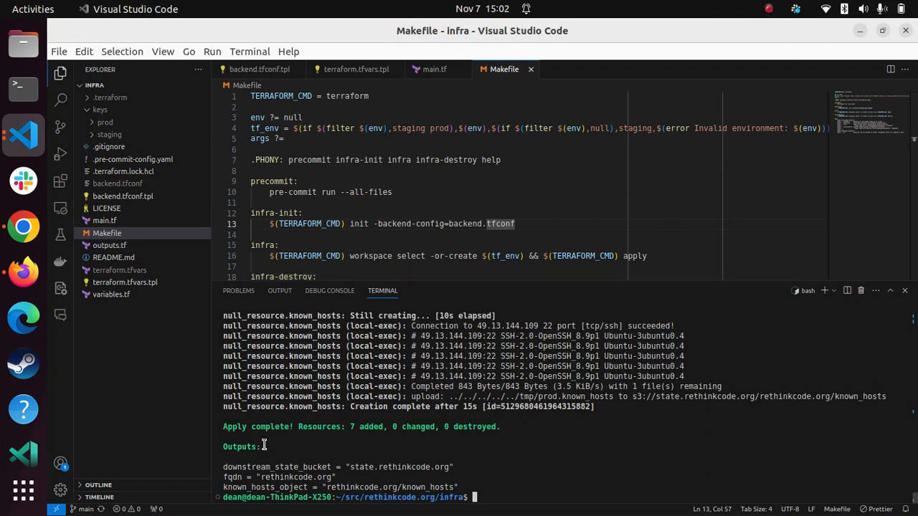
mouse_move(458, 485)
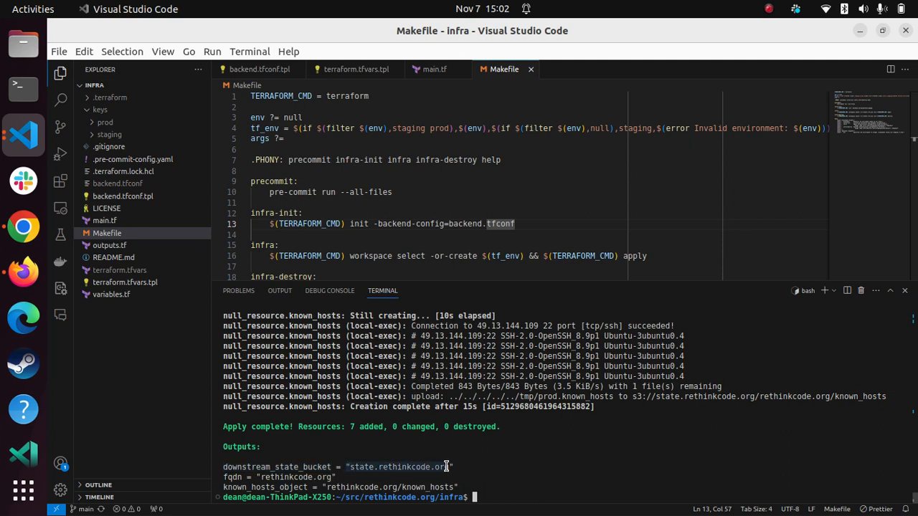
mouse_move(468, 470)
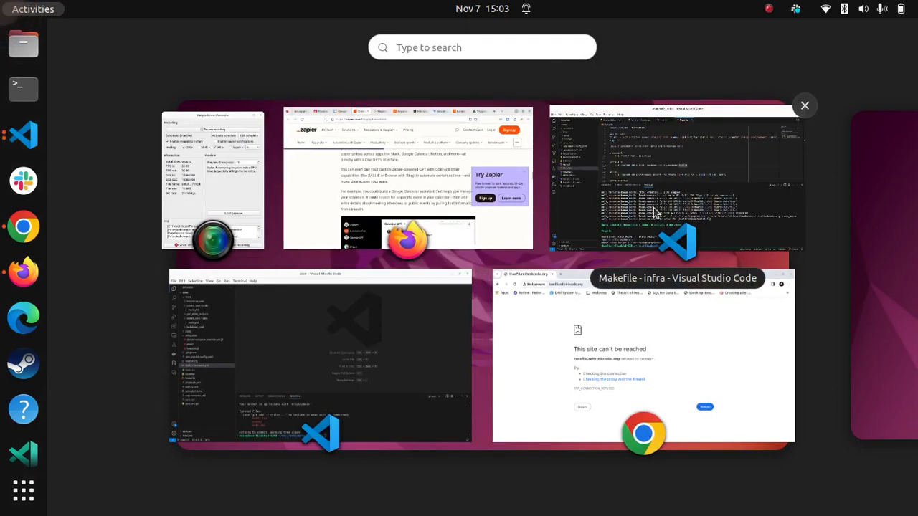
- Check traefik.rethinkcode.org refusing to connect in Chrome, then switch to the core project's editor
left_click(642, 355)
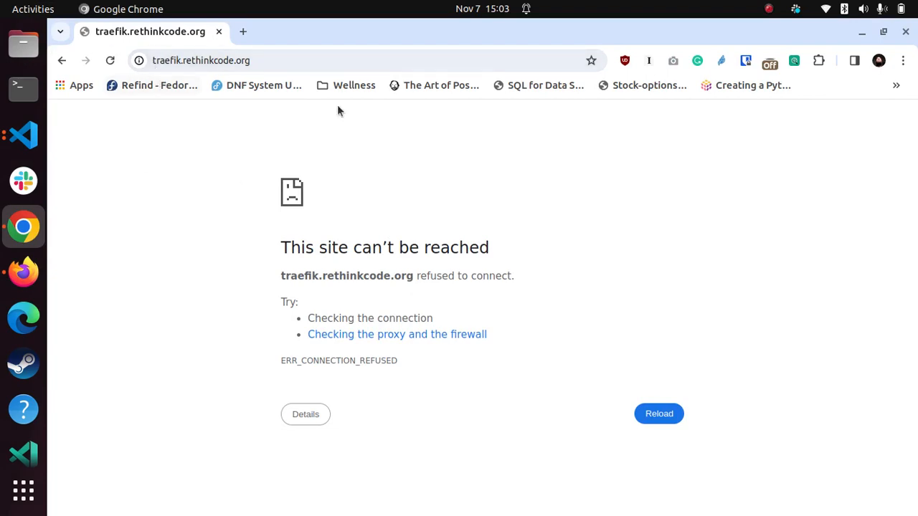
left_click(33, 9)
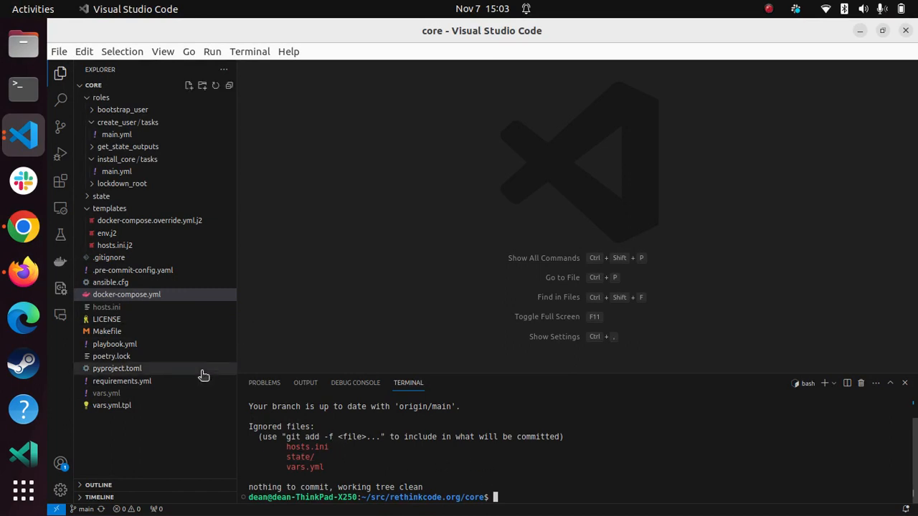
mouse_move(169, 410)
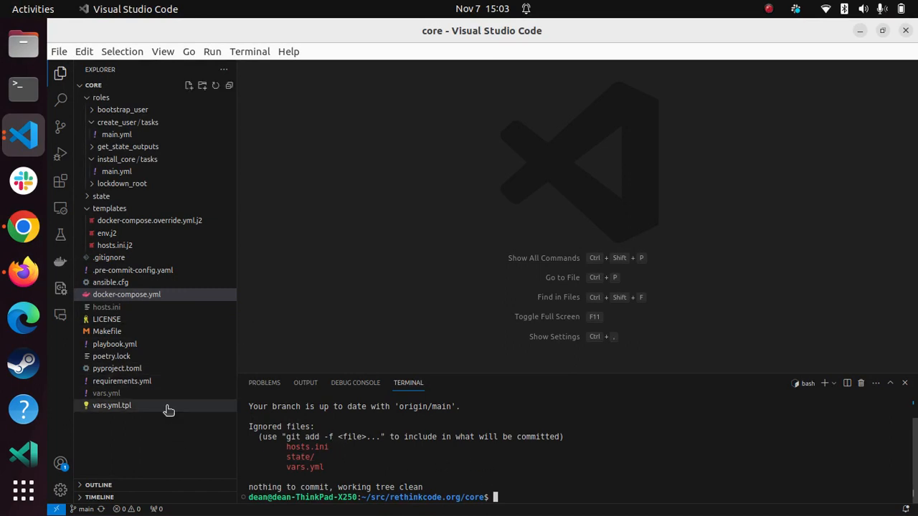
mouse_move(126, 413)
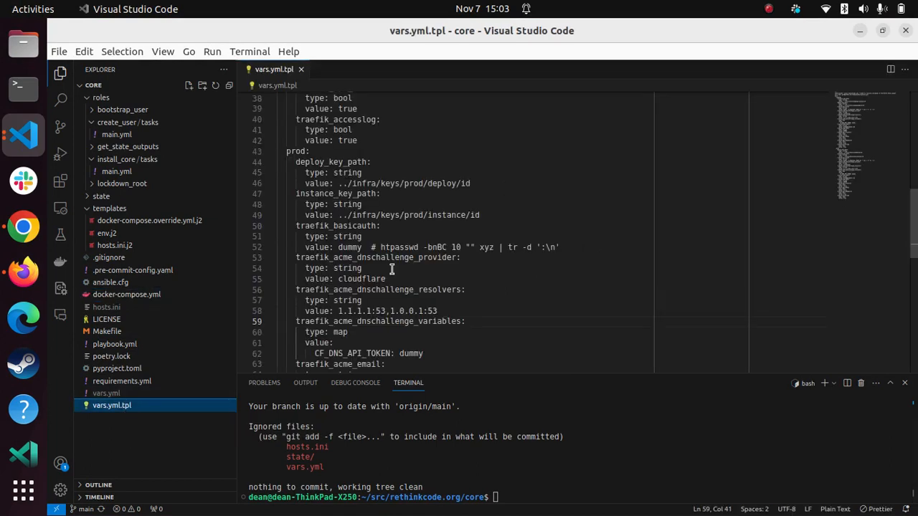
scroll("down", 3)
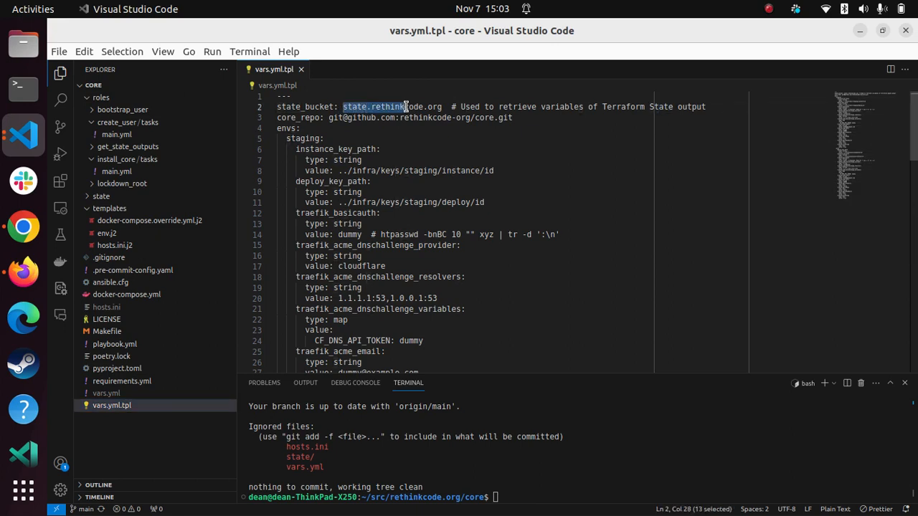
left_click_drag(407, 106, 442, 106)
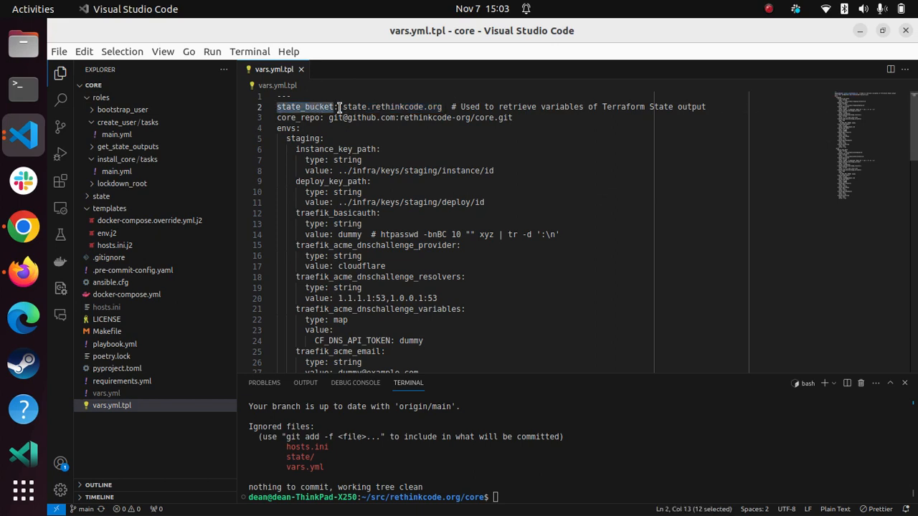
left_click(281, 118)
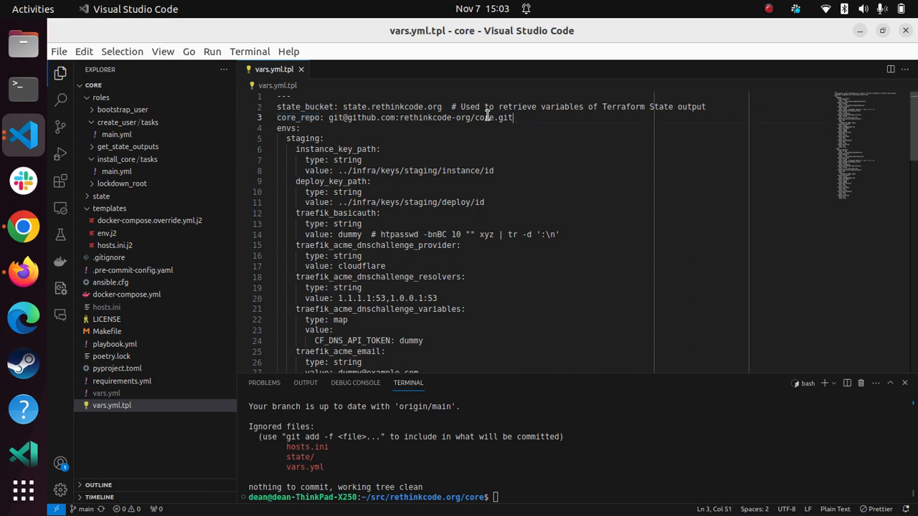
double_click(294, 117)
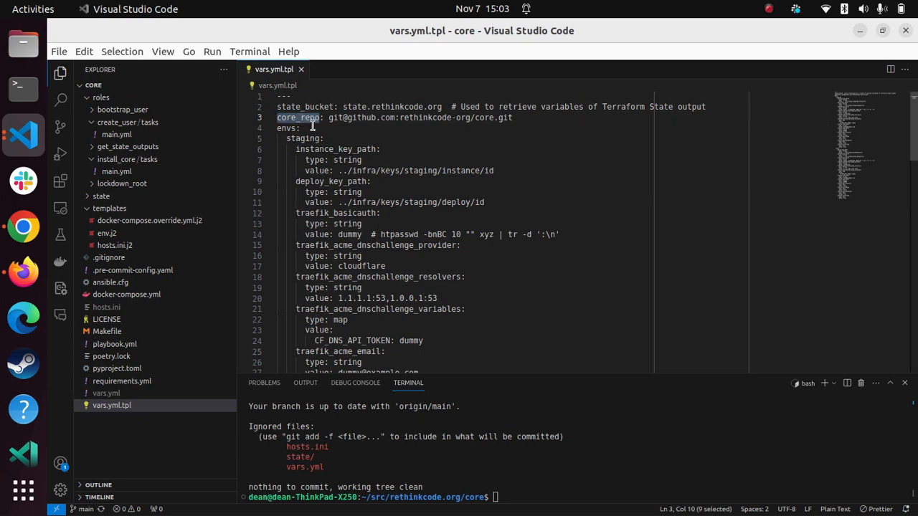
scroll("down", 3)
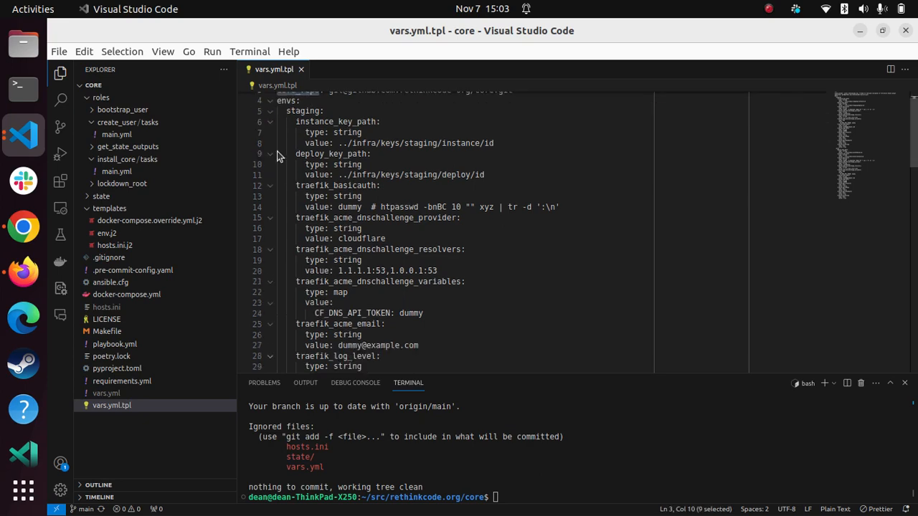
scroll("down", 3)
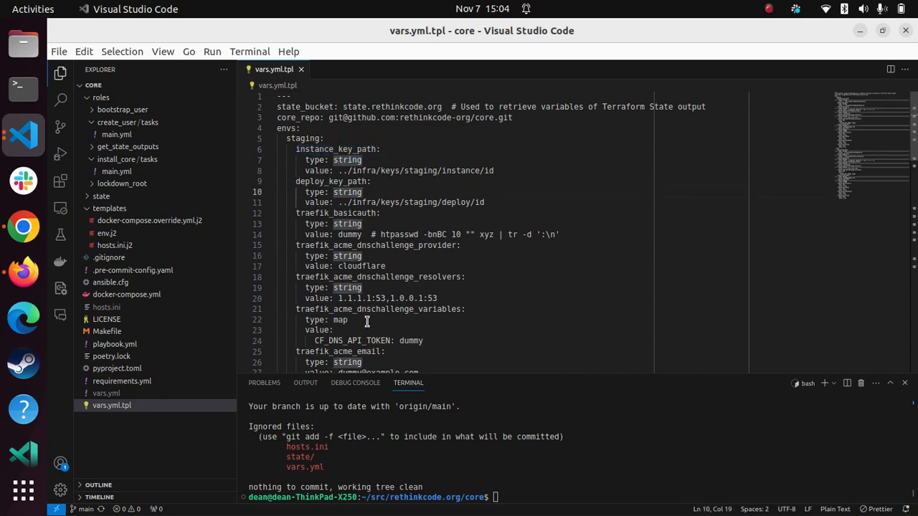
mouse_move(376, 322)
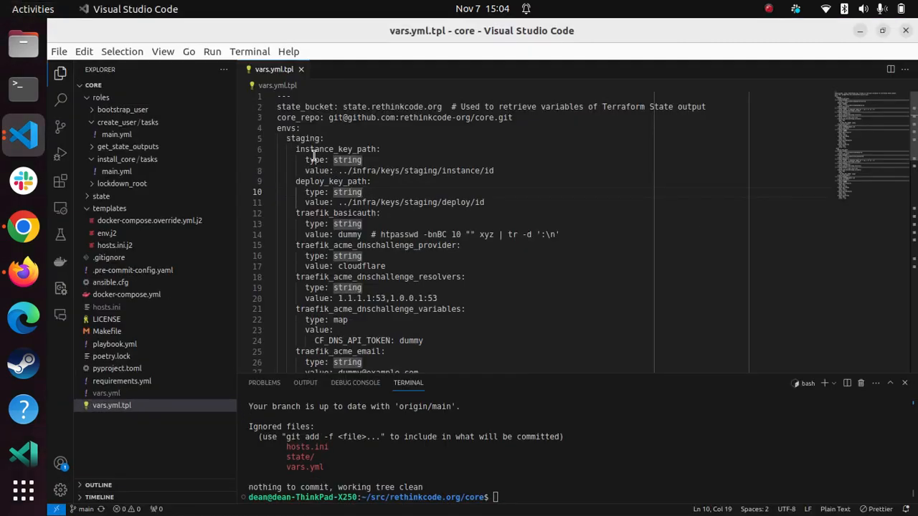
mouse_move(409, 152)
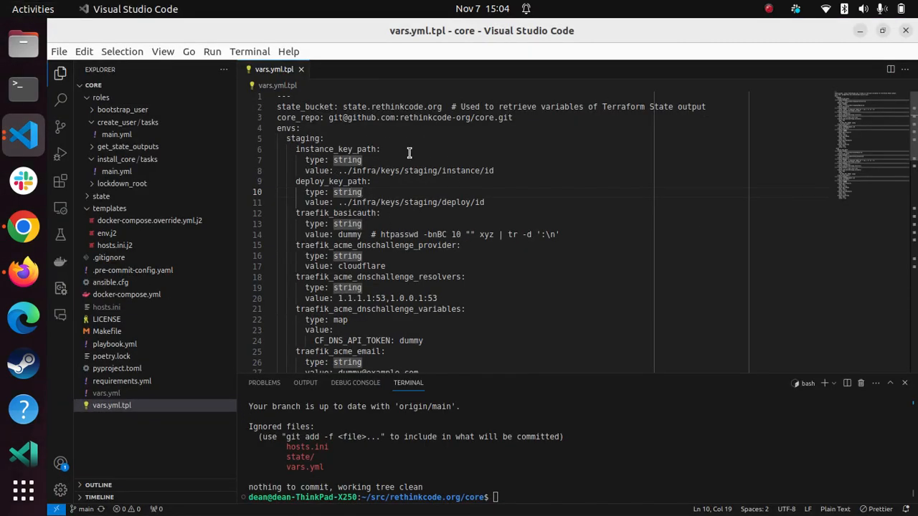
mouse_move(361, 163)
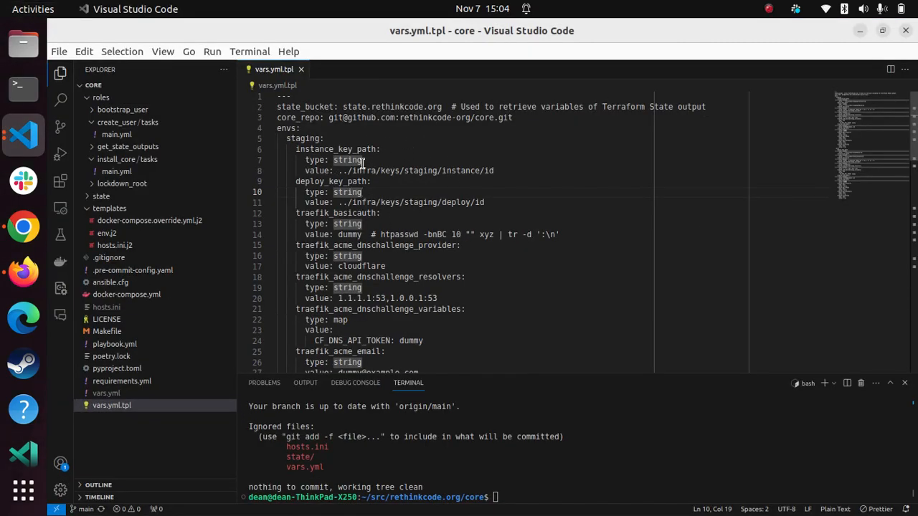
left_click(365, 161)
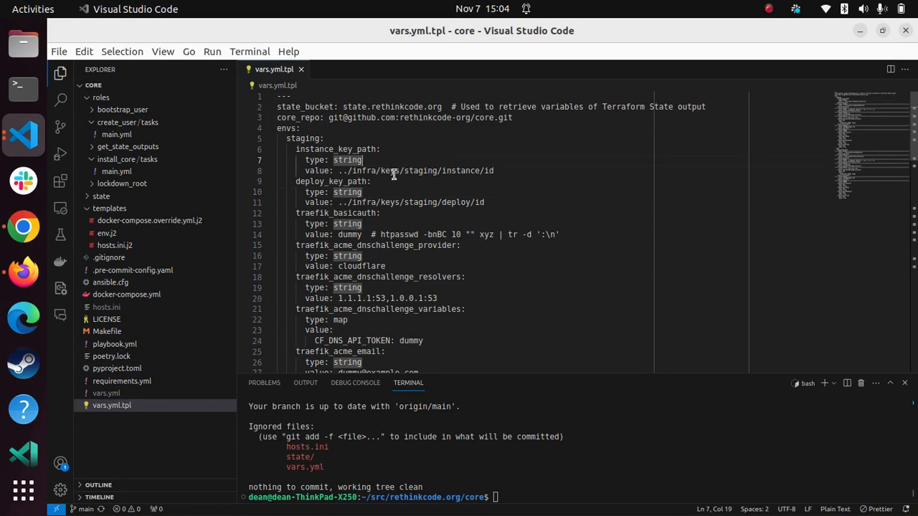
mouse_move(405, 171)
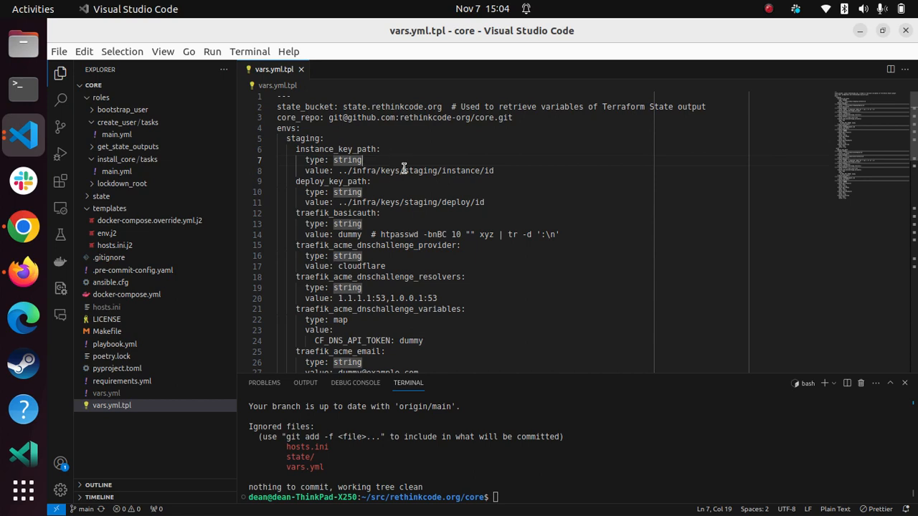
mouse_move(519, 175)
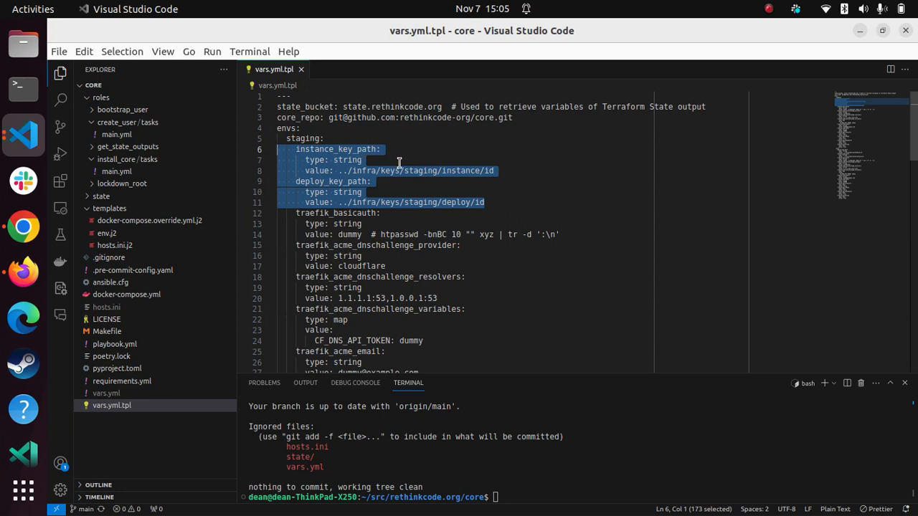
mouse_move(494, 181)
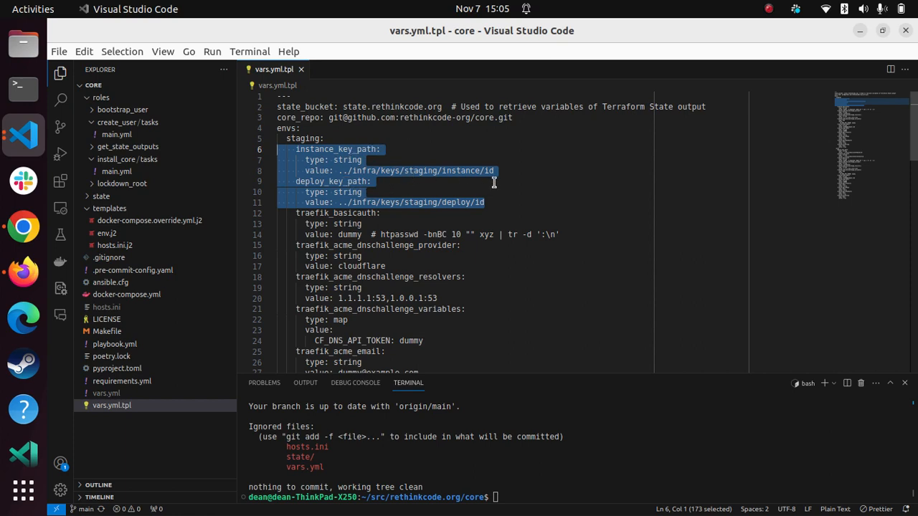
mouse_move(497, 184)
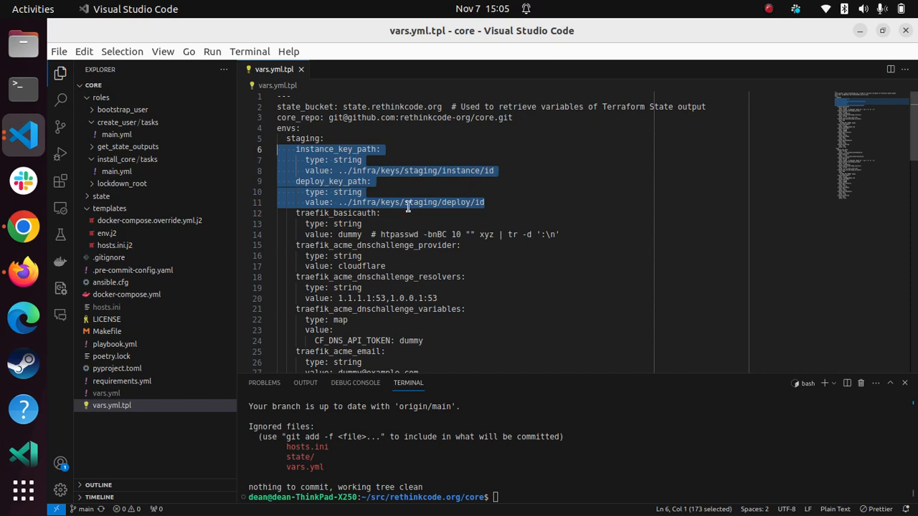
mouse_move(571, 232)
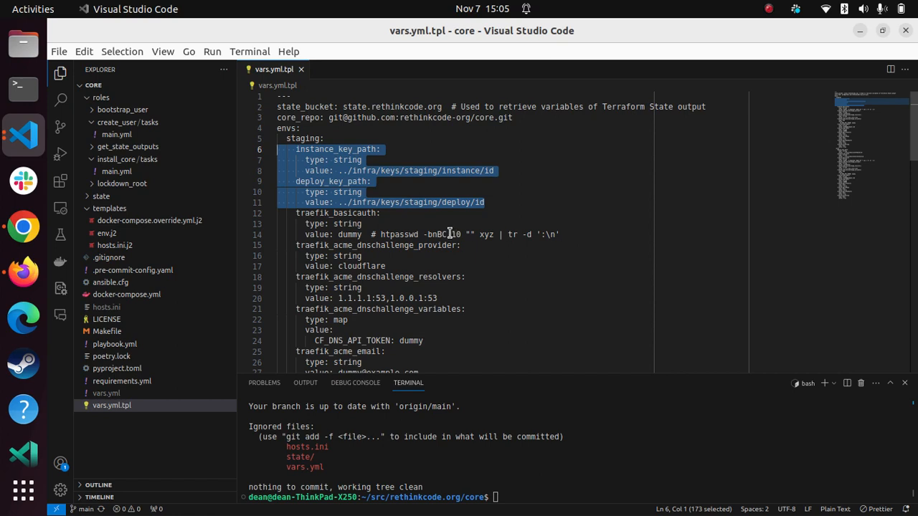
mouse_move(345, 213)
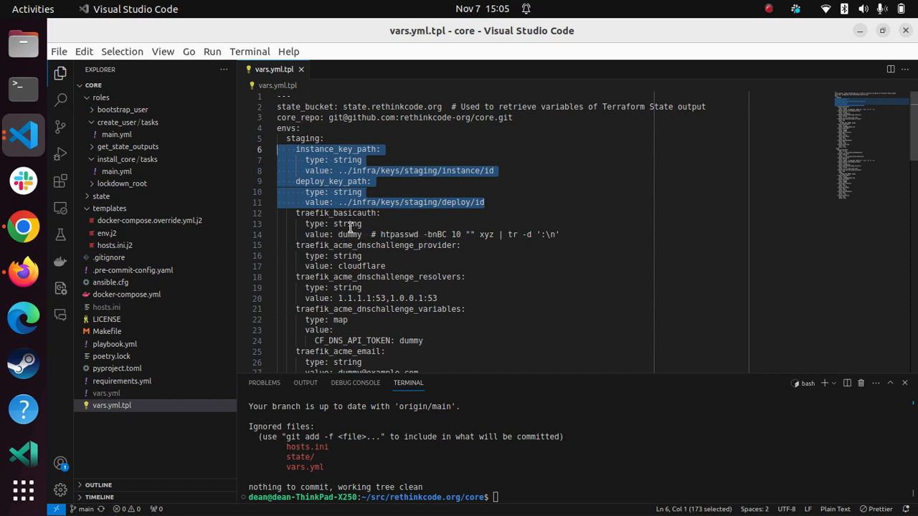
mouse_move(345, 229)
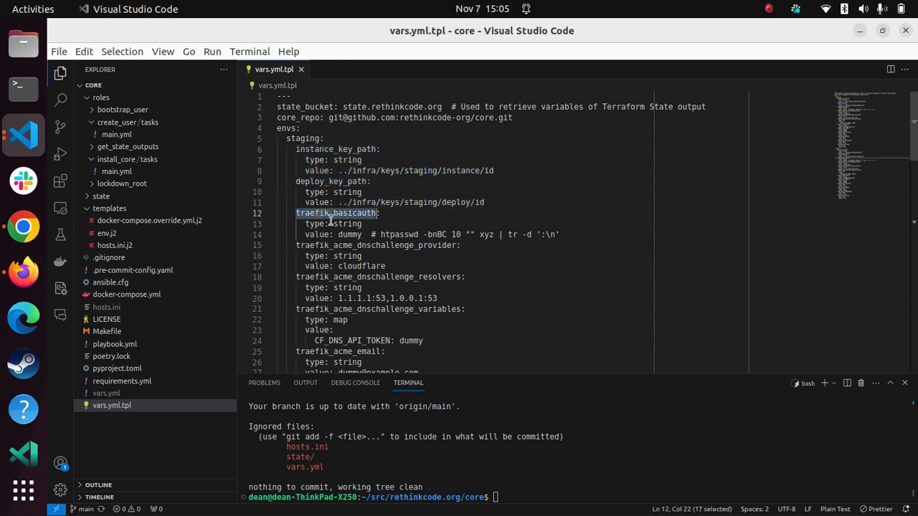
scroll("down", 3)
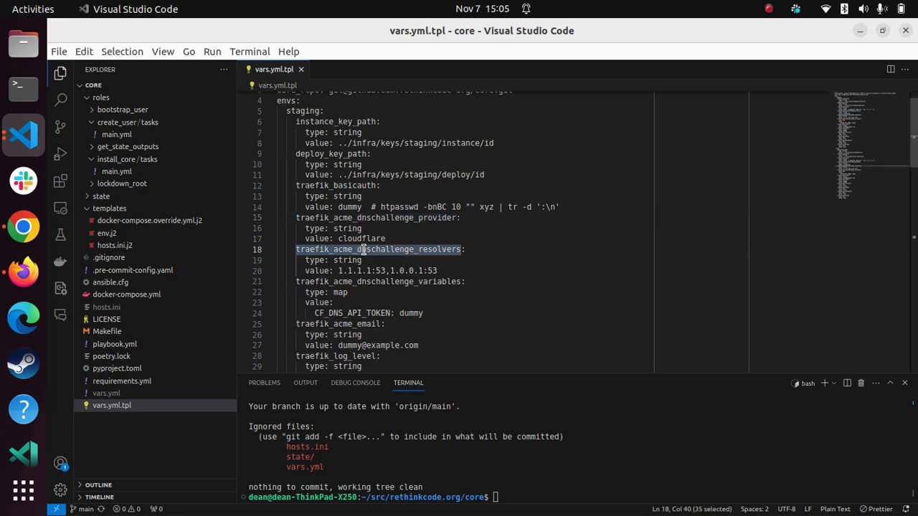
left_click(341, 270)
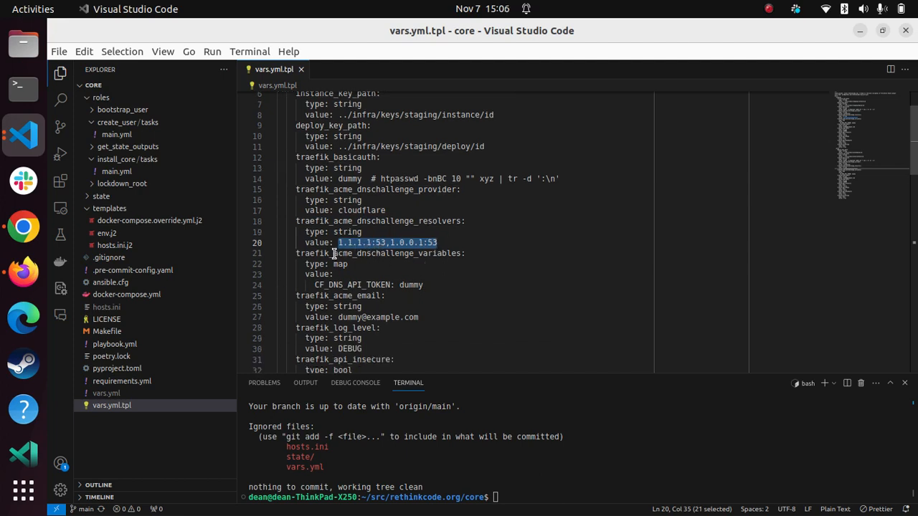
double_click(379, 252)
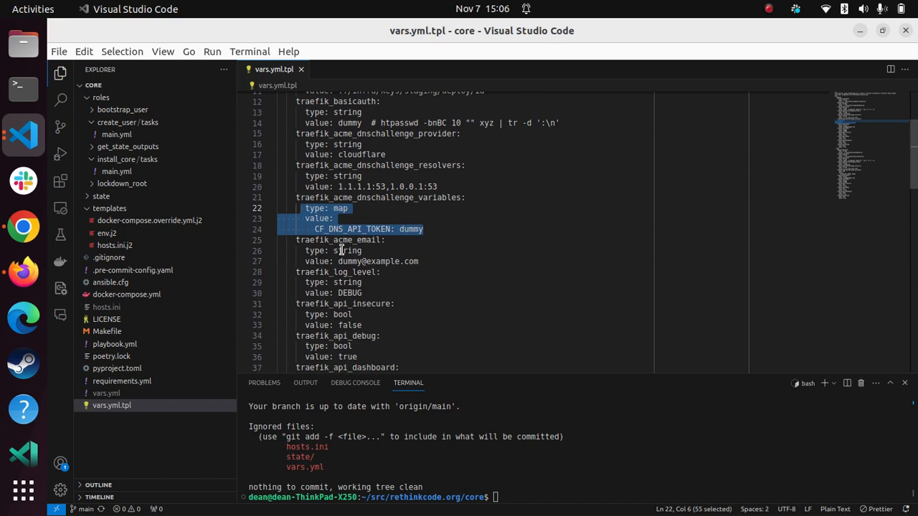
scroll("down", 3)
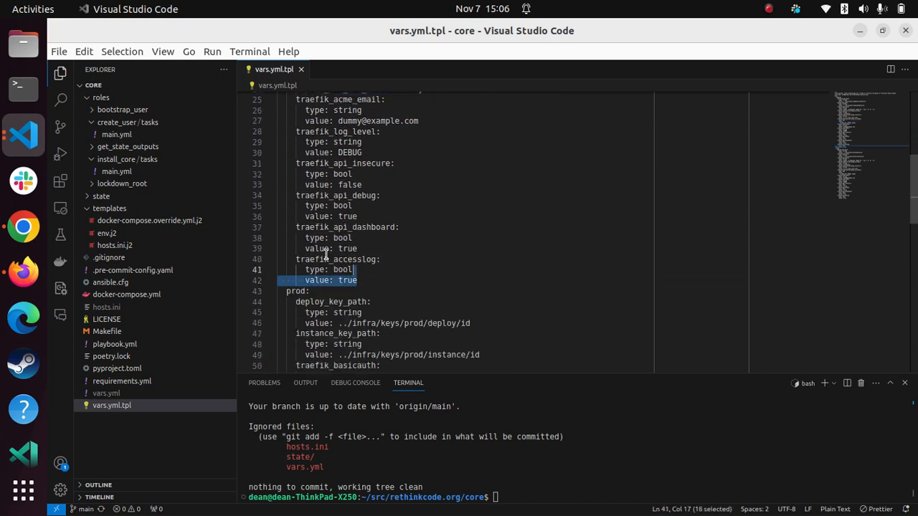
scroll("down", 3)
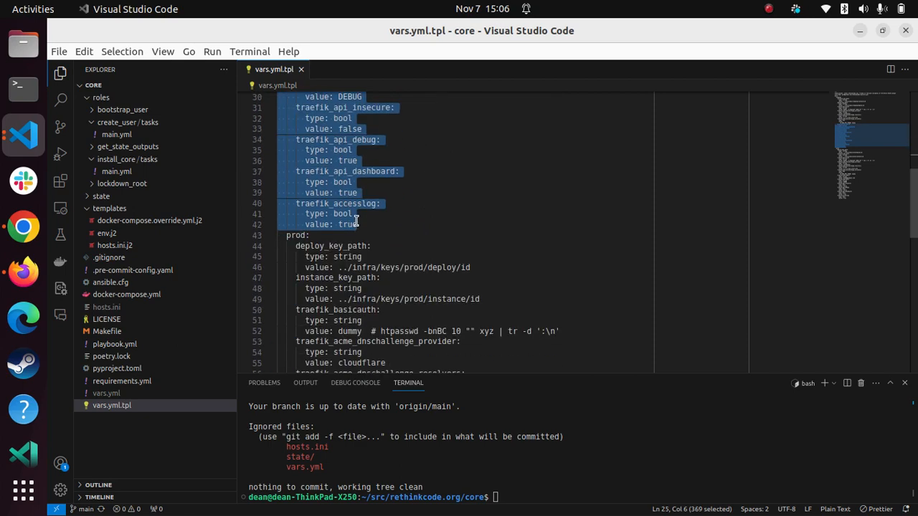
scroll("down", 3)
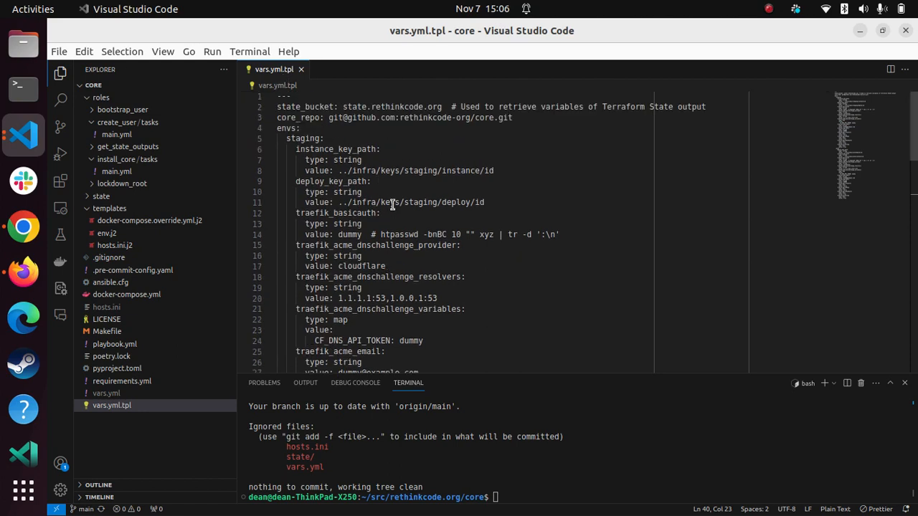
mouse_move(556, 471)
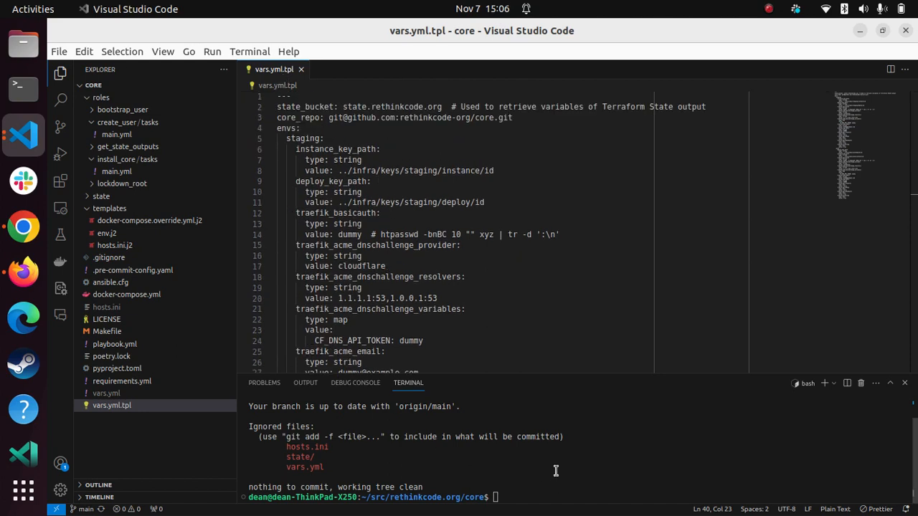
mouse_move(468, 464)
type("make play")
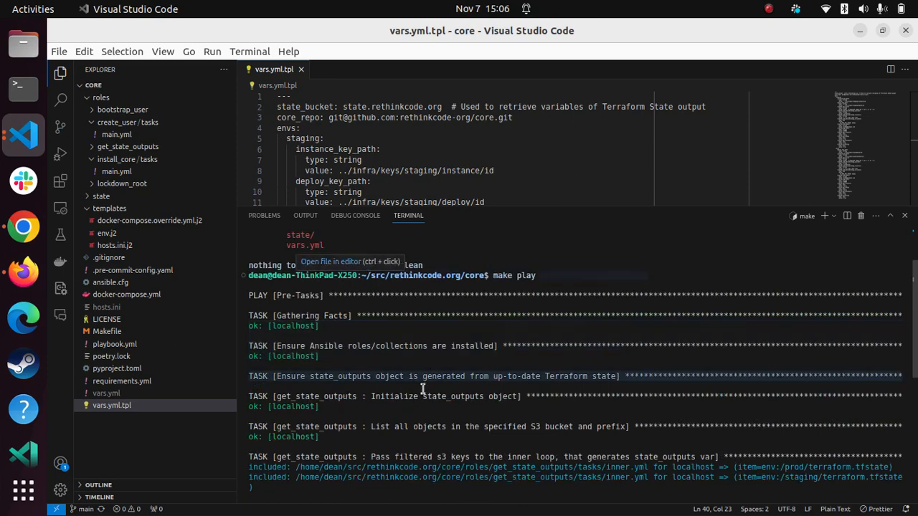
- Scroll the make play output past the Terraform state fetch, known hosts download and inventory creation
scroll("down", 3)
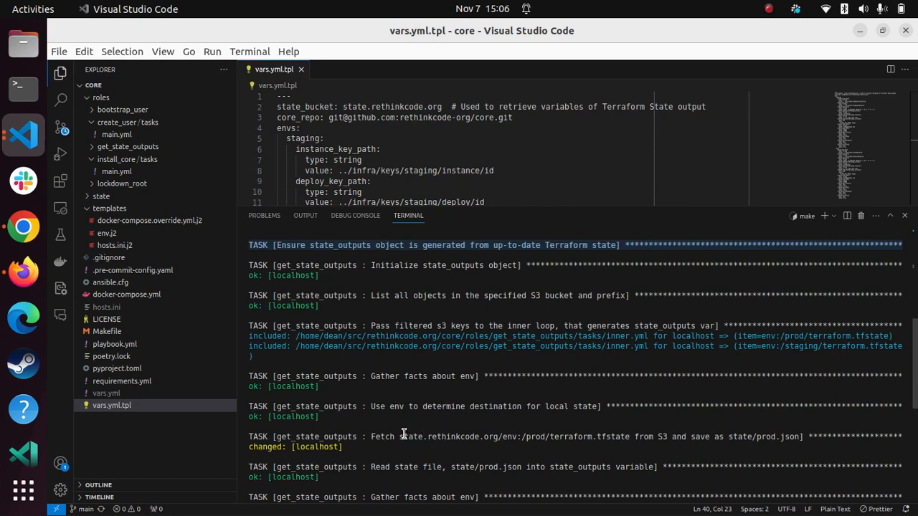
scroll("down", 3)
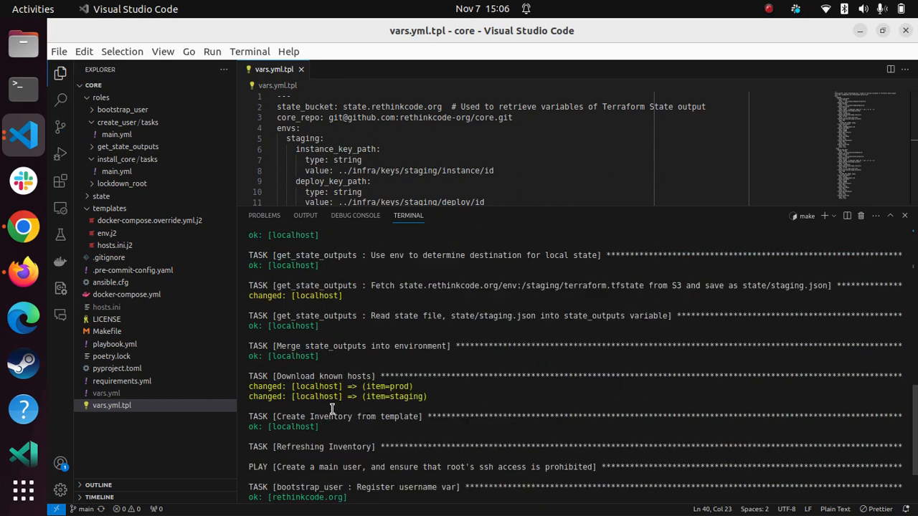
mouse_move(391, 380)
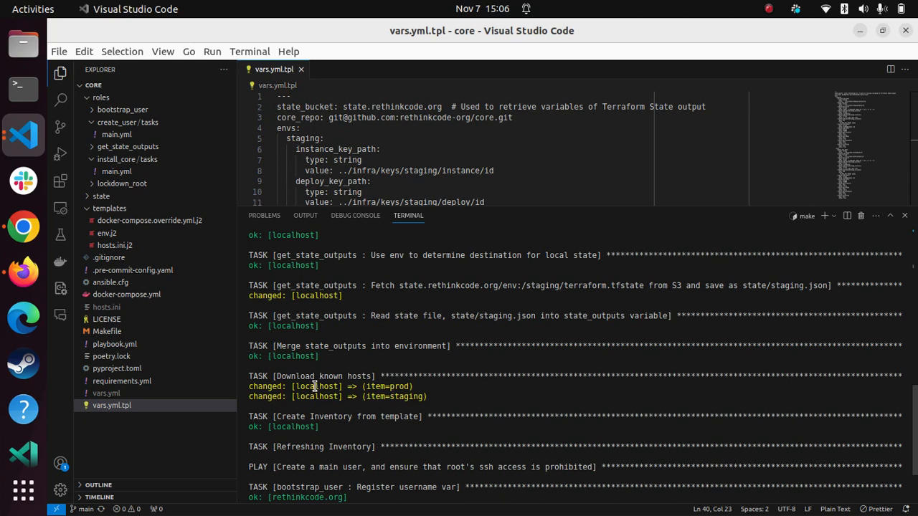
mouse_move(396, 346)
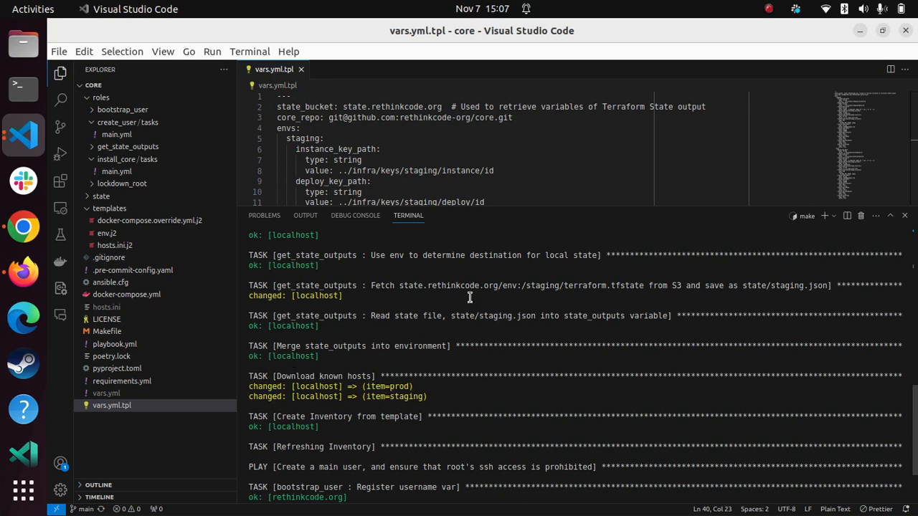
mouse_move(401, 391)
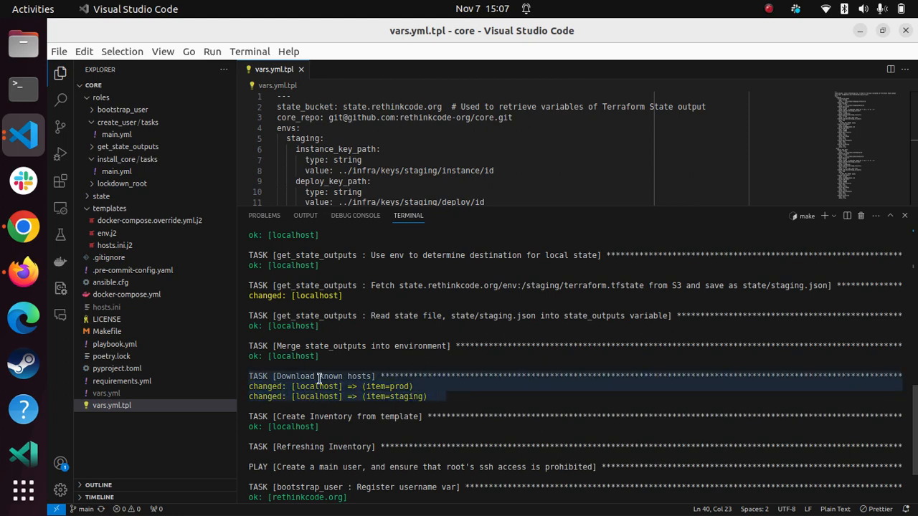
scroll("down", 3)
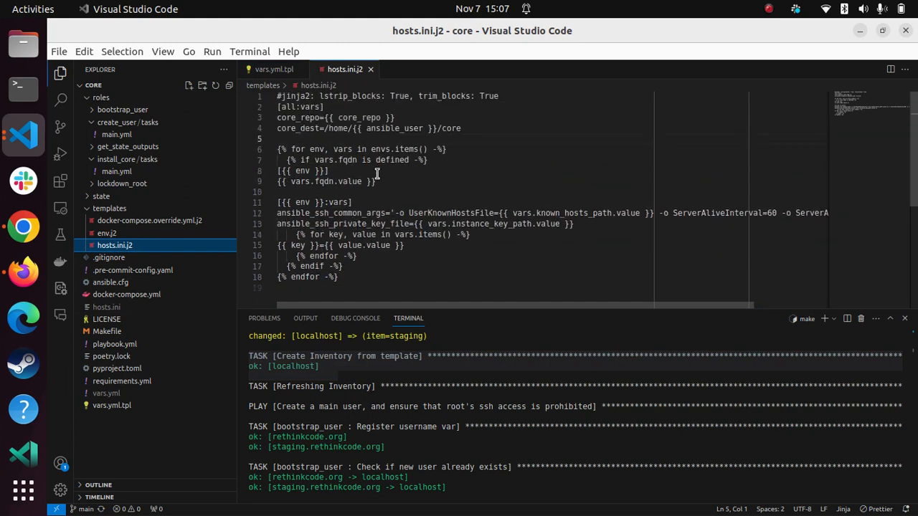
mouse_move(456, 293)
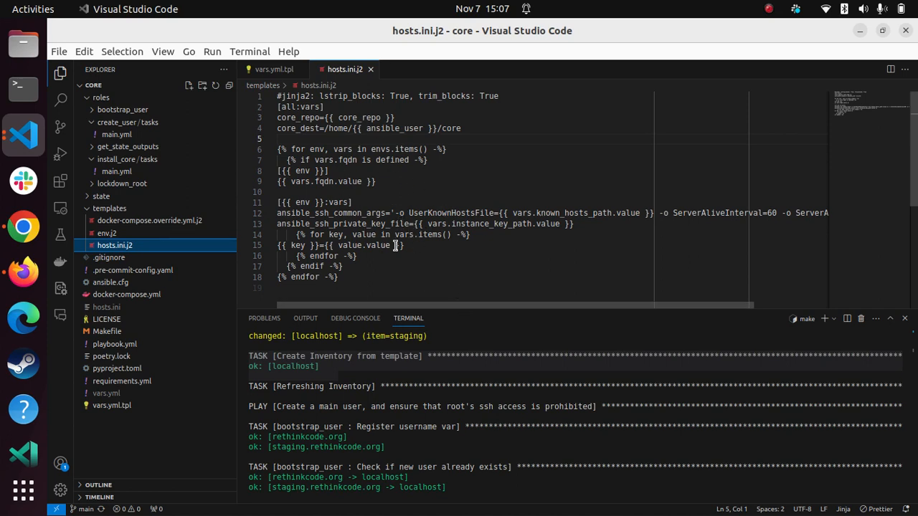
mouse_move(106, 232)
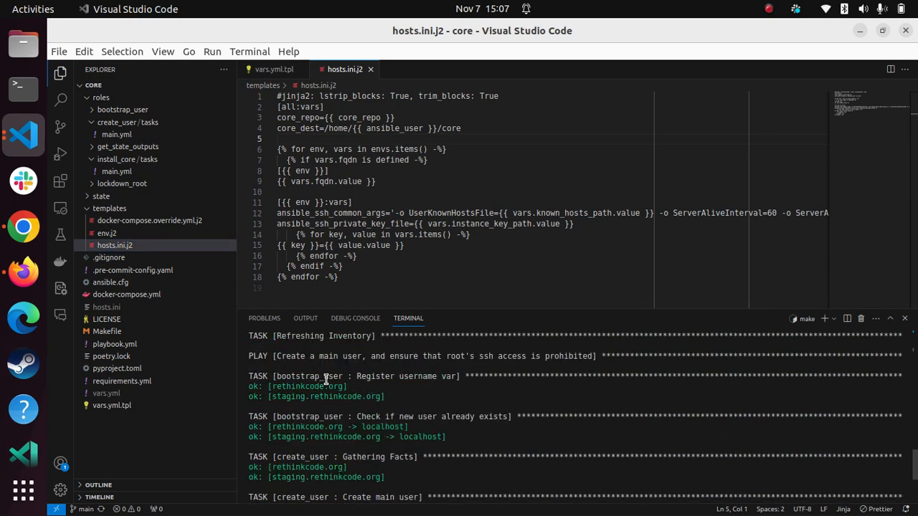
mouse_move(296, 376)
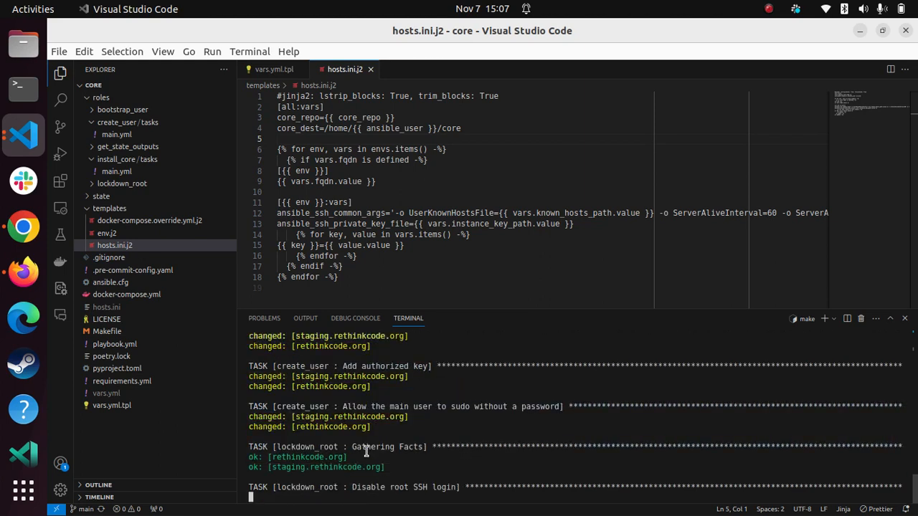
mouse_move(376, 477)
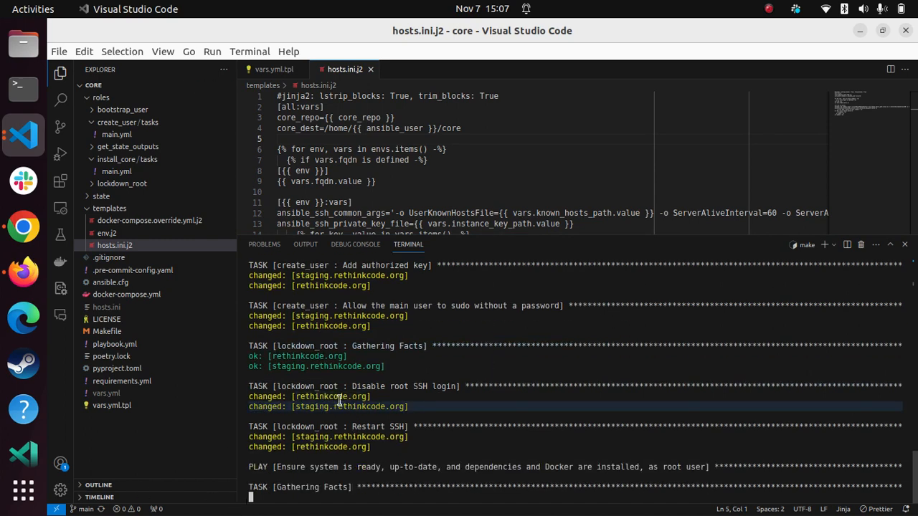
mouse_move(378, 396)
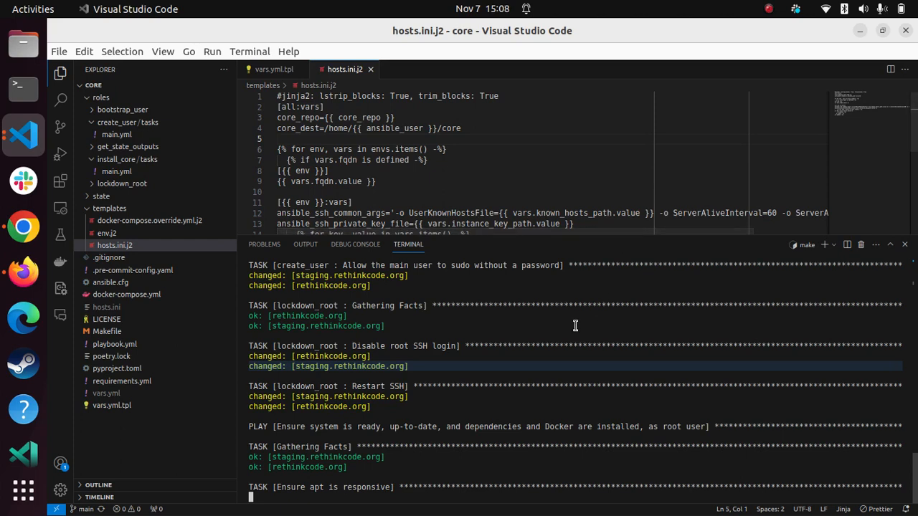
mouse_move(624, 244)
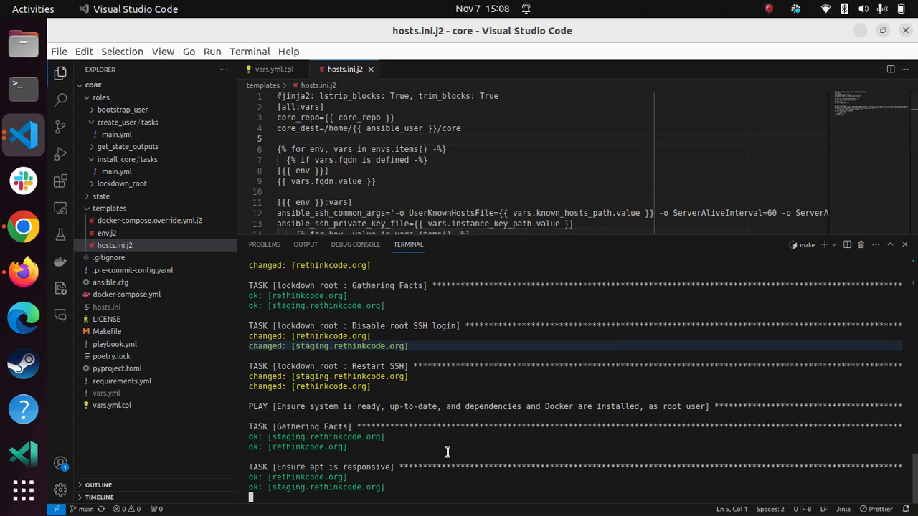
- Watch the playbook run the create_user and lockdown_root roles, then start the system update play
left_click(769, 8)
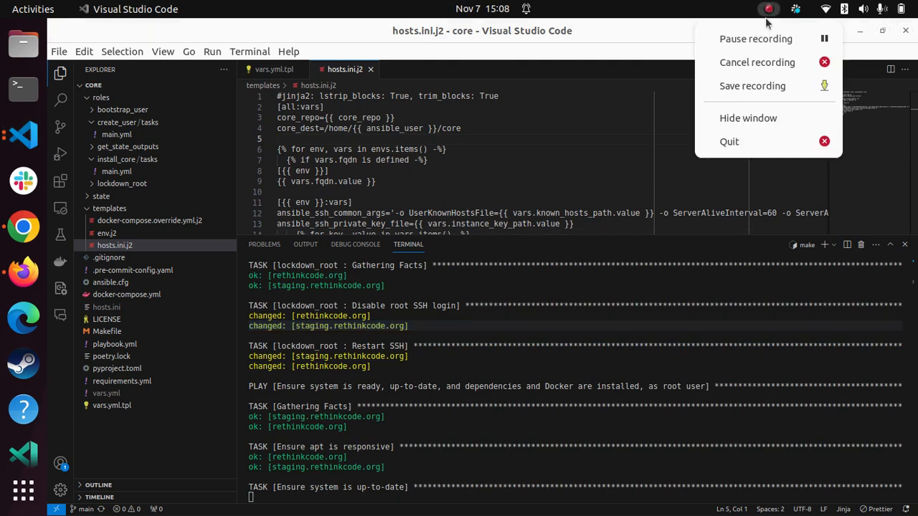
mouse_move(755, 38)
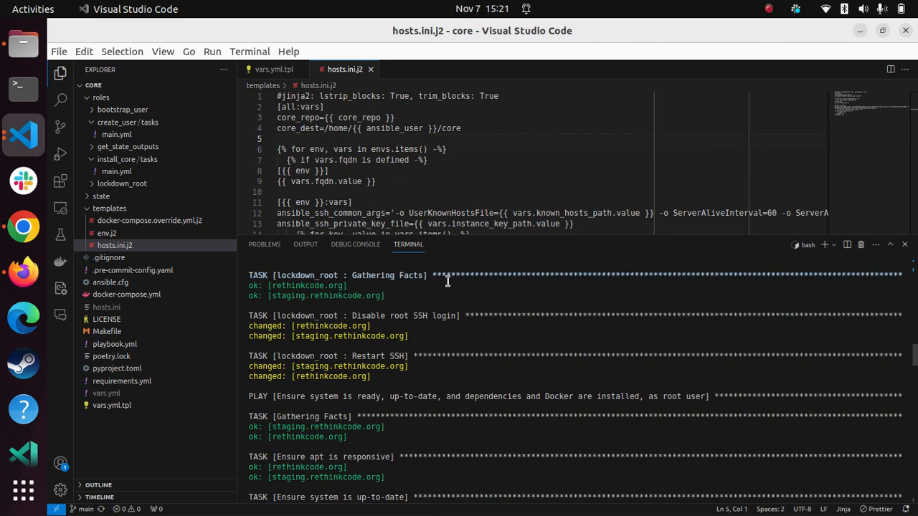
mouse_move(391, 341)
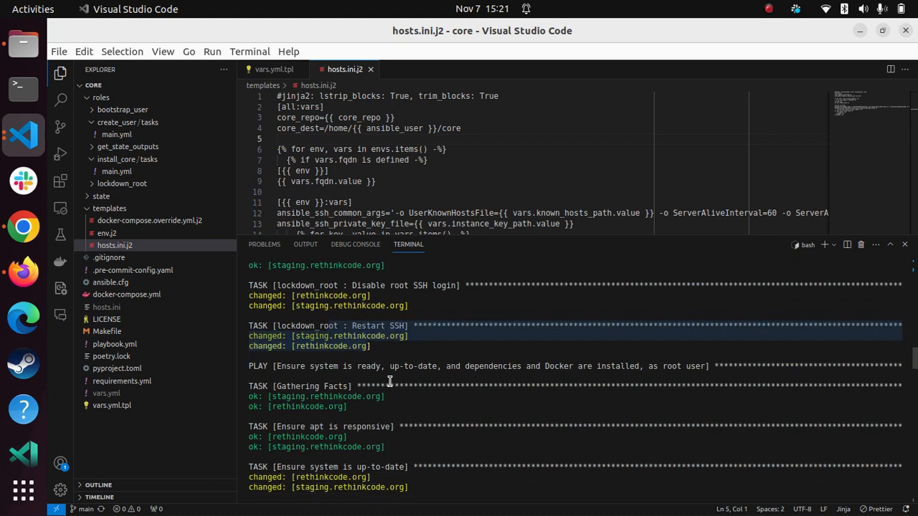
- Scroll the terminal past the apt update, reboot, package install and geerlingguy.docker tasks
scroll("down", 3)
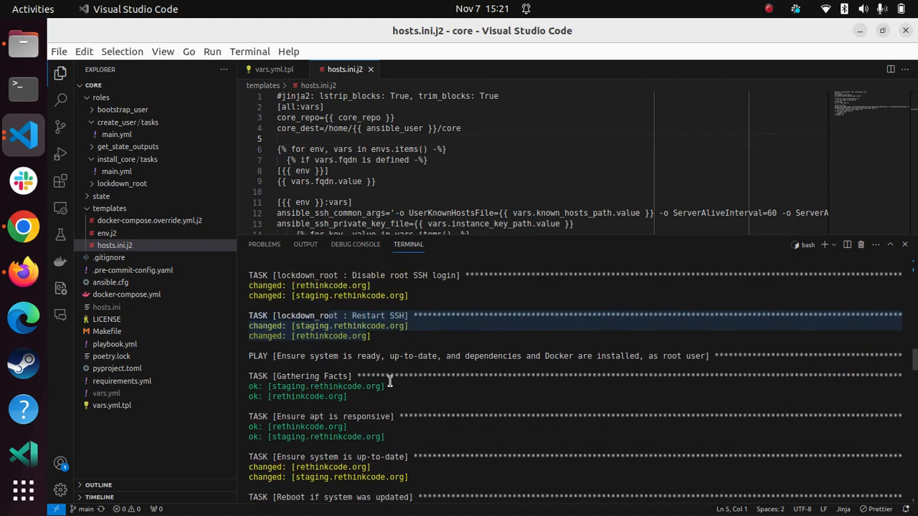
scroll("down", 3)
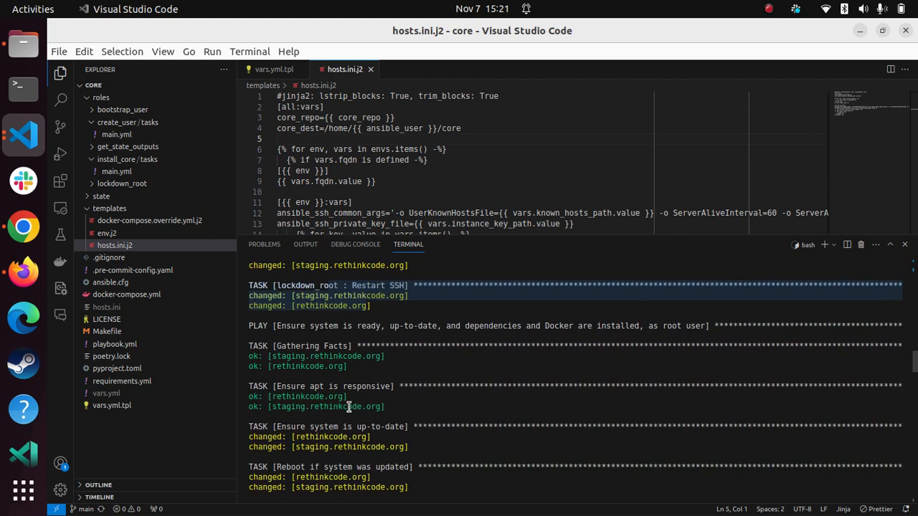
scroll("down", 3)
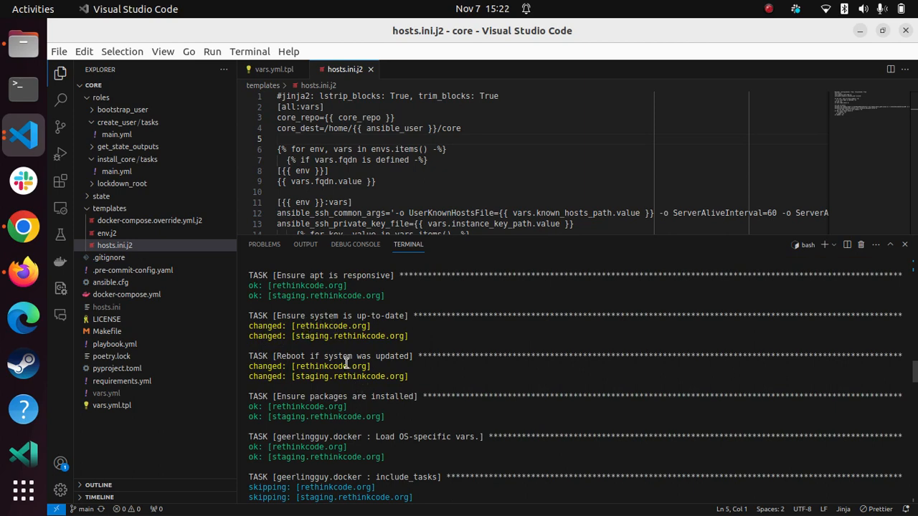
mouse_move(344, 387)
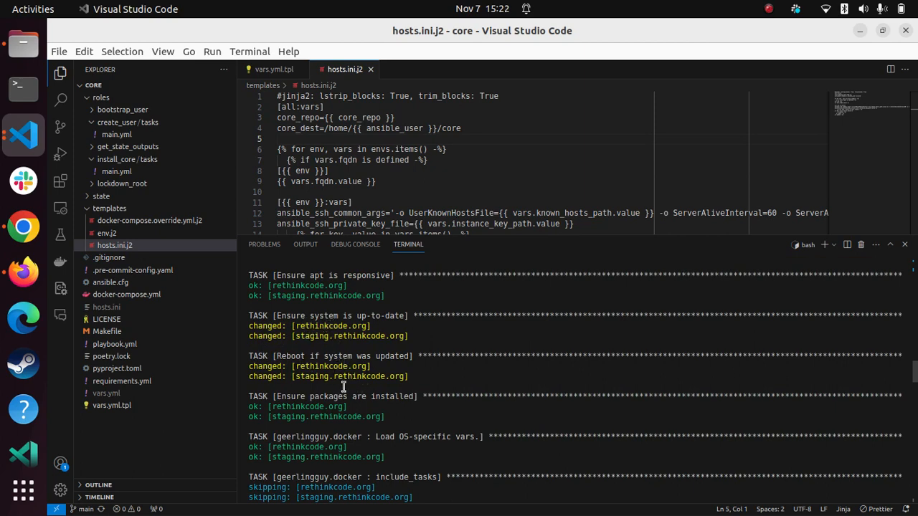
scroll("down", 3)
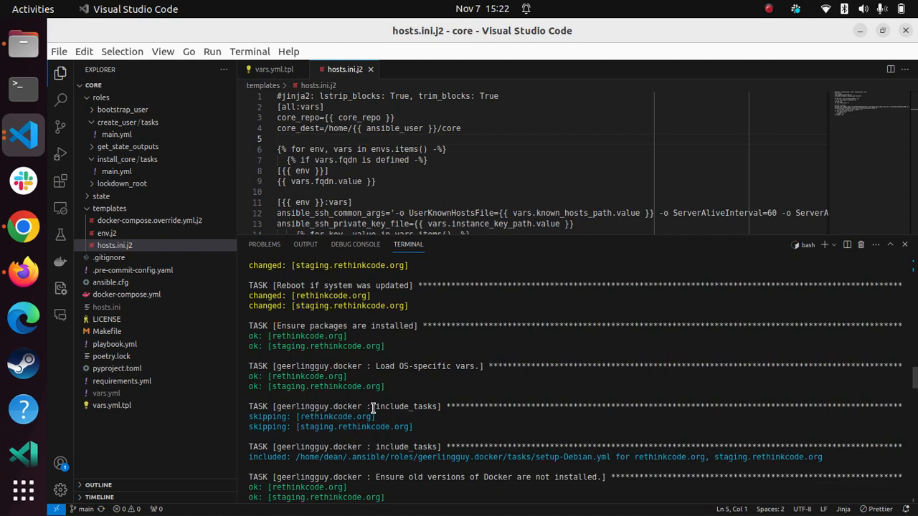
scroll("down", 3)
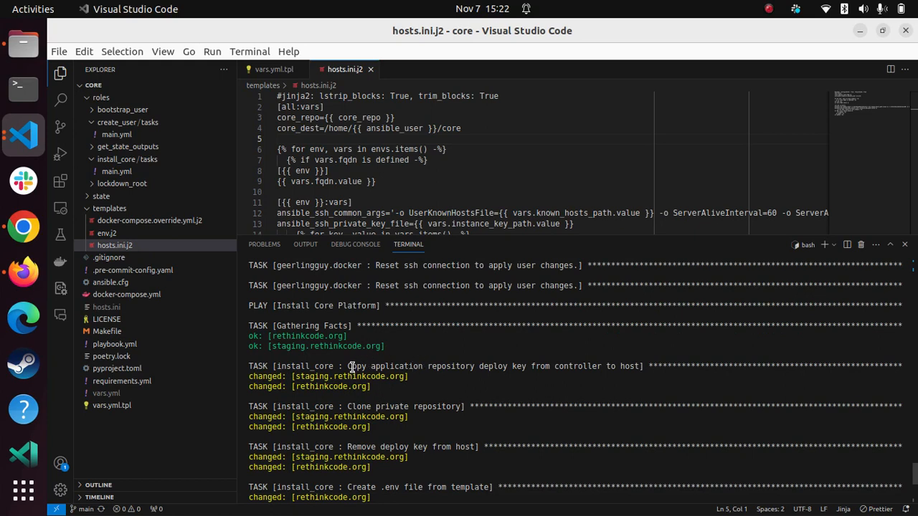
mouse_move(551, 351)
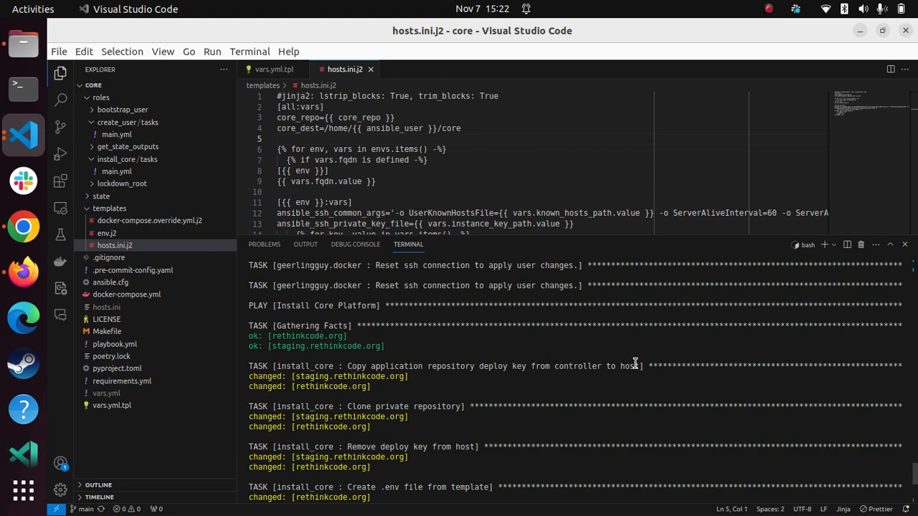
mouse_move(574, 361)
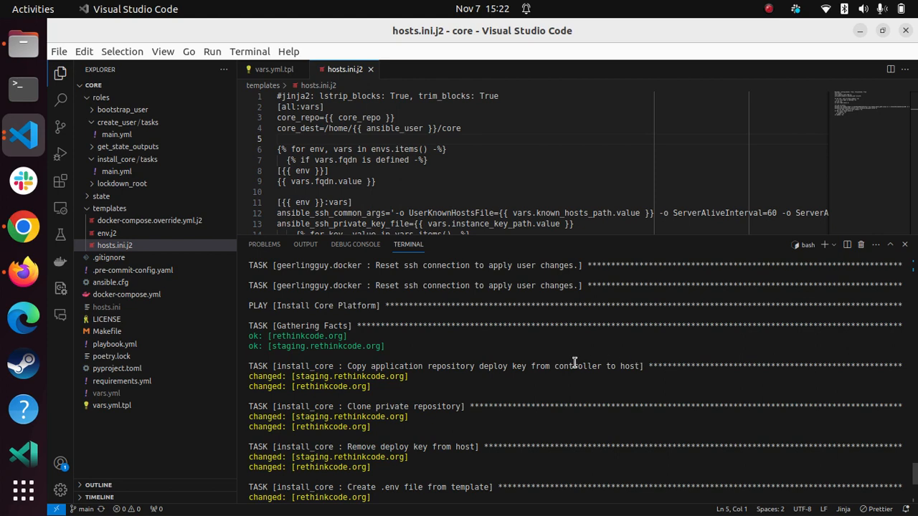
mouse_move(422, 365)
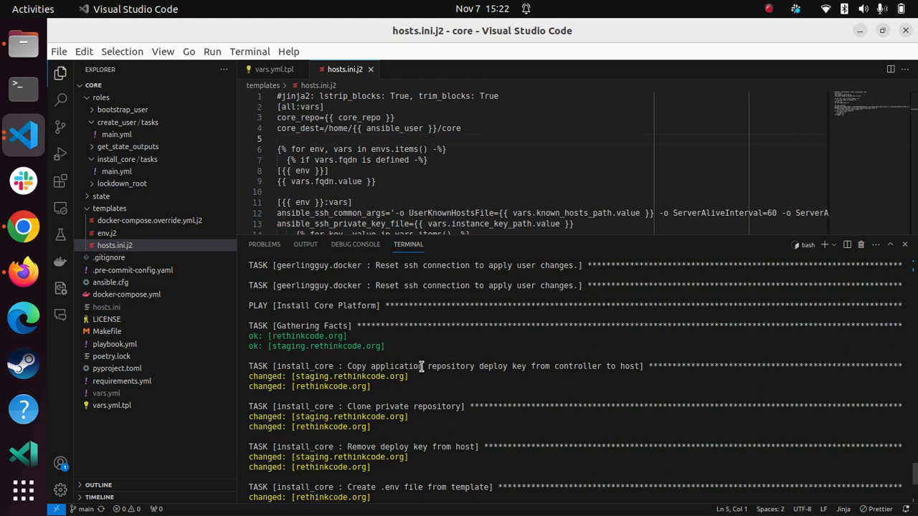
mouse_move(387, 397)
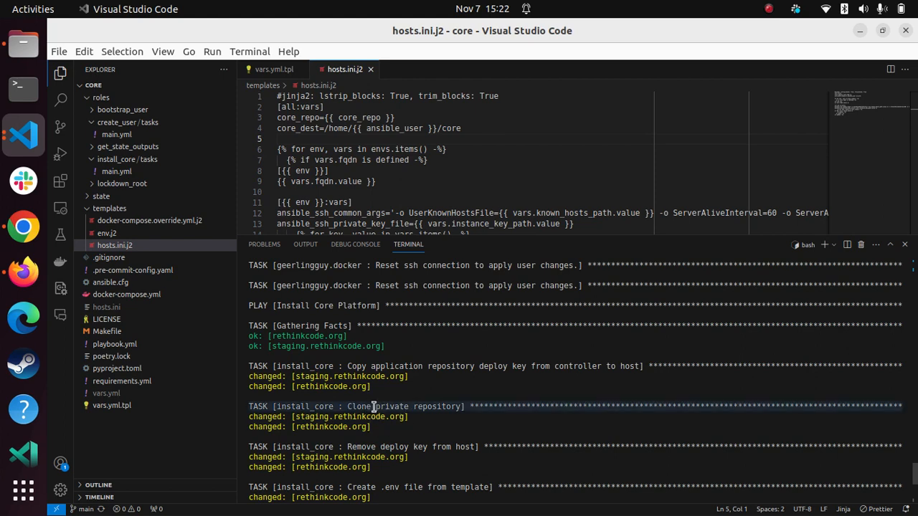
- Scroll the terminal through the install_core tasks down to the services starting
scroll("down", 3)
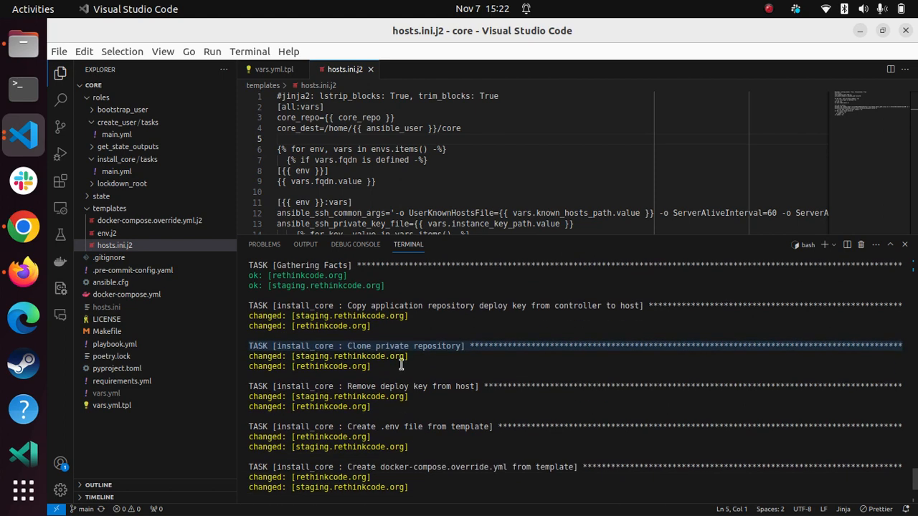
mouse_move(402, 367)
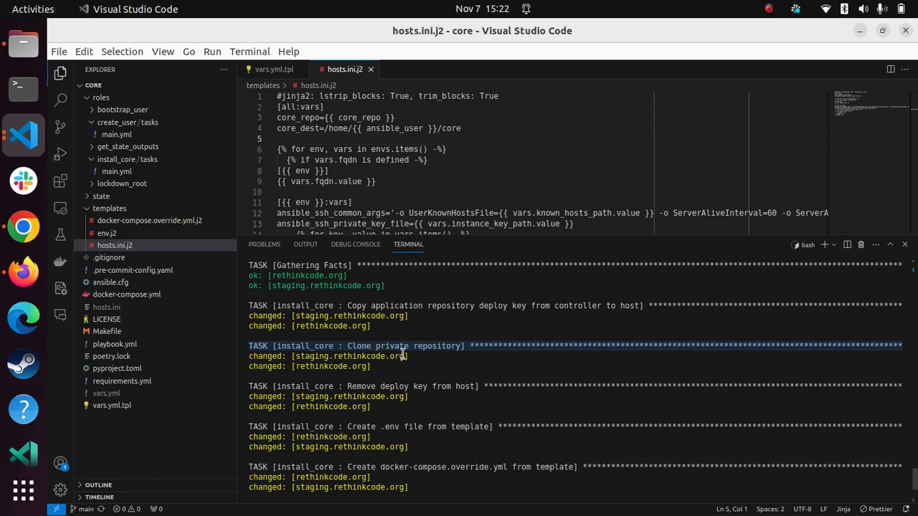
mouse_move(399, 366)
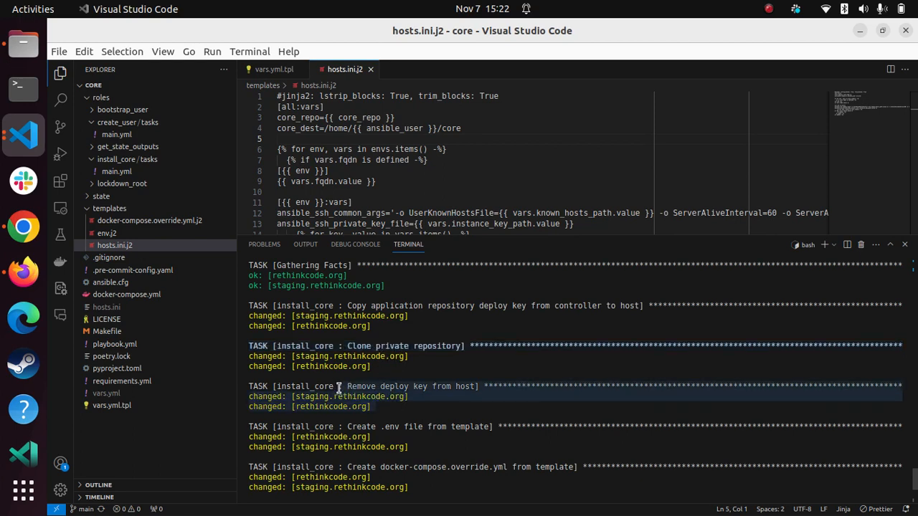
mouse_move(393, 402)
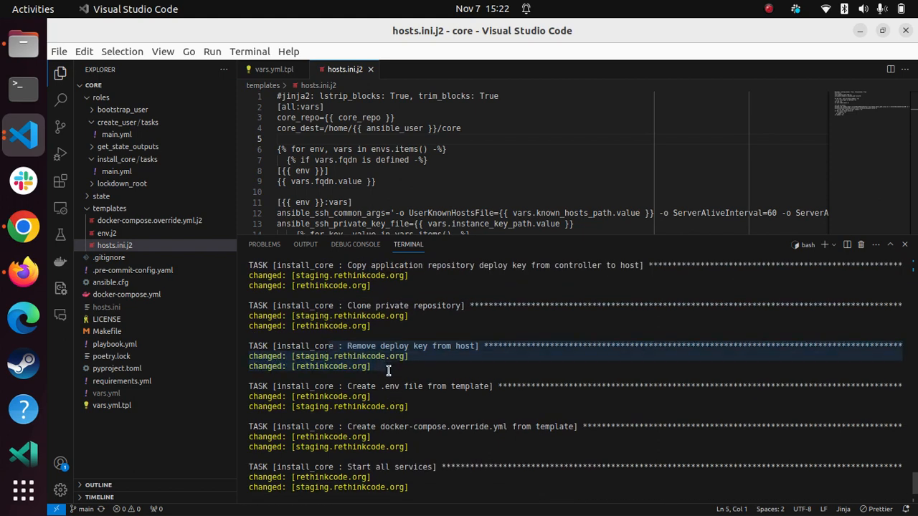
mouse_move(356, 387)
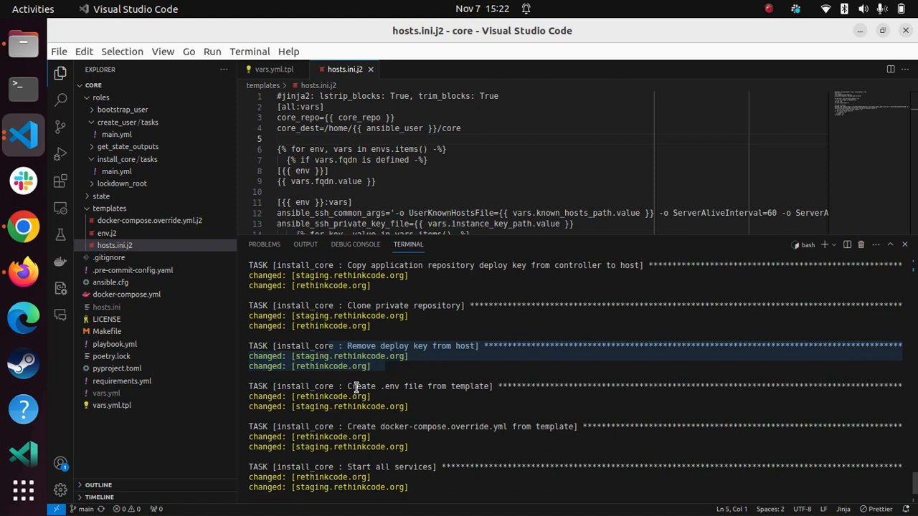
mouse_move(401, 413)
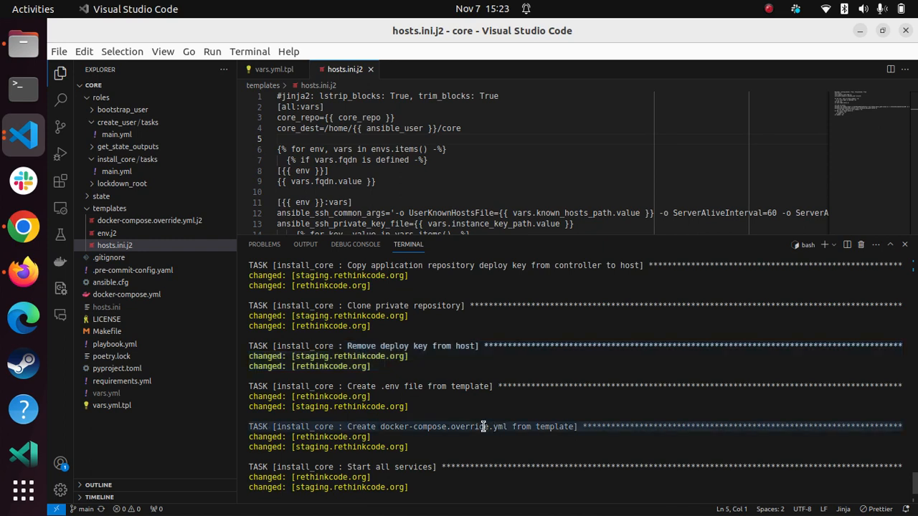
scroll("down", 3)
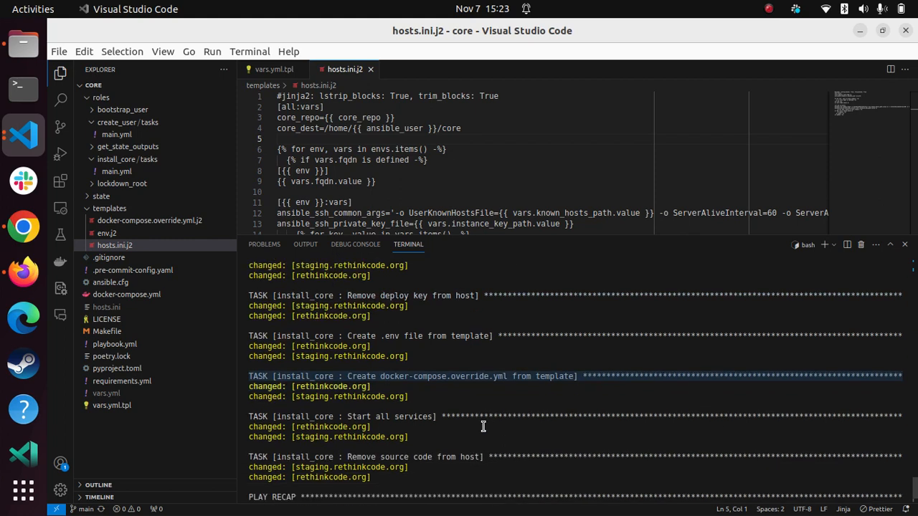
- Review the docker-compose.override.yml.j2 template's Traefik environment loop
scroll("down", 3)
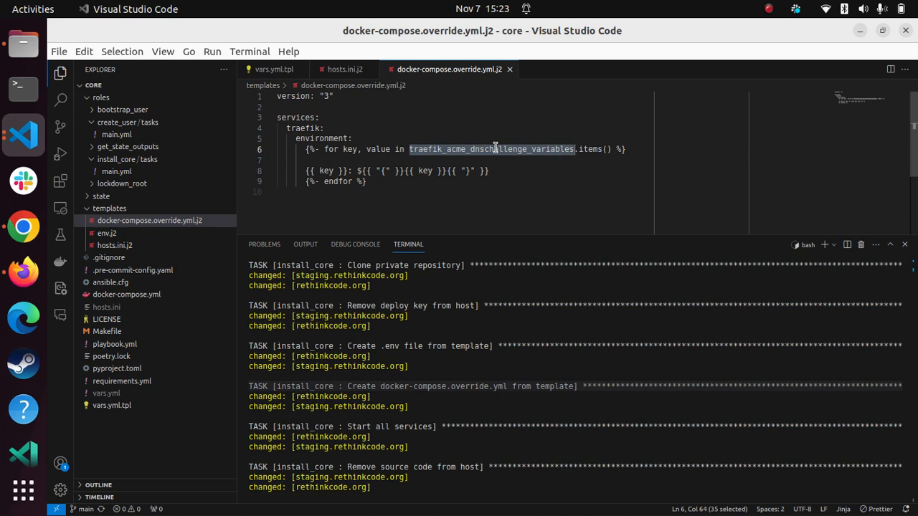
mouse_move(379, 150)
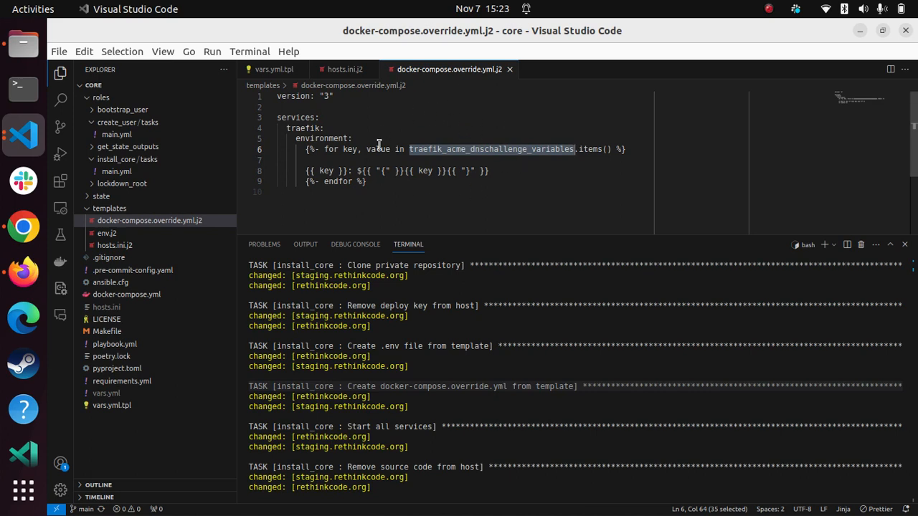
mouse_move(106, 232)
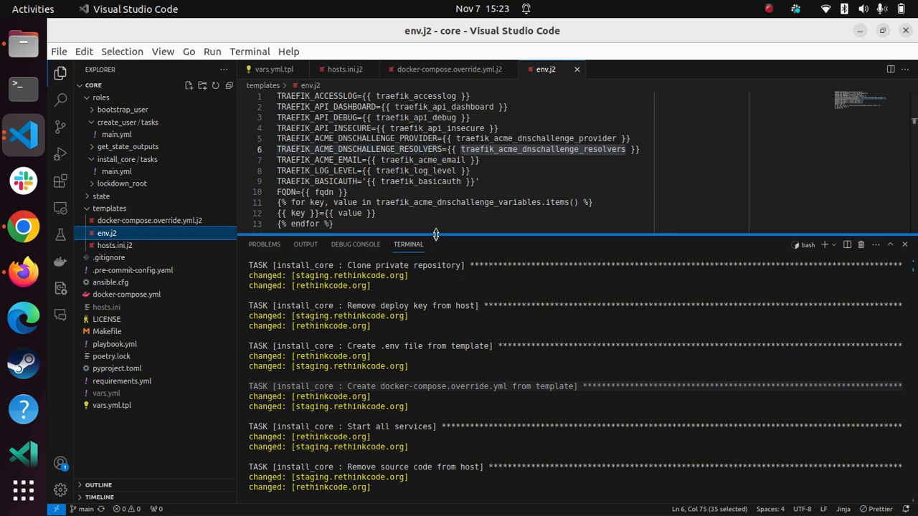
- Review the PLAY RECAP, then view docker-compose.yml with Traefik's command flags
left_click_drag(436, 235, 423, 272)
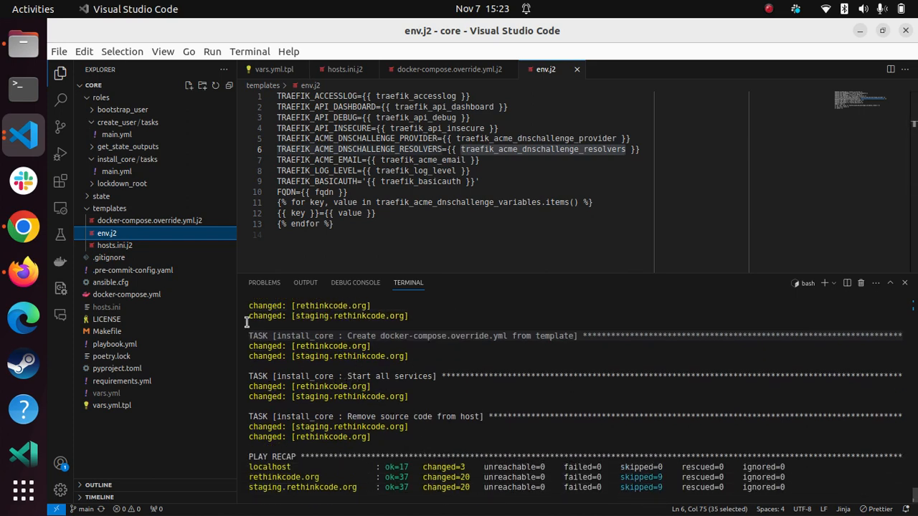
left_click(126, 295)
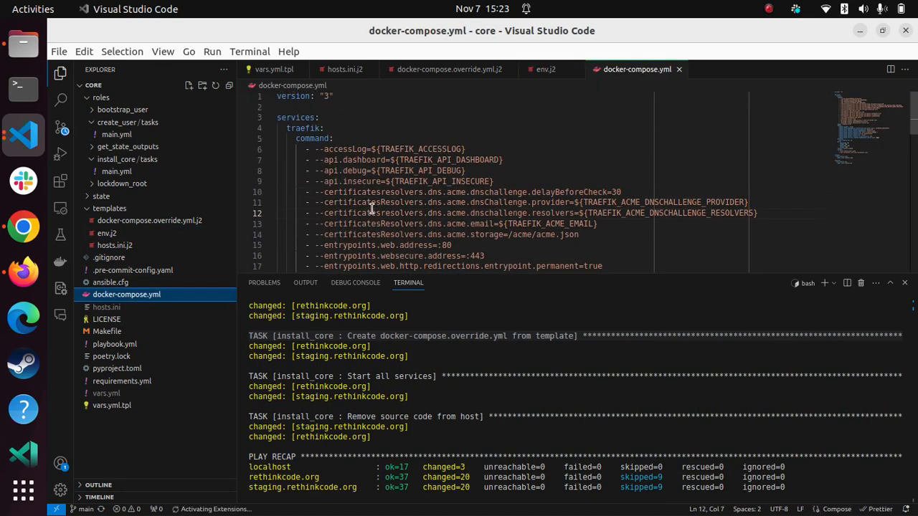
- Review docker-compose.yml and highlight the named volumes definition
scroll("down", 3)
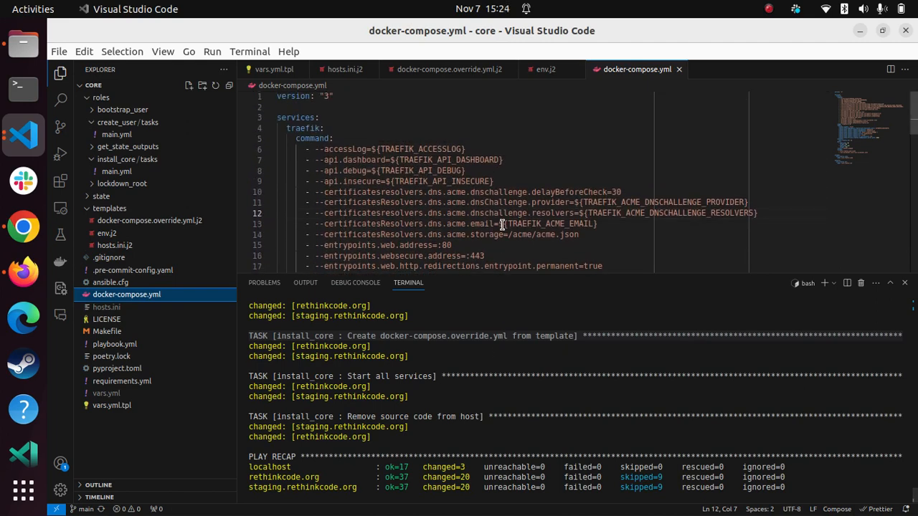
scroll("down", 3)
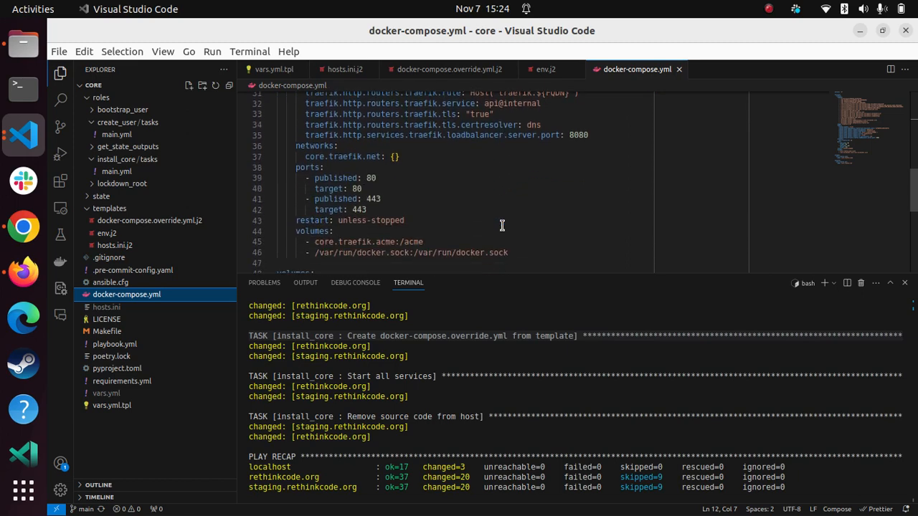
scroll("down", 3)
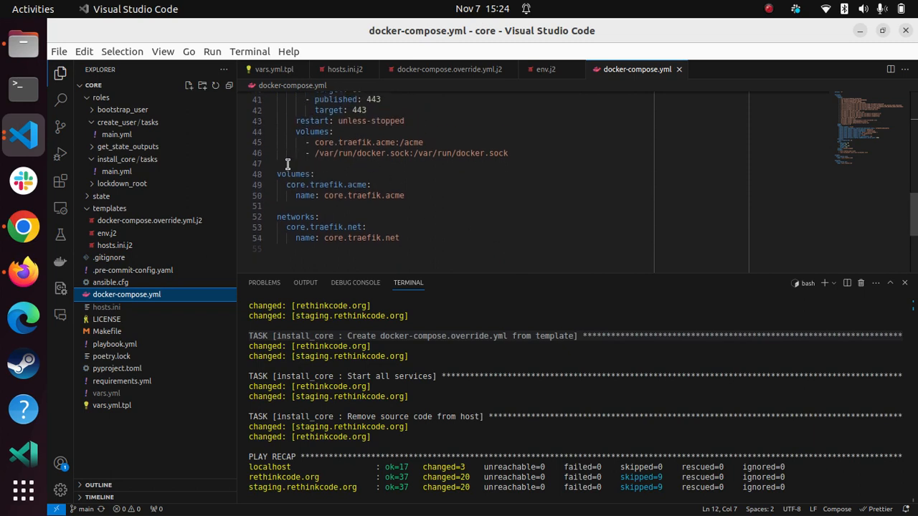
left_click_drag(278, 174, 323, 196)
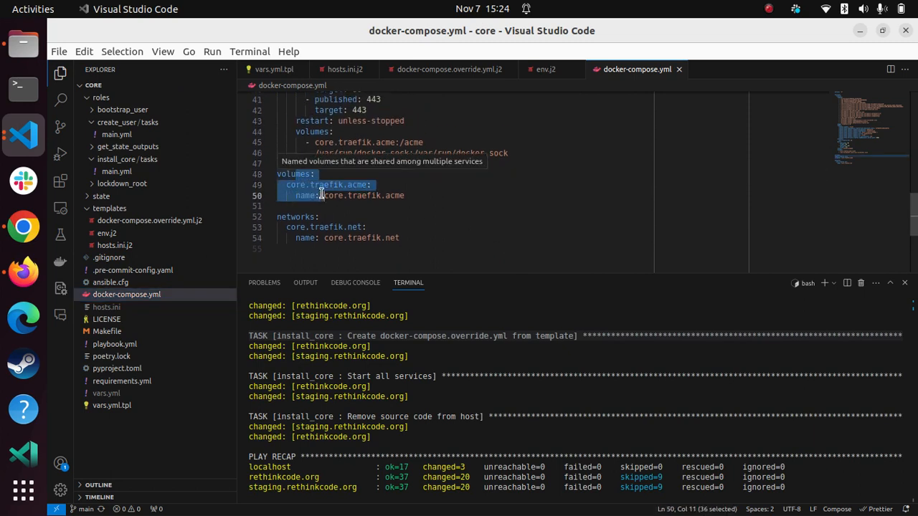
mouse_move(411, 238)
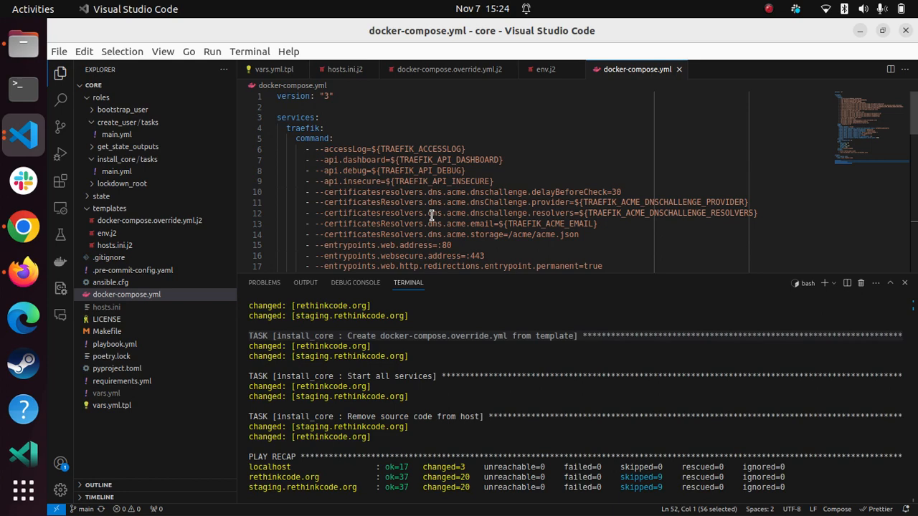
- Finish the compose file review and switch to Chrome for traefik.rethinkcode.org
scroll("down", 3)
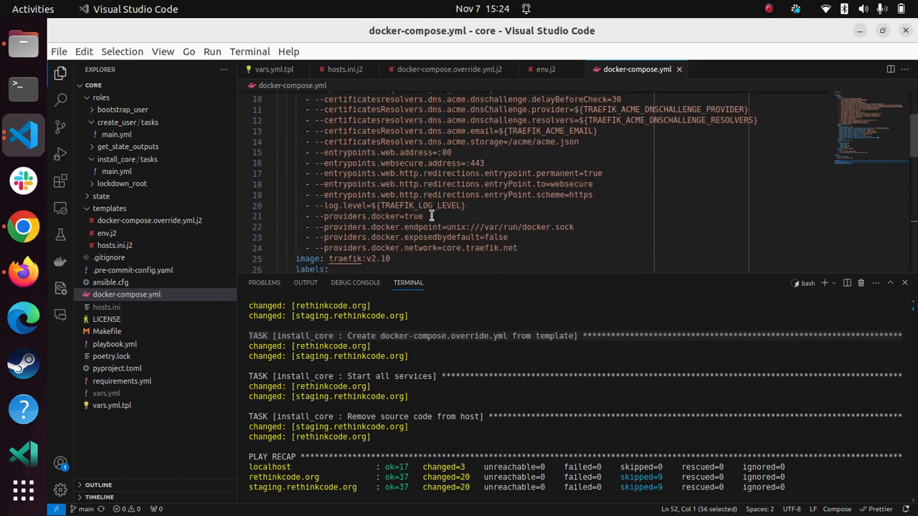
scroll("down", 3)
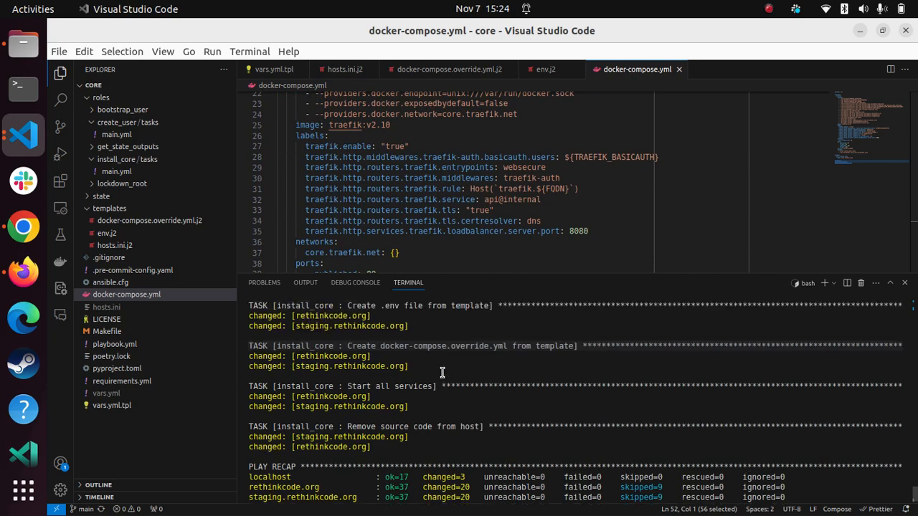
left_click(31, 9)
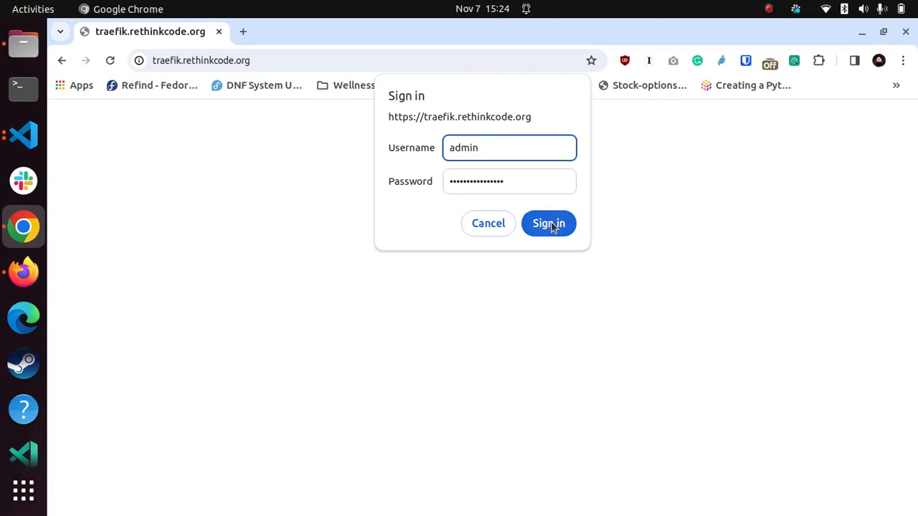
- Sign in to the production dashboard and confirm its Let's Encrypt certificate is valid
left_click(548, 224)
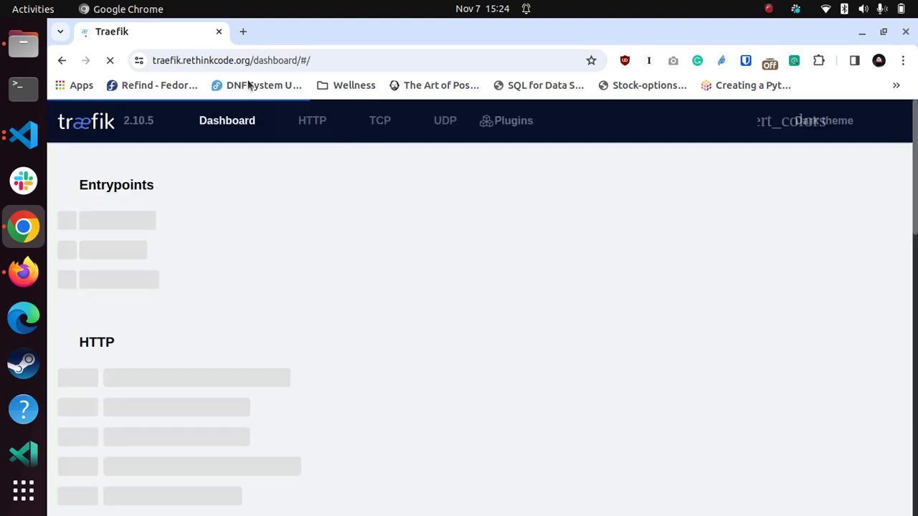
left_click(138, 60)
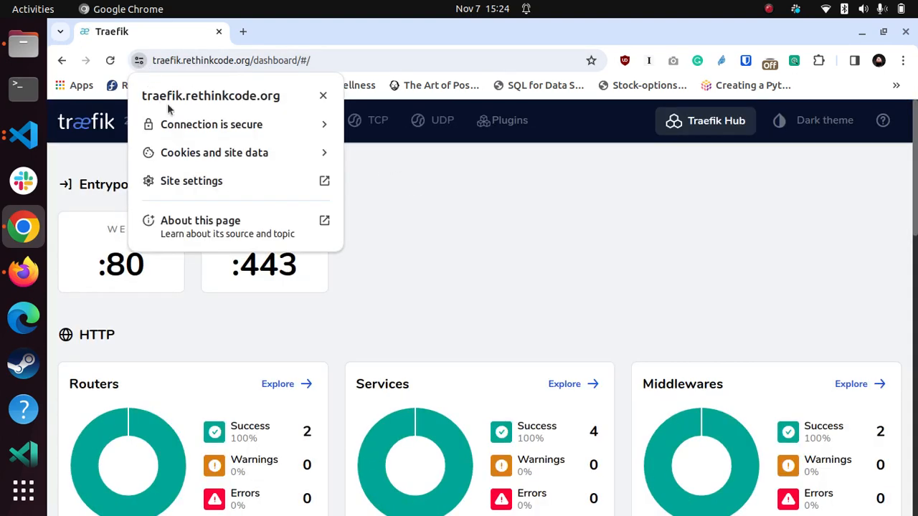
left_click(212, 124)
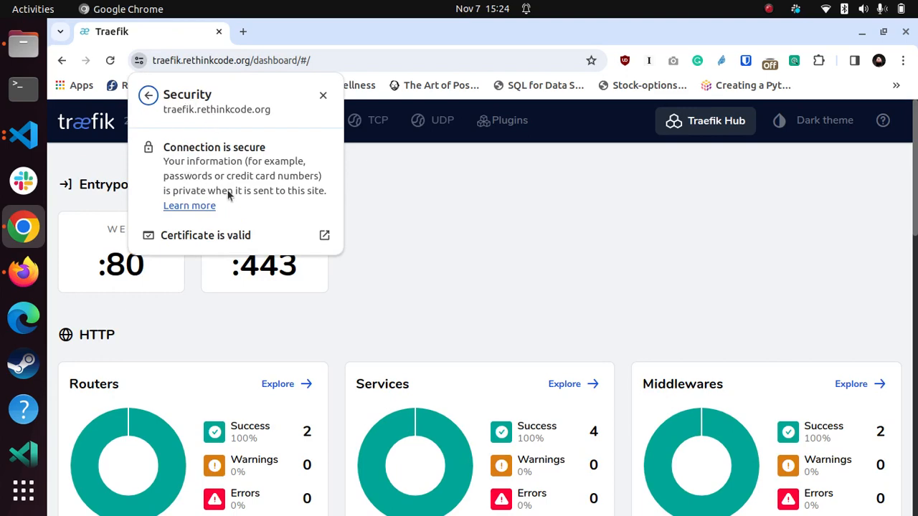
left_click(205, 235)
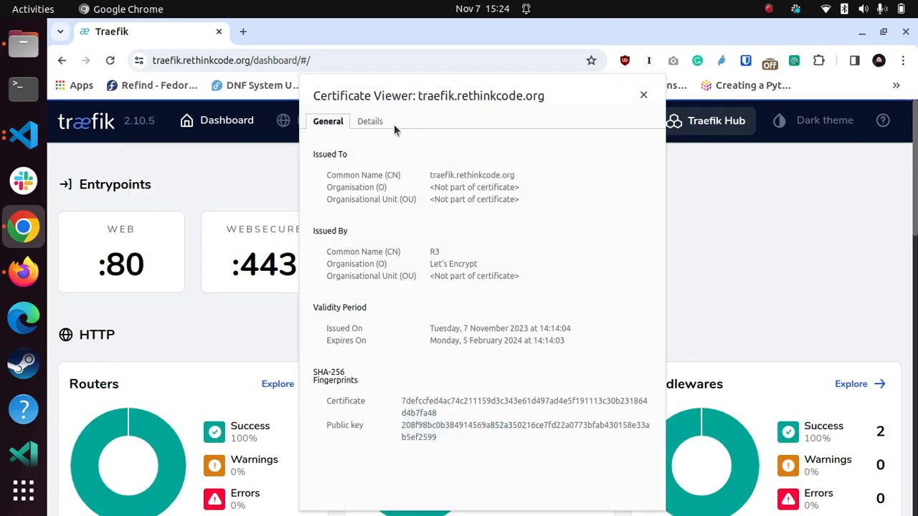
double_click(453, 264)
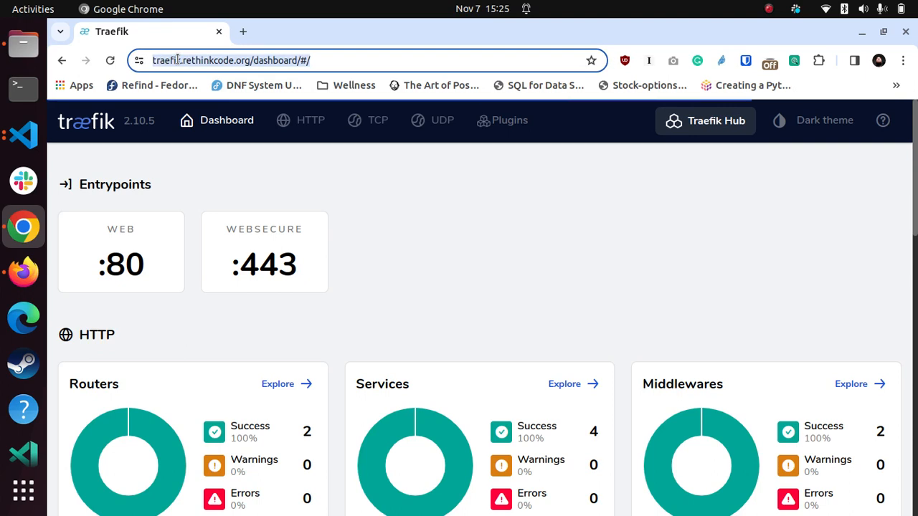
- Load the staging dashboard traefik.staging.rethinkcode.org in a new tab and sign in
left_click(243, 32)
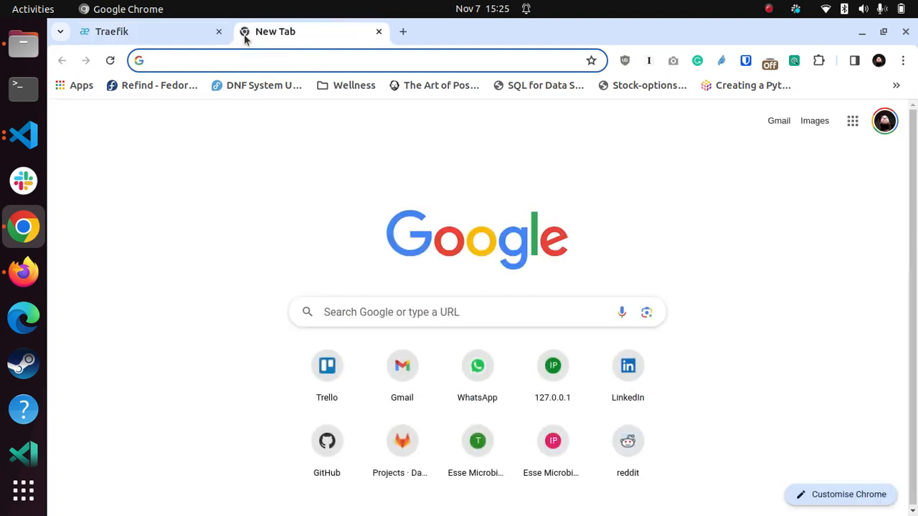
type("https://traefik.rethinkcode.org/dashboard/#/")
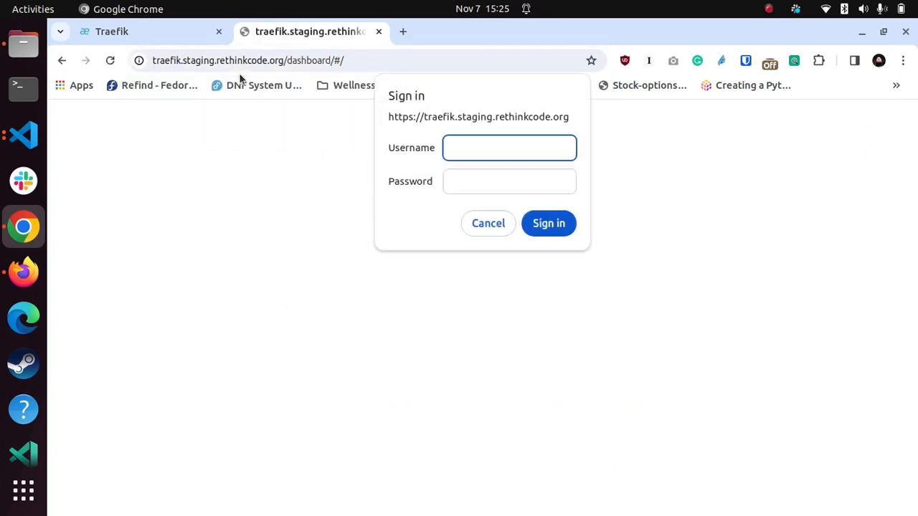
mouse_move(386, 105)
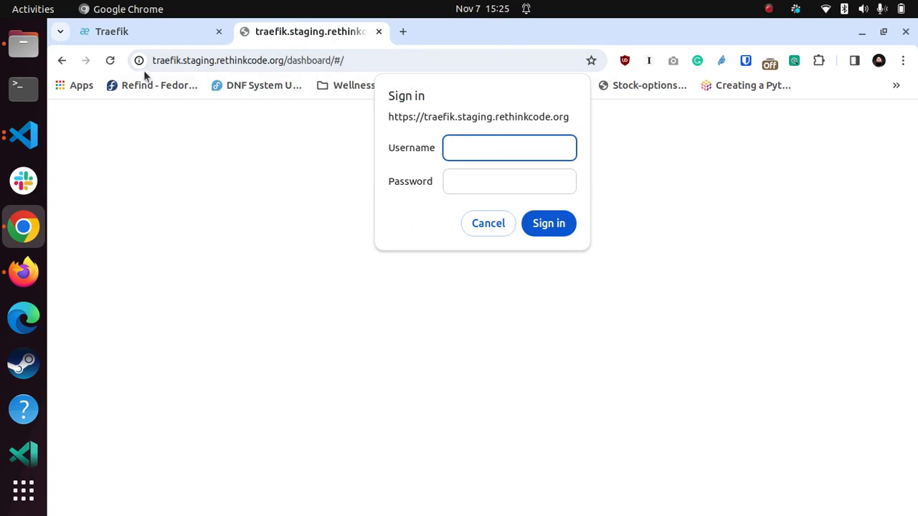
left_click(138, 60)
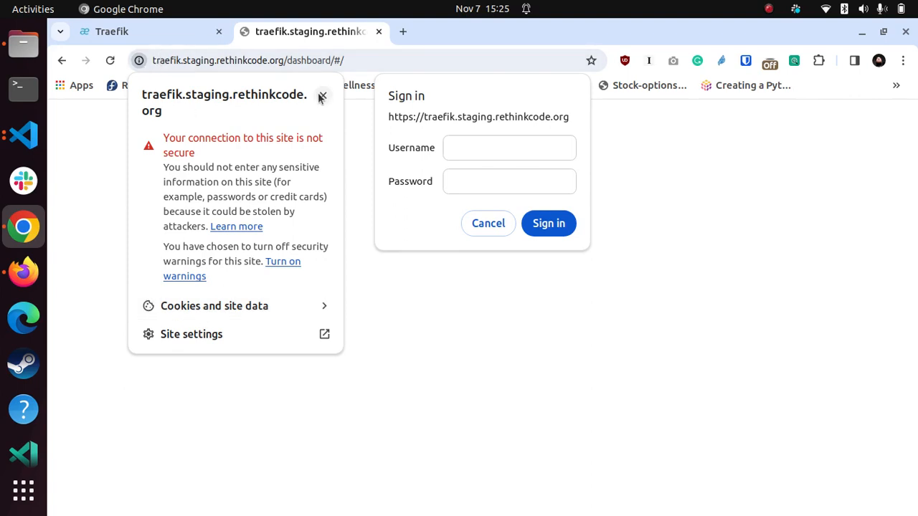
left_click(322, 96)
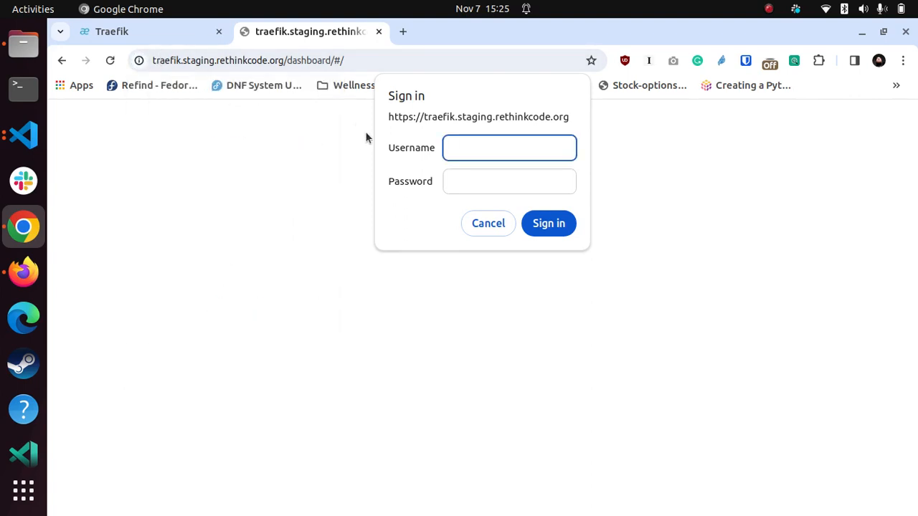
left_click(769, 8)
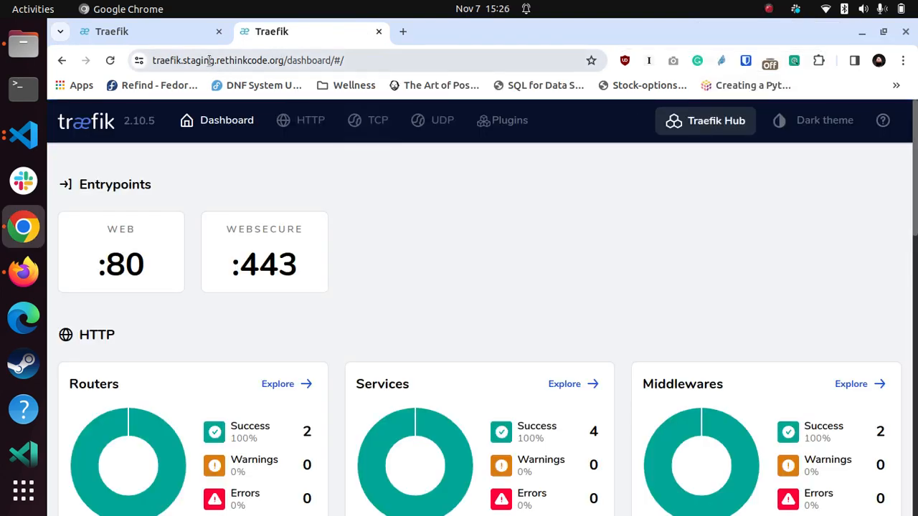
- Confirm the staging site's Let's Encrypt certificate is valid
left_click(138, 60)
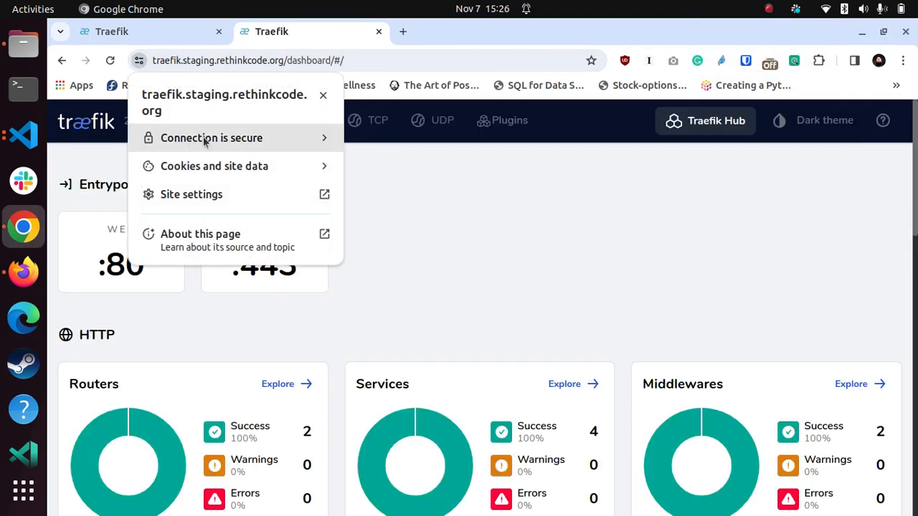
left_click(212, 138)
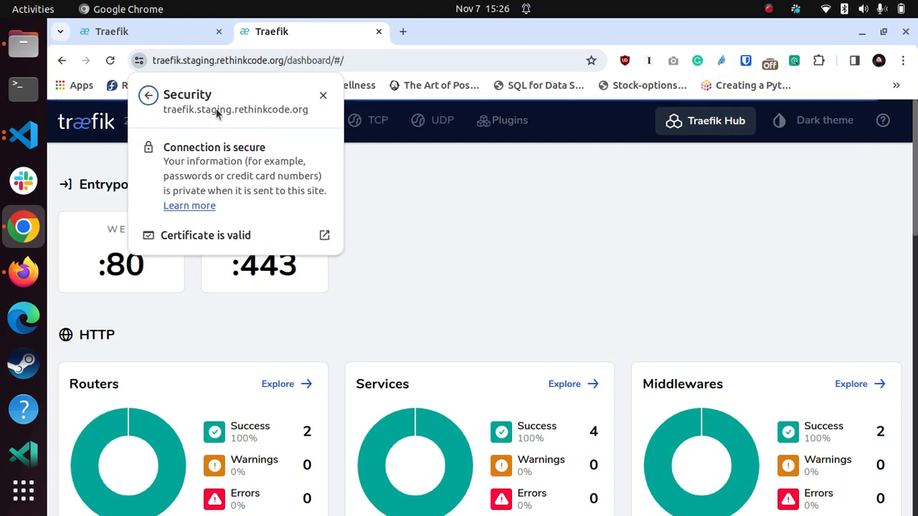
left_click(205, 236)
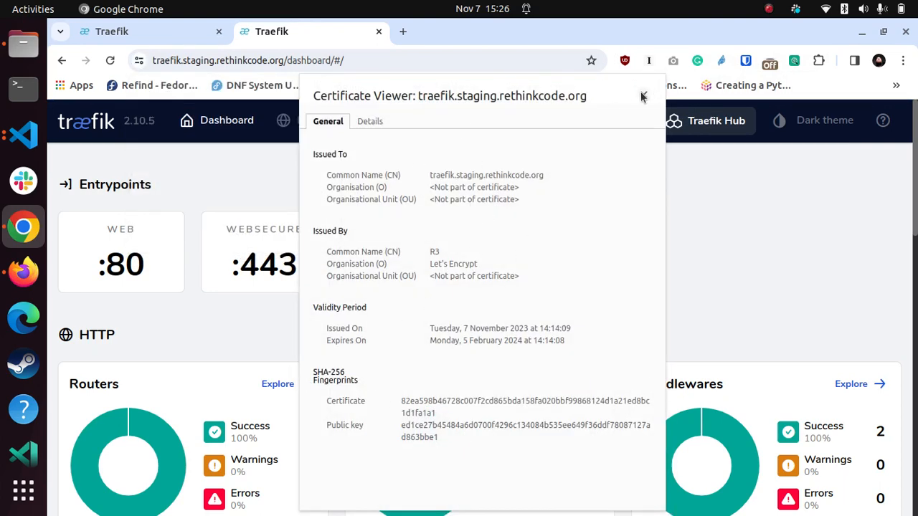
left_click(643, 96)
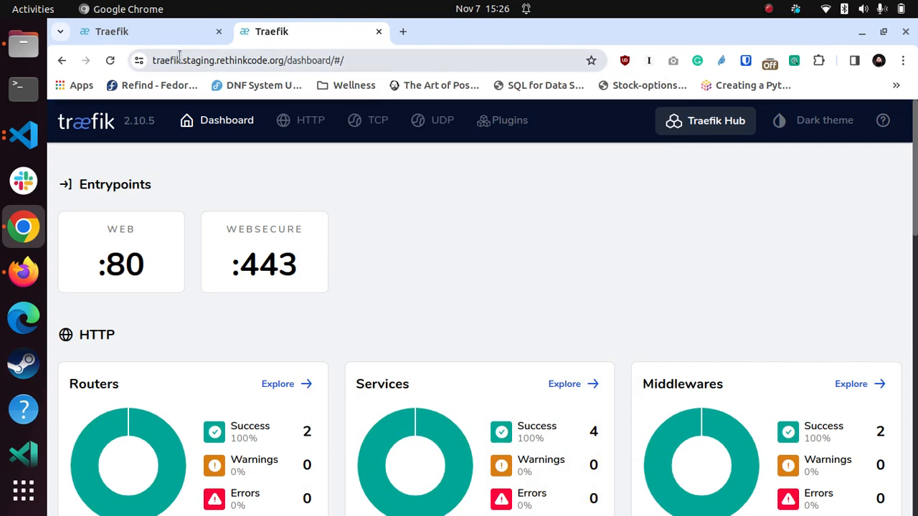
left_click(32, 9)
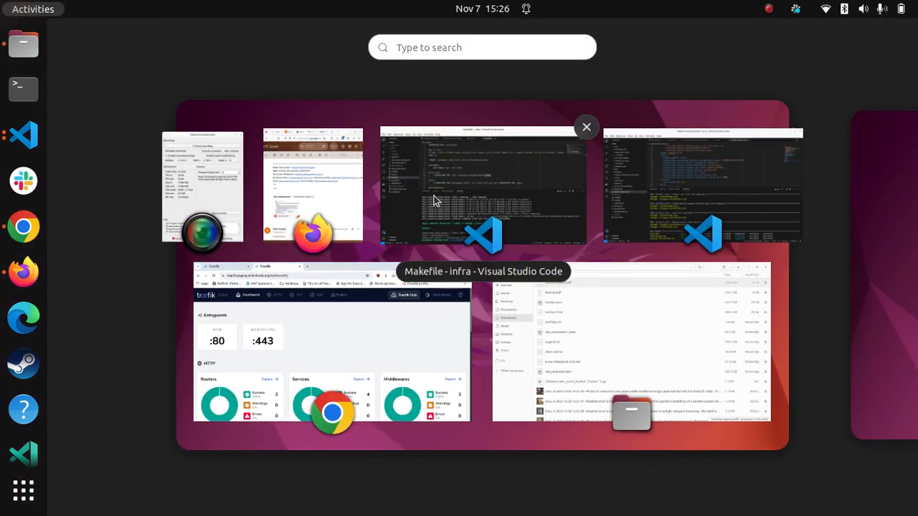
- Run make infra-destroy env=prod in the infra window and confirm yes, destroying 7 resources
left_click(482, 186)
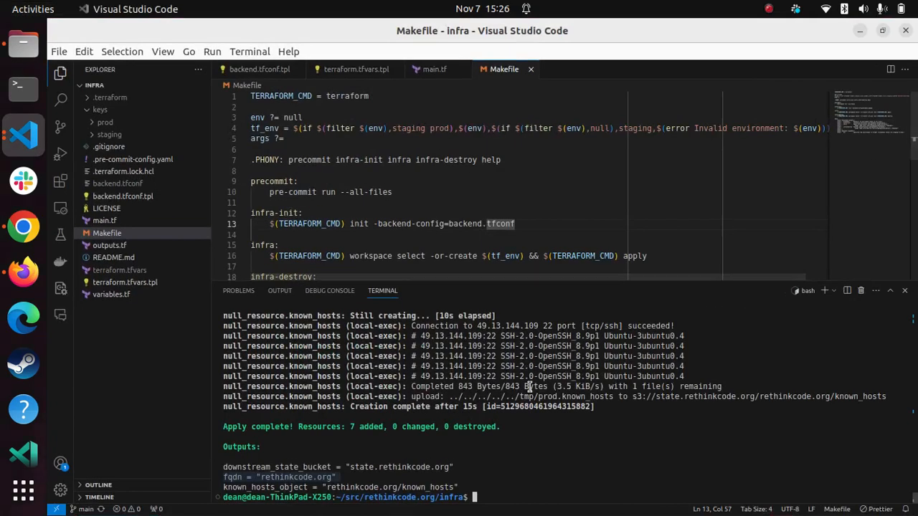
type("make infra env=prod")
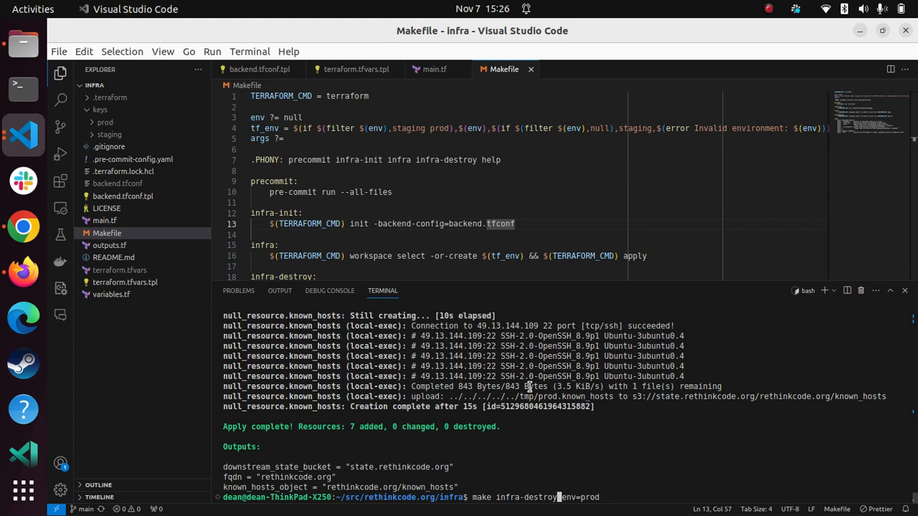
key("Return")
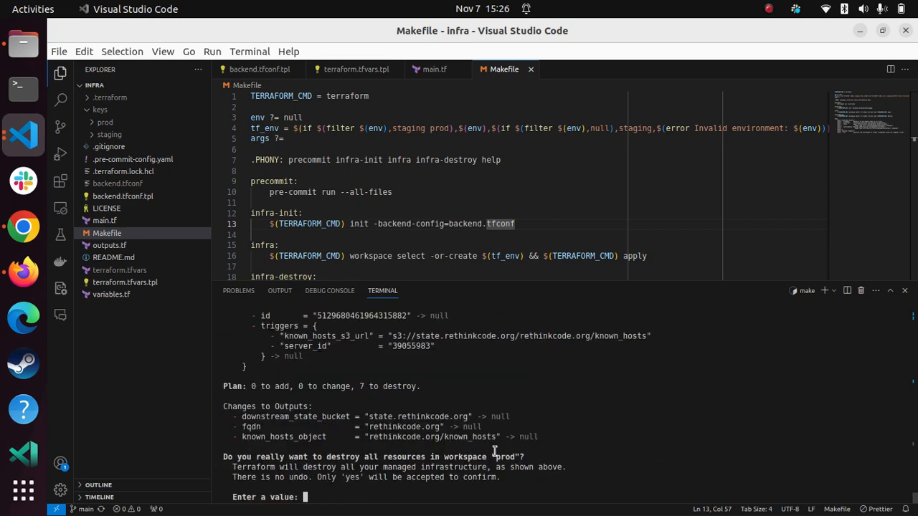
type("yes")
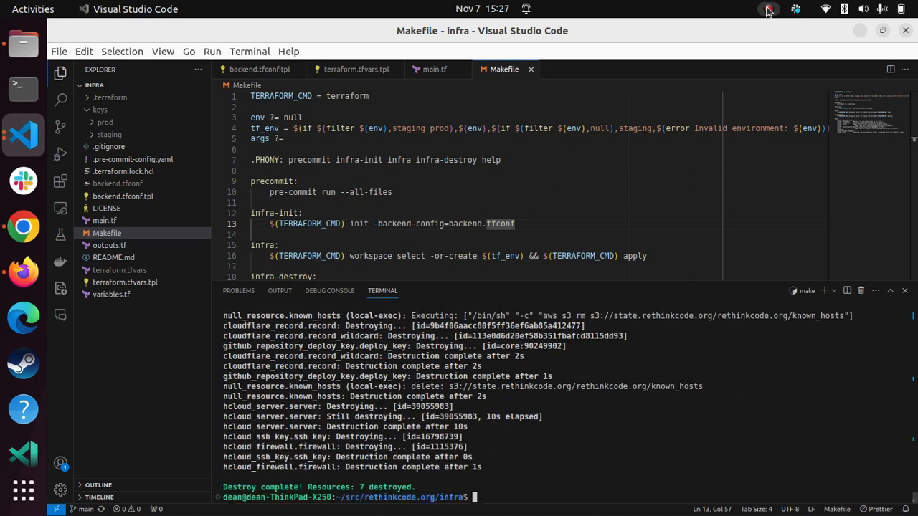
left_click(767, 9)
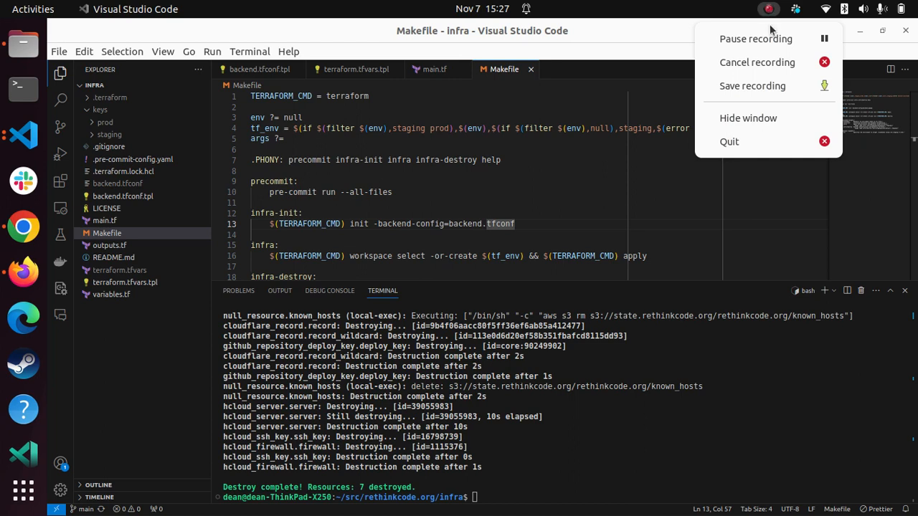
mouse_move(755, 39)
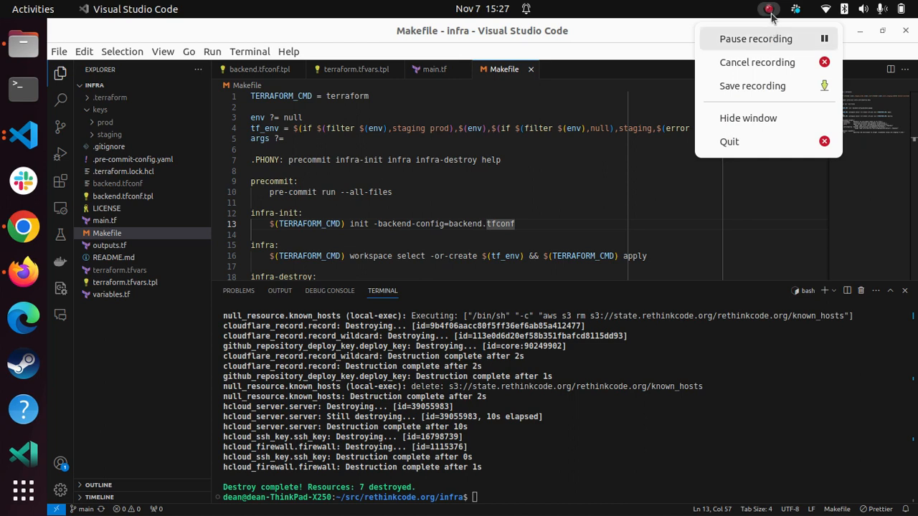
mouse_move(772, 20)
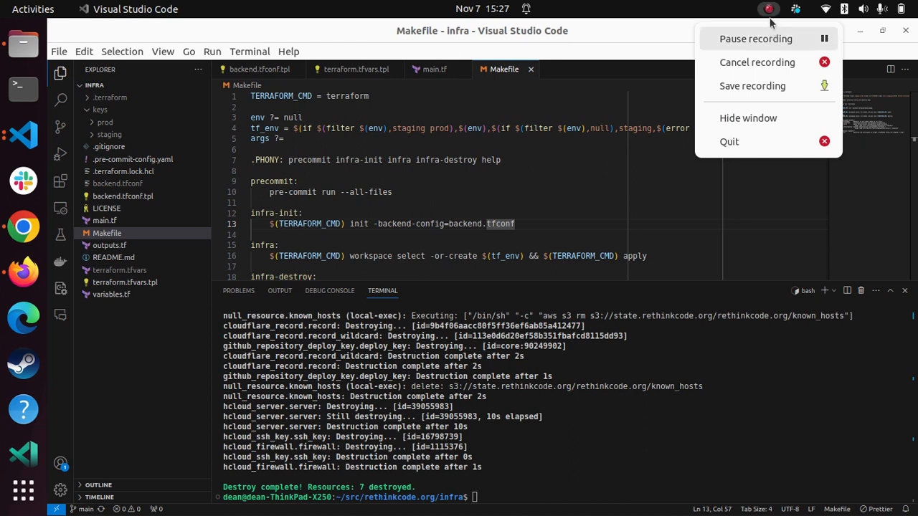